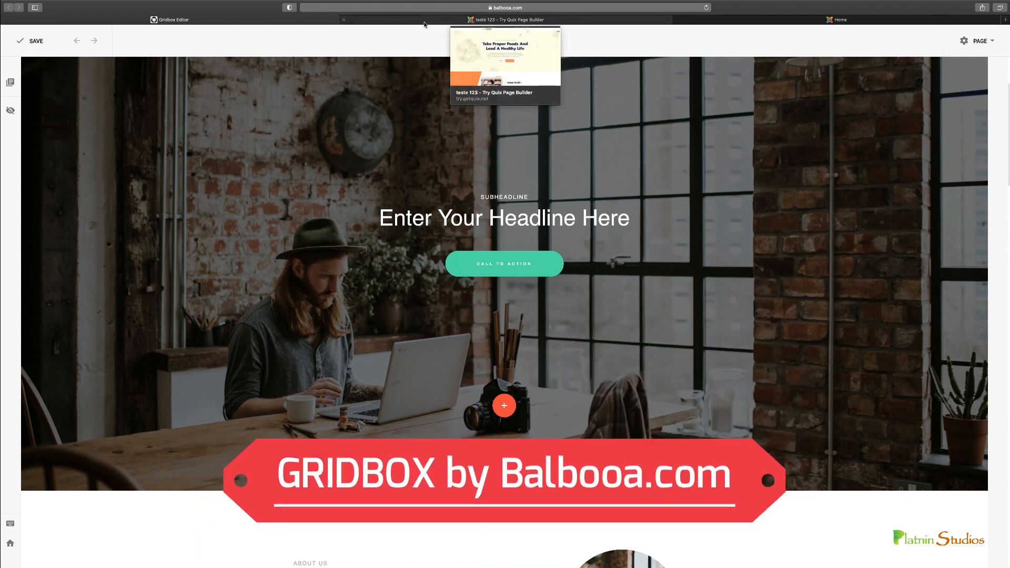
Scroll through the page, then view the sections library and keyboard shortcuts list.
{"action": "left_click", "coordinate": [506, 19]}
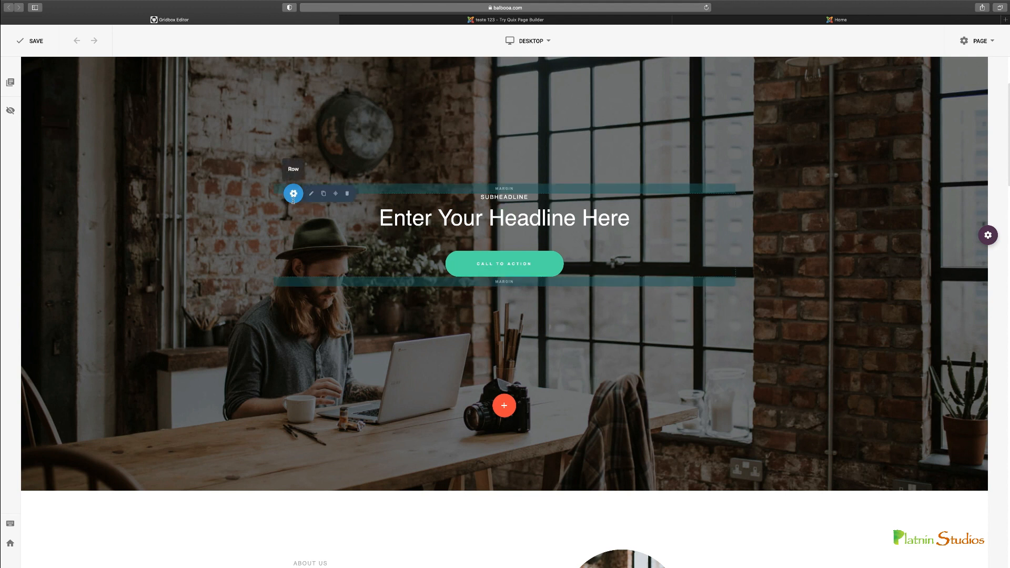
{"action": "scroll", "scroll_direction": "down", "scroll_amount": 3}
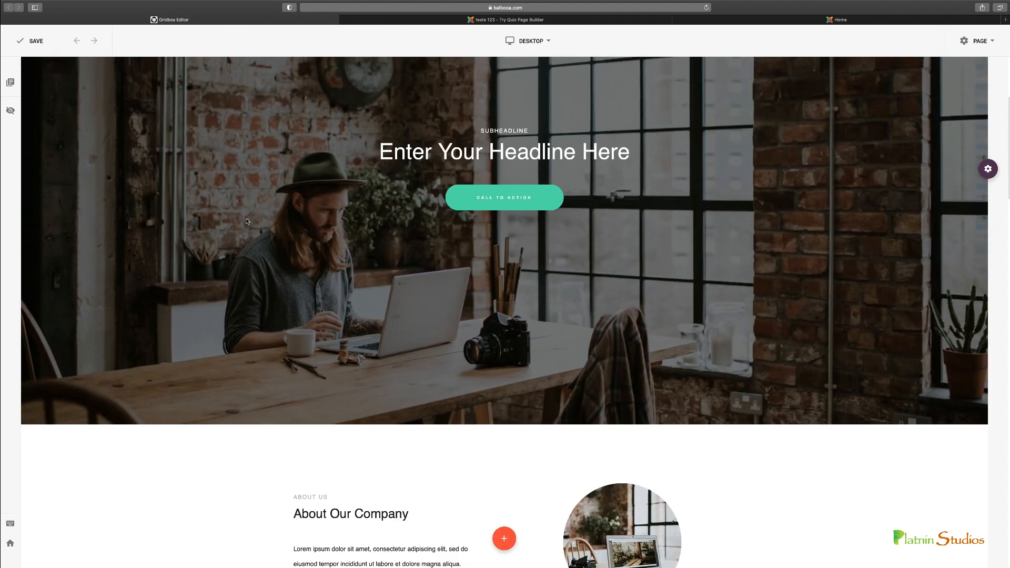
{"action": "scroll", "scroll_direction": "down", "scroll_amount": 3}
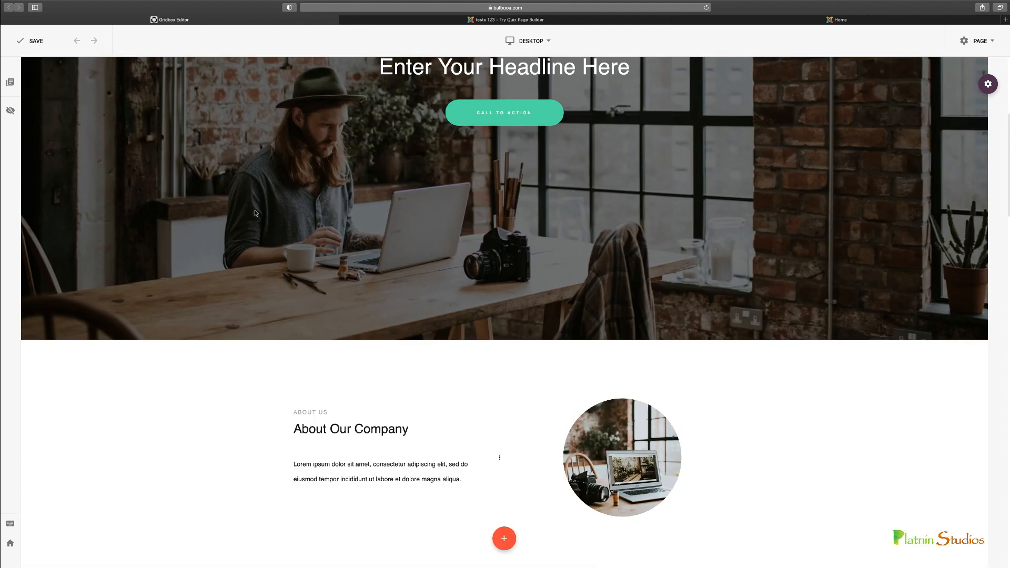
{"action": "scroll", "scroll_direction": "down", "scroll_amount": 3}
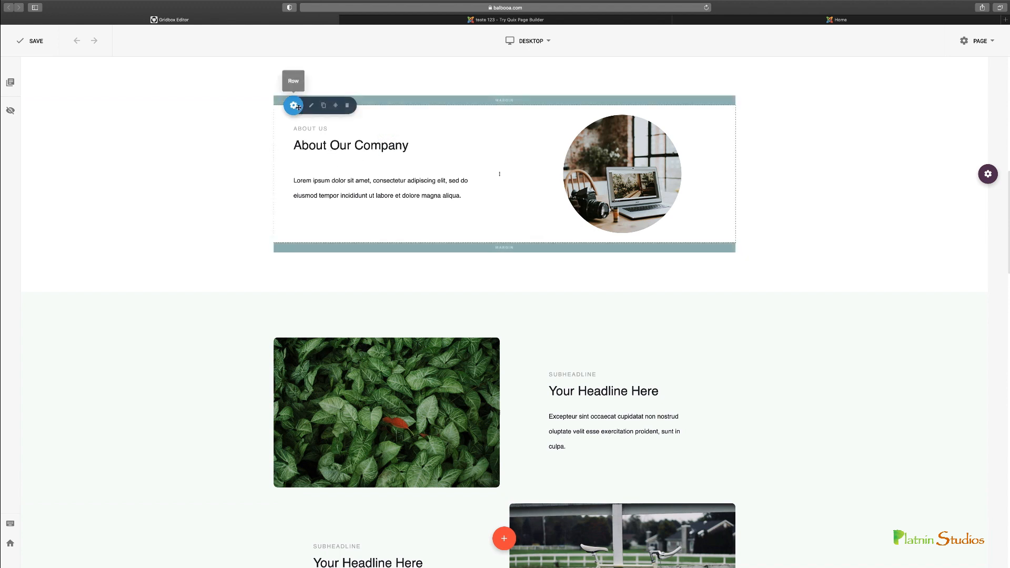
{"action": "mouse_move", "coordinate": [335, 106]}
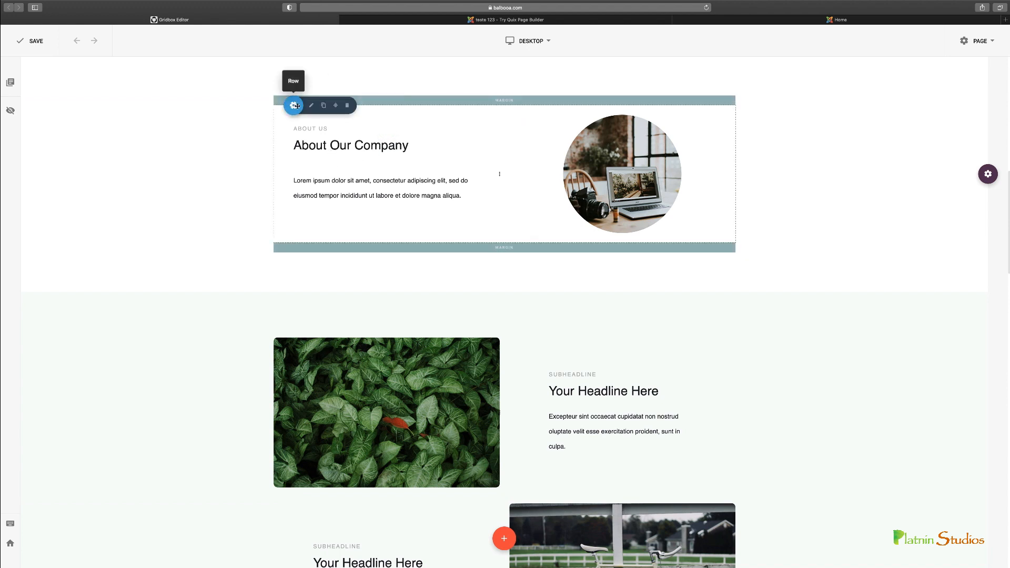
{"action": "mouse_move", "coordinate": [323, 105]}
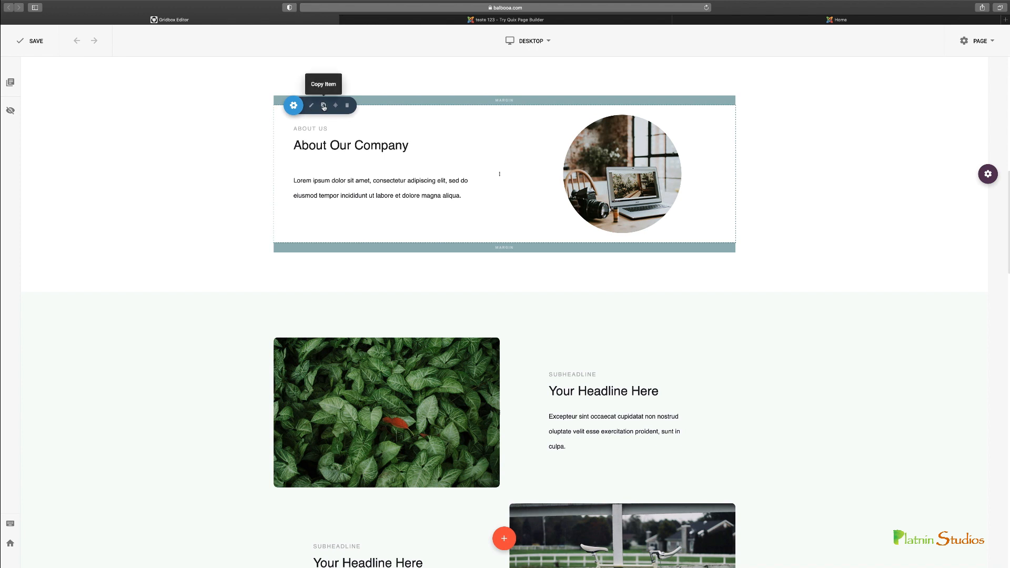
{"action": "mouse_move", "coordinate": [335, 106]}
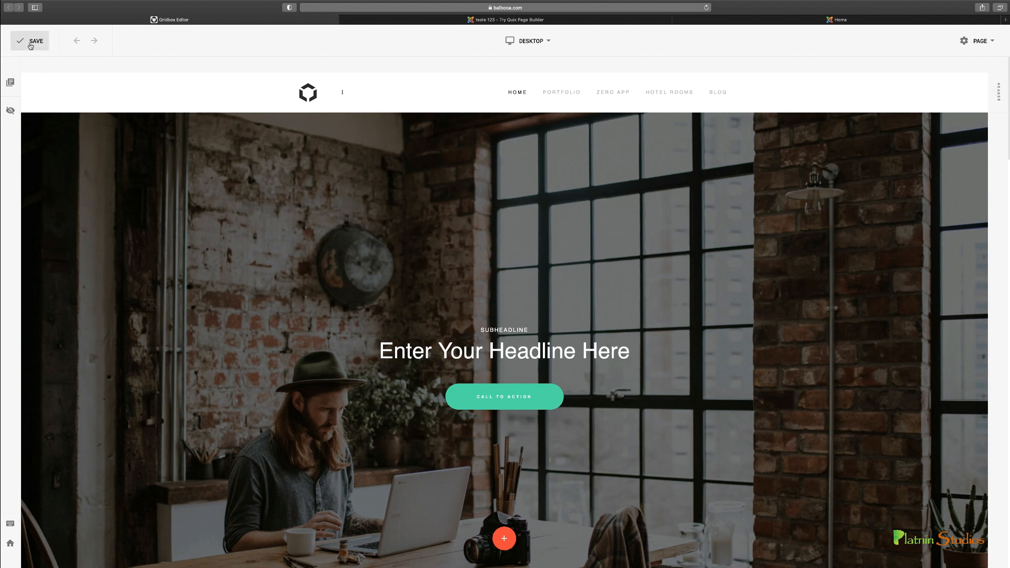
{"action": "mouse_move", "coordinate": [10, 82]}
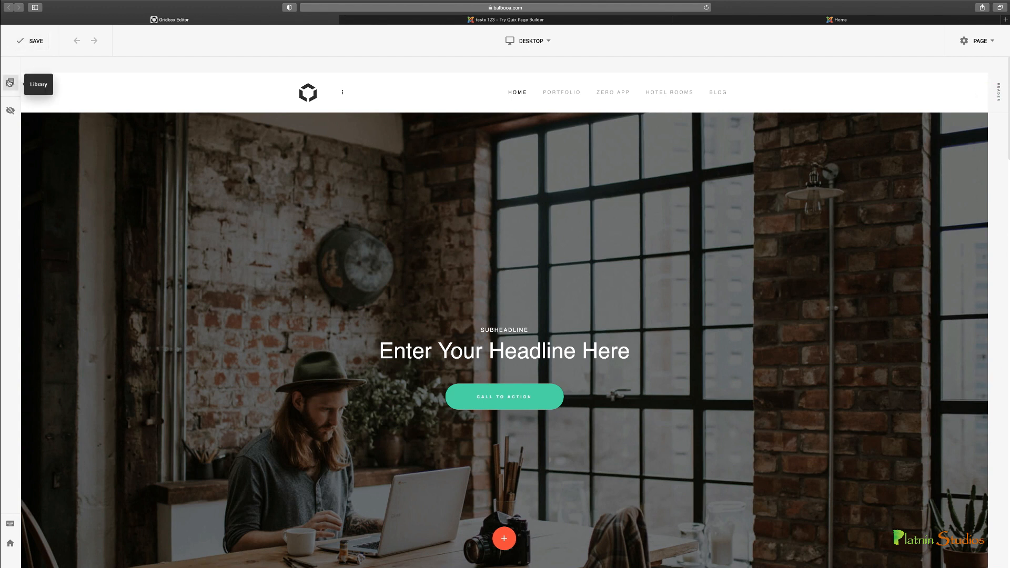
{"action": "left_click", "coordinate": [10, 83]}
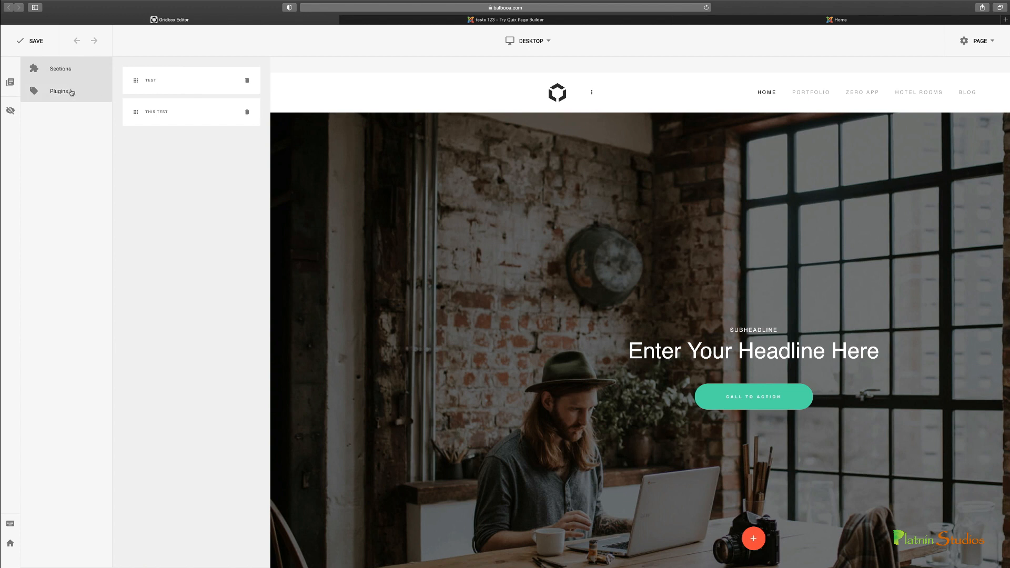
{"action": "left_click", "coordinate": [60, 68]}
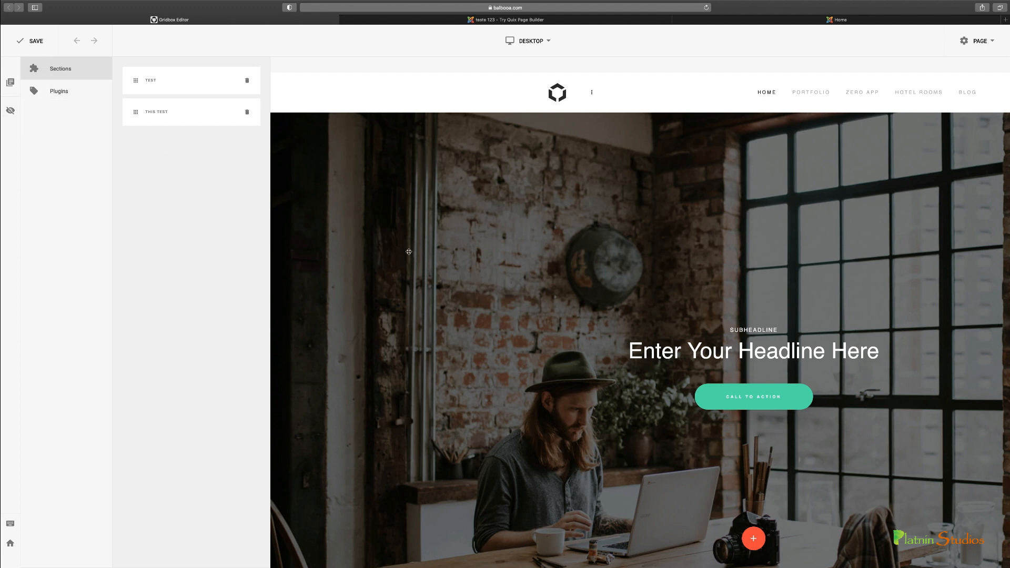
{"action": "mouse_move", "coordinate": [407, 248]}
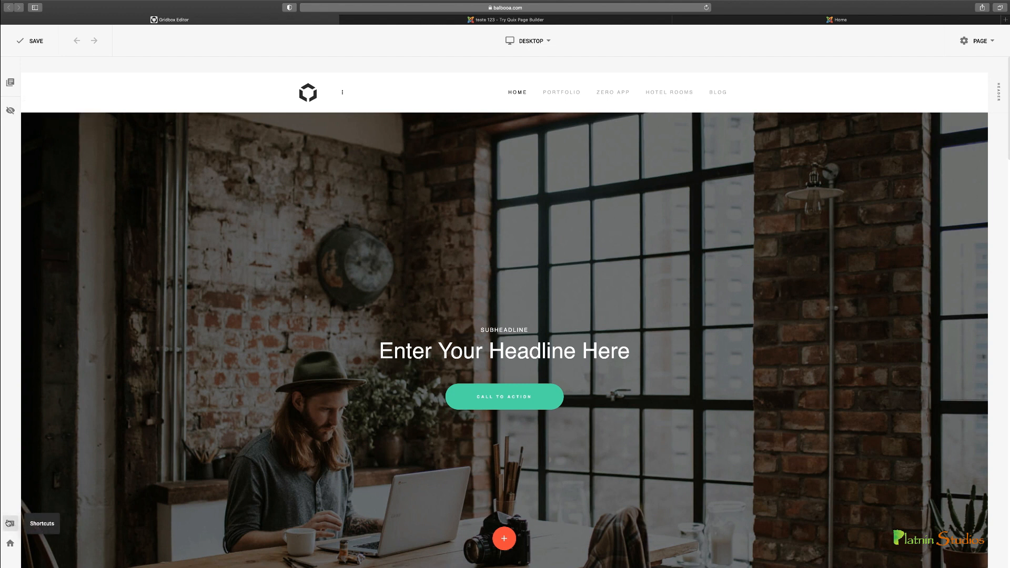
{"action": "left_click", "coordinate": [10, 523]}
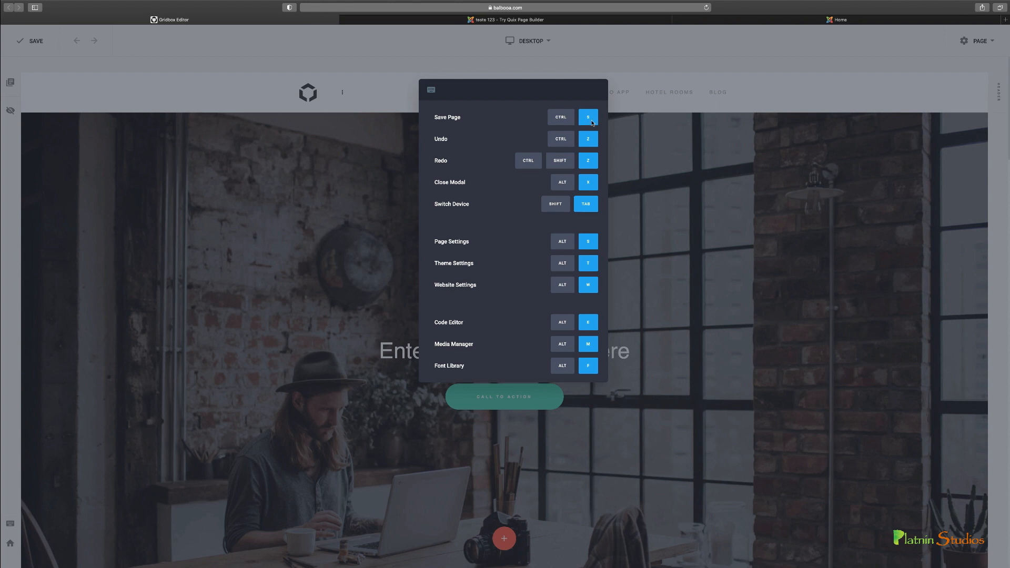
{"action": "mouse_move", "coordinate": [483, 229]}
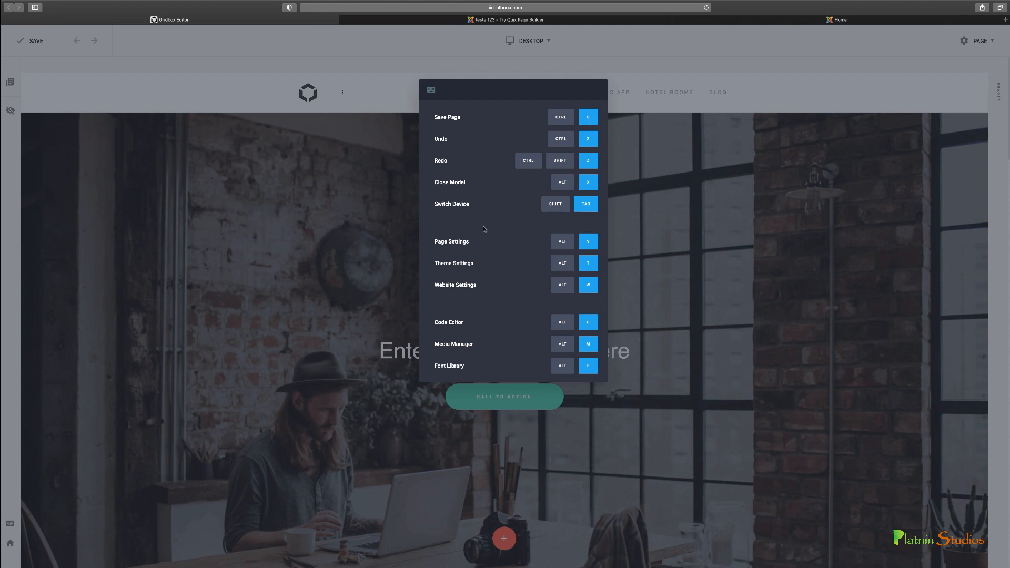
{"action": "mouse_move", "coordinate": [514, 309]}
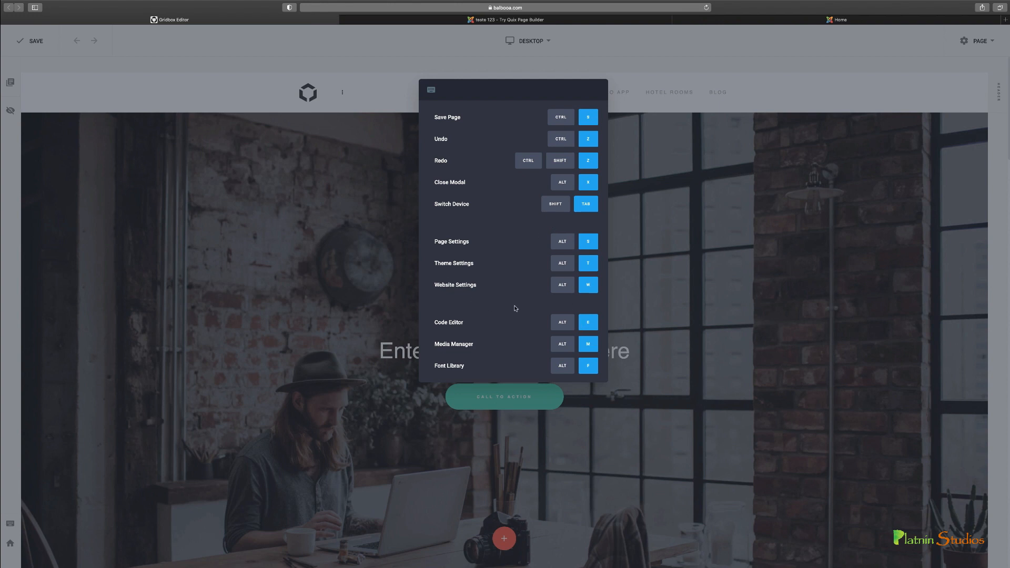
{"action": "mouse_move", "coordinate": [506, 284]}
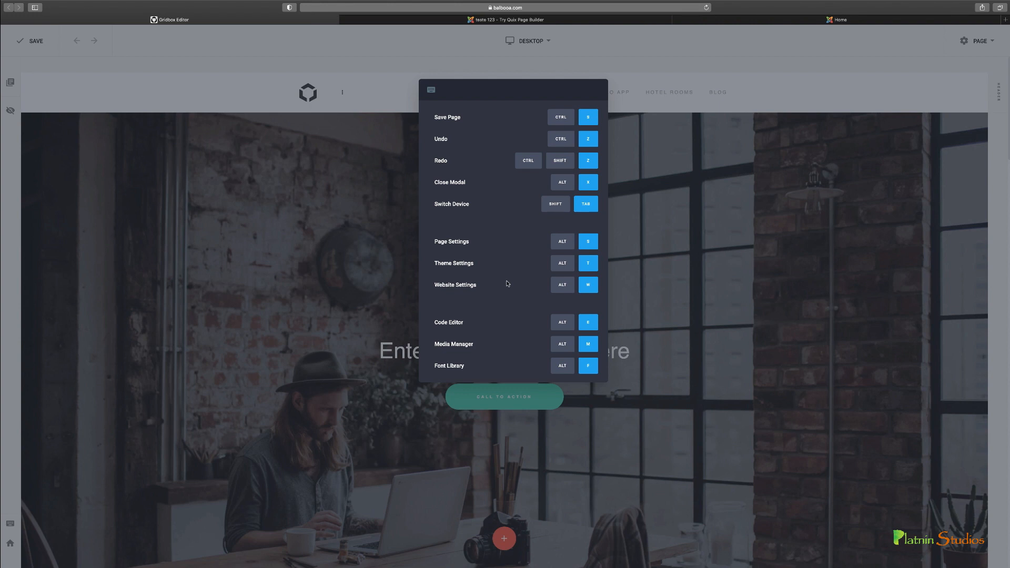
{"action": "mouse_move", "coordinate": [505, 328]}
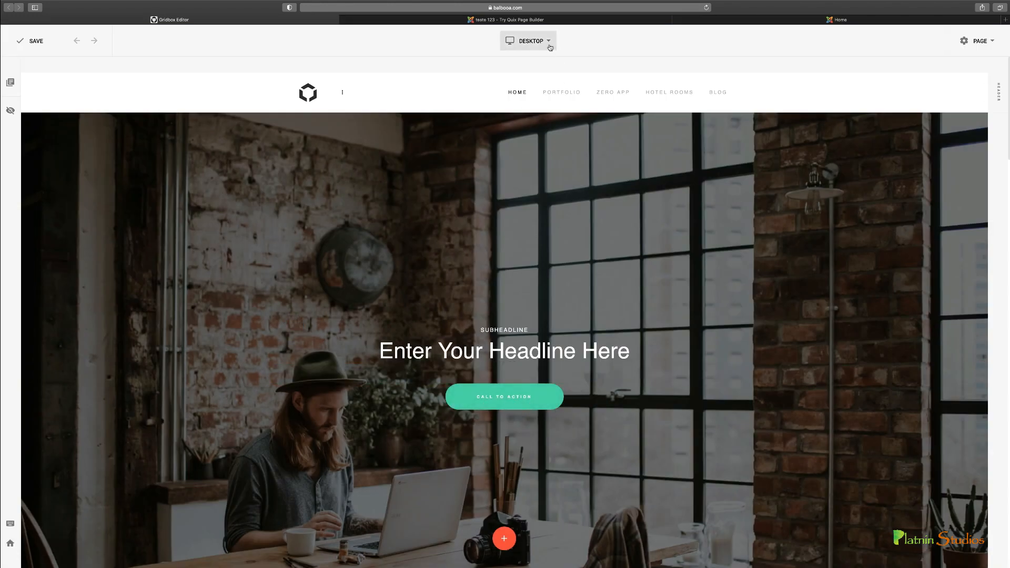
Preview the page at laptop, tablet landscape, tablet portrait and phone widths, then return to desktop.
{"action": "left_click", "coordinate": [528, 41]}
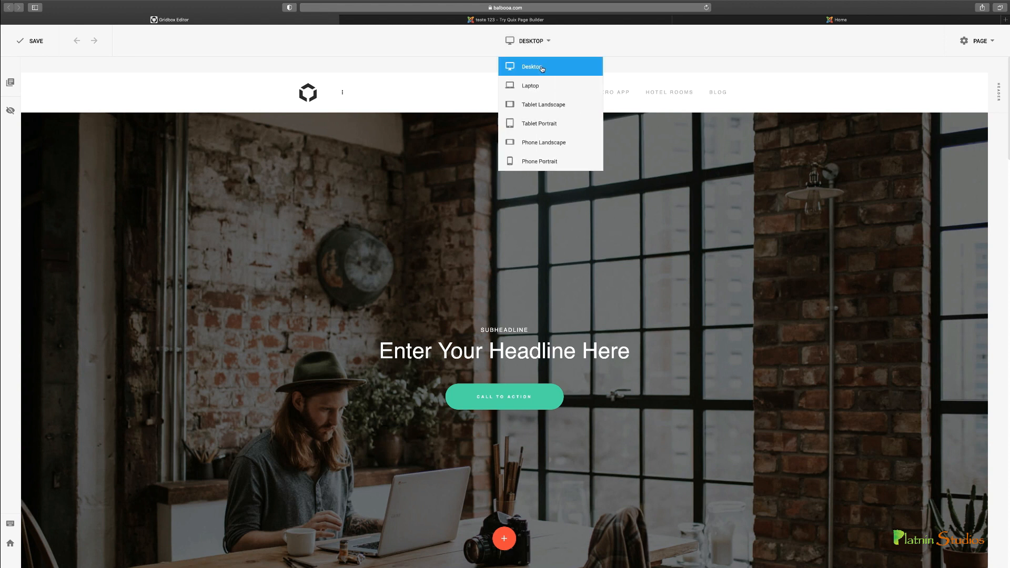
{"action": "mouse_move", "coordinate": [539, 161]}
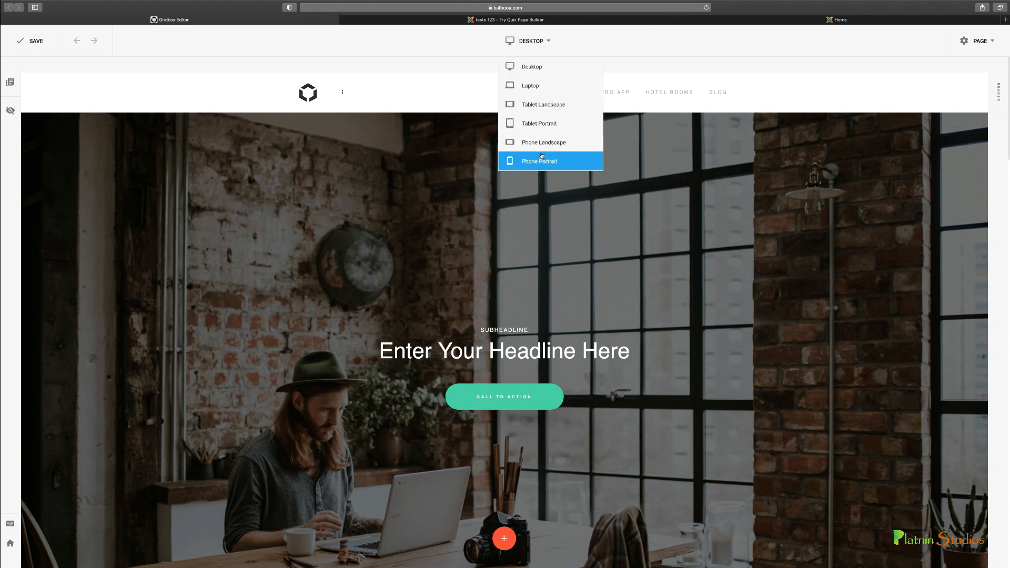
{"action": "mouse_move", "coordinate": [539, 123]}
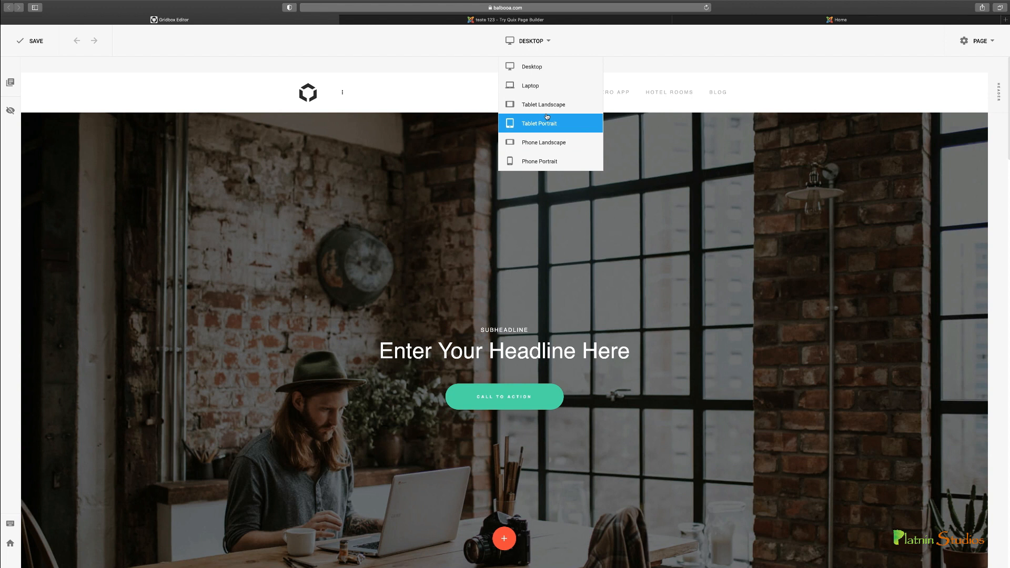
{"action": "mouse_move", "coordinate": [531, 66]}
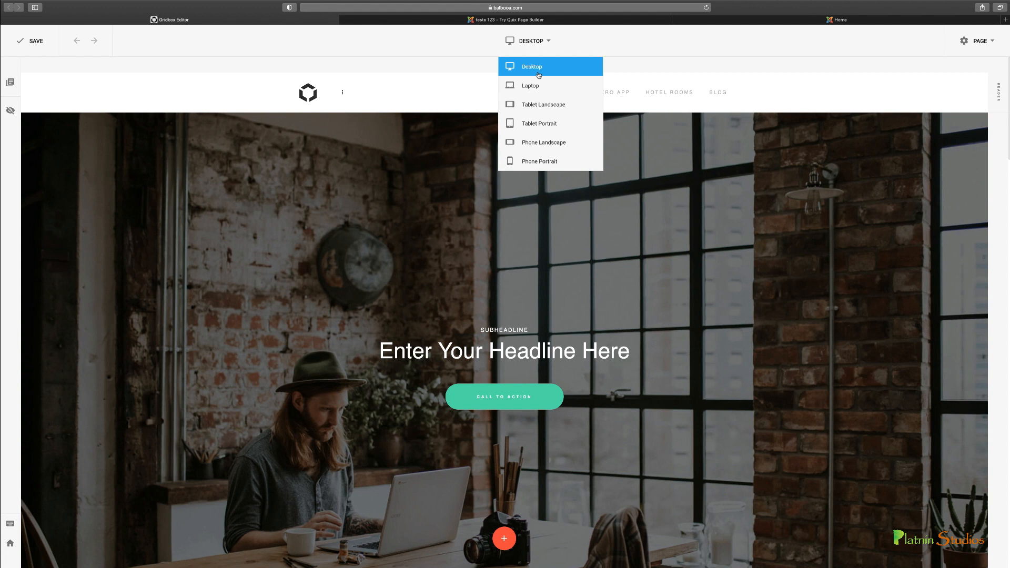
{"action": "mouse_move", "coordinate": [531, 85]}
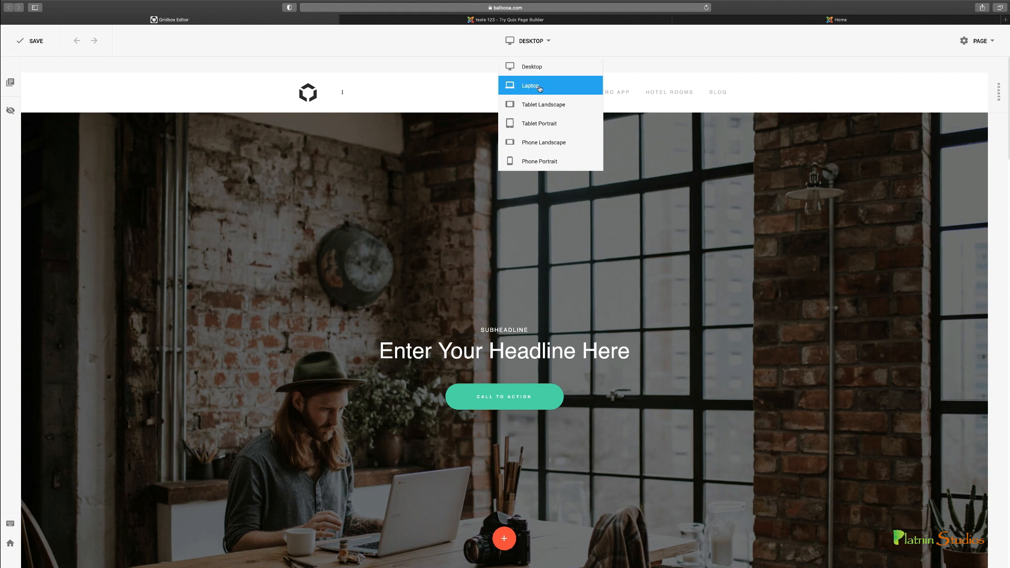
{"action": "left_click", "coordinate": [531, 86]}
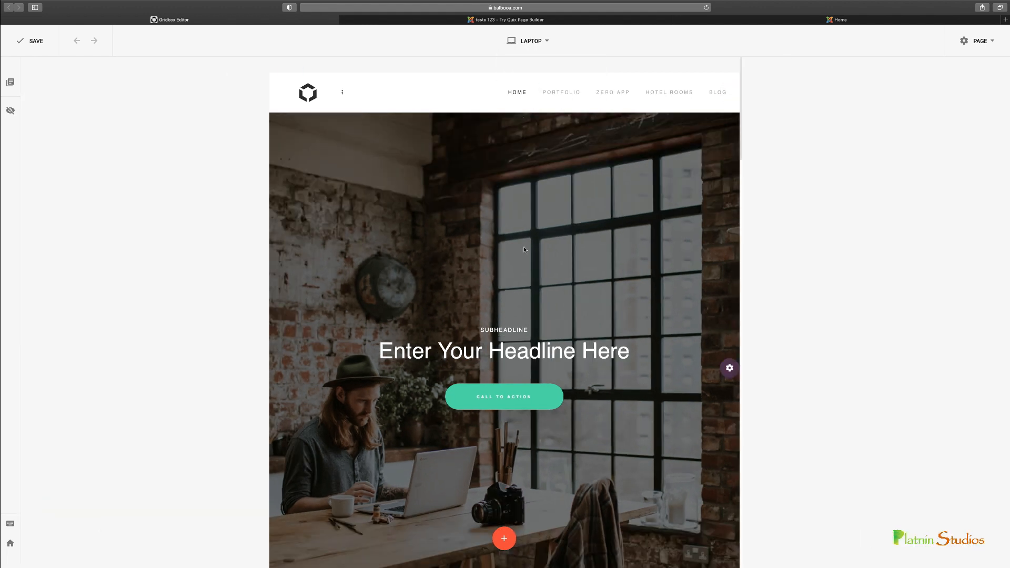
{"action": "left_click", "coordinate": [528, 40]}
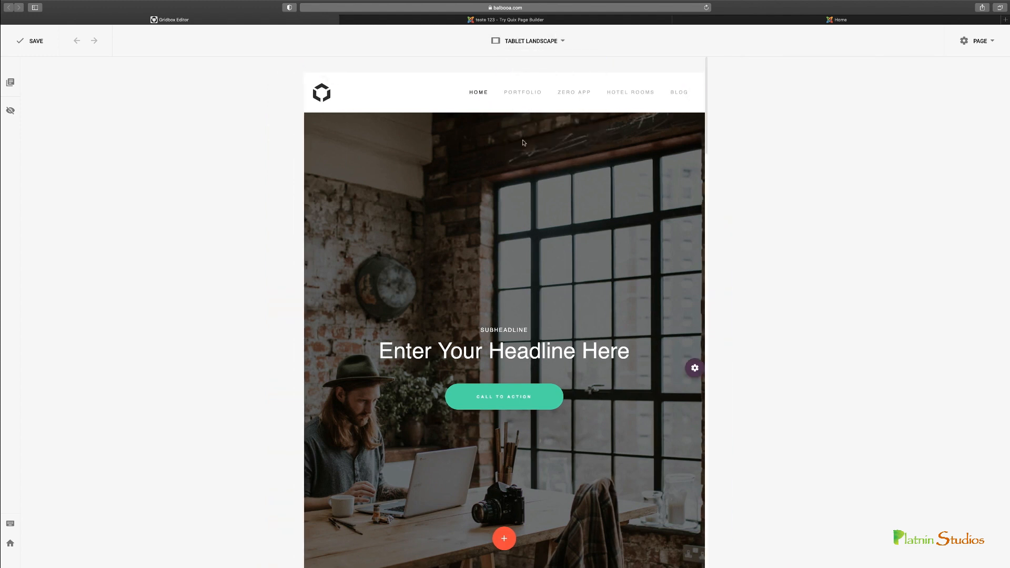
{"action": "left_click", "coordinate": [527, 41]}
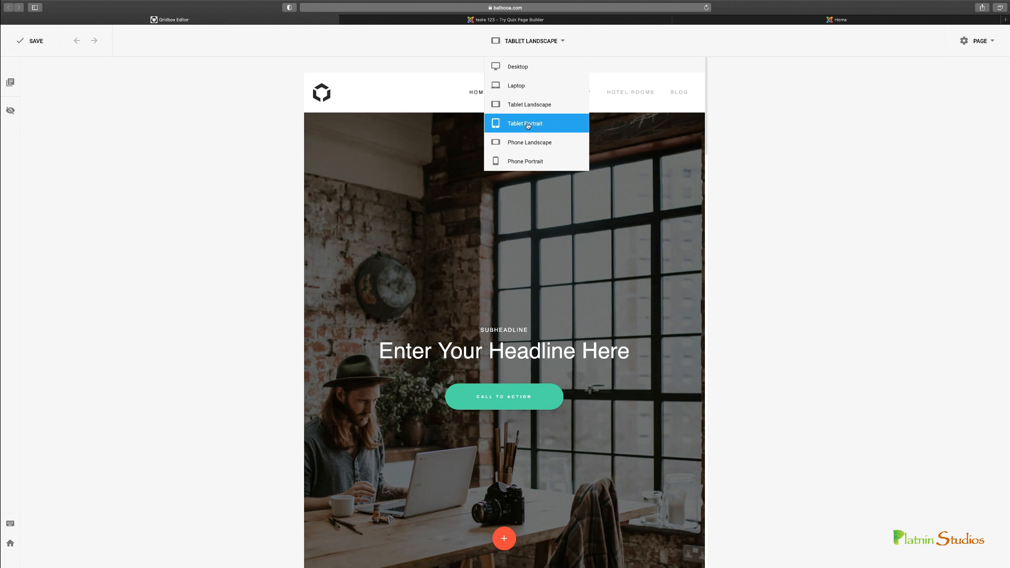
{"action": "left_click", "coordinate": [525, 123]}
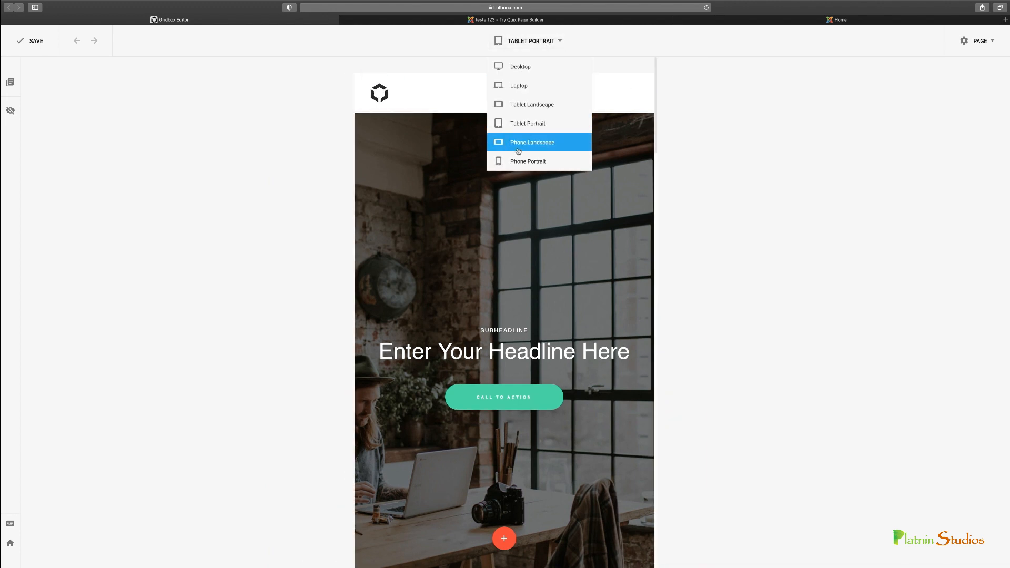
{"action": "left_click", "coordinate": [527, 161]}
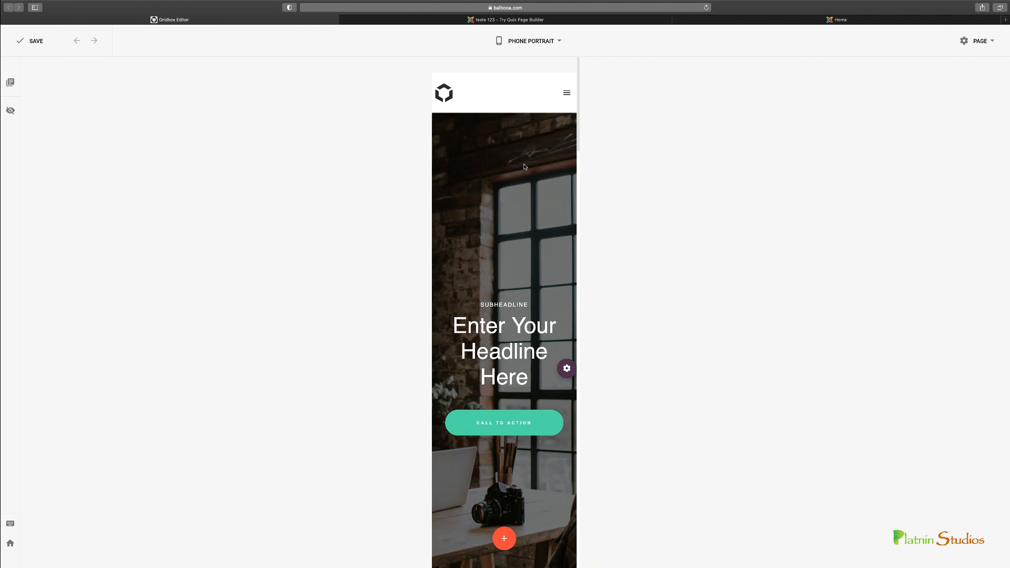
{"action": "left_click", "coordinate": [529, 40]}
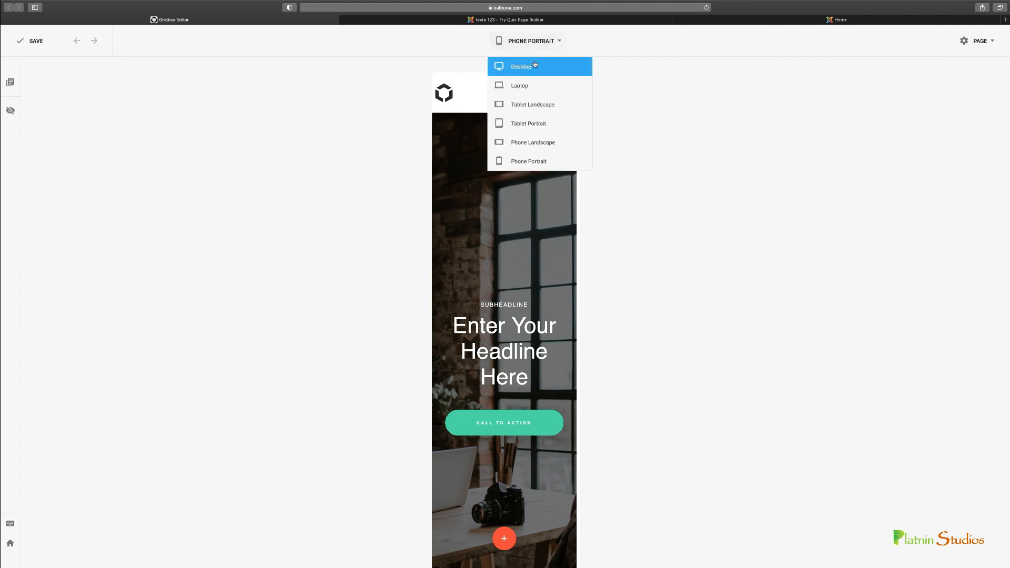
{"action": "left_click", "coordinate": [522, 66]}
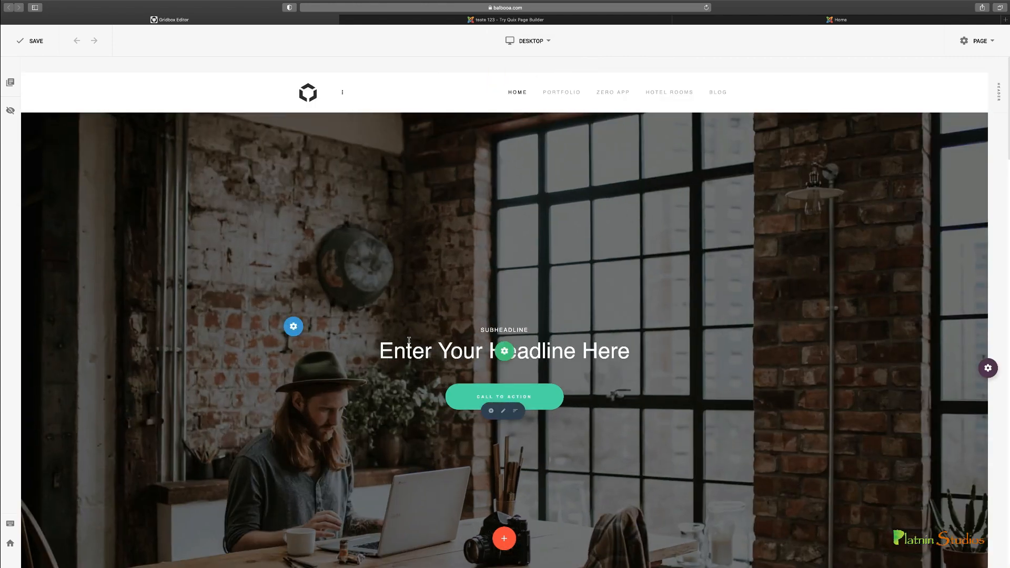
{"action": "left_click", "coordinate": [528, 41]}
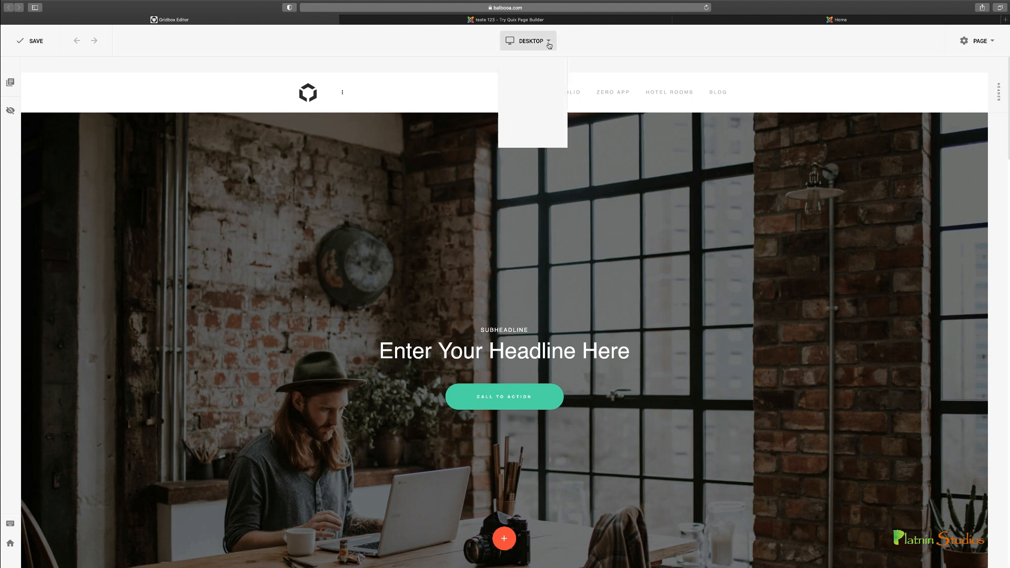
Switch to laptop preview and review the headline's content, typography and margin settings without changes.
{"action": "left_click", "coordinate": [528, 41]}
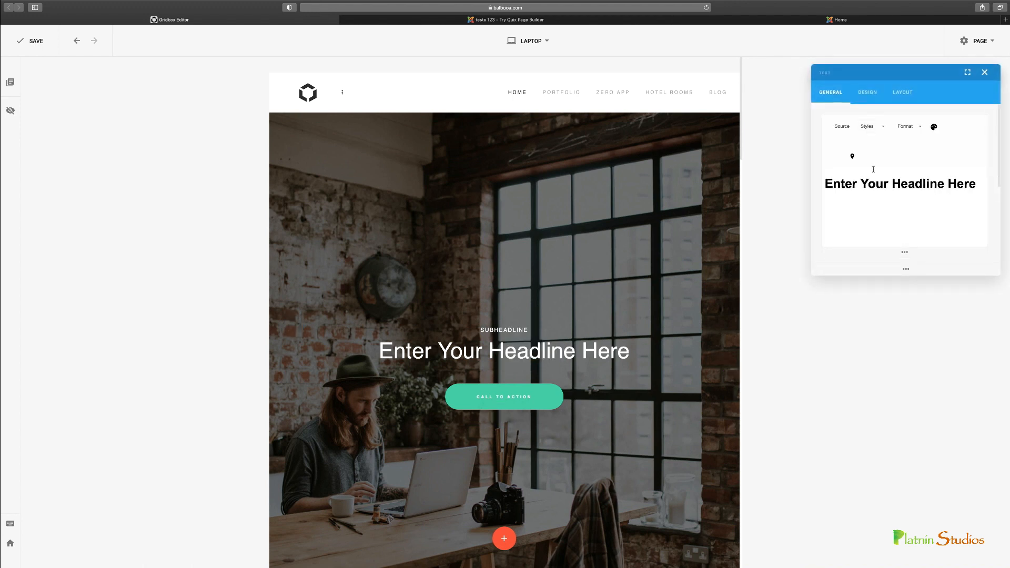
{"action": "left_click", "coordinate": [900, 184]}
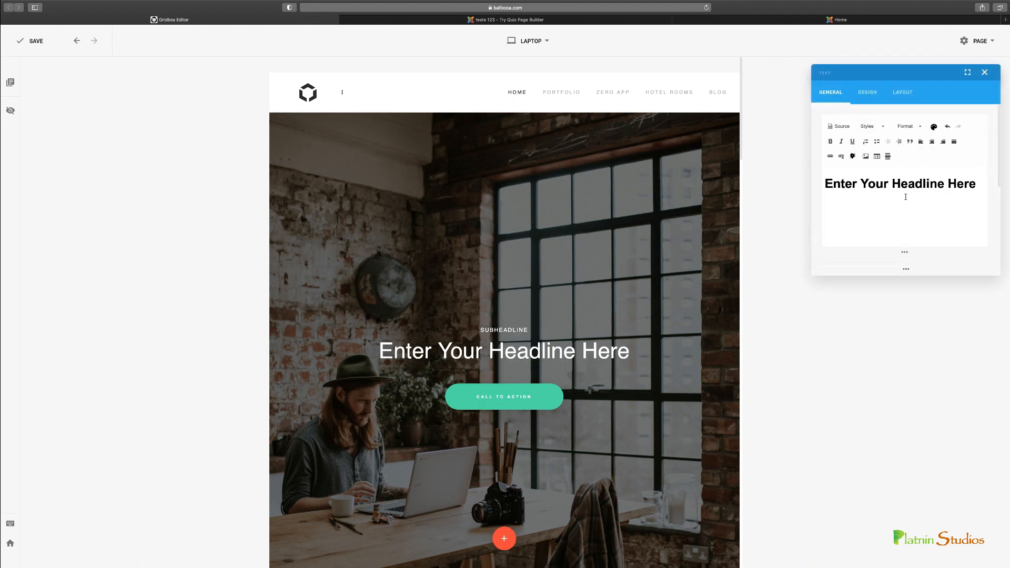
{"action": "left_click", "coordinate": [866, 92]}
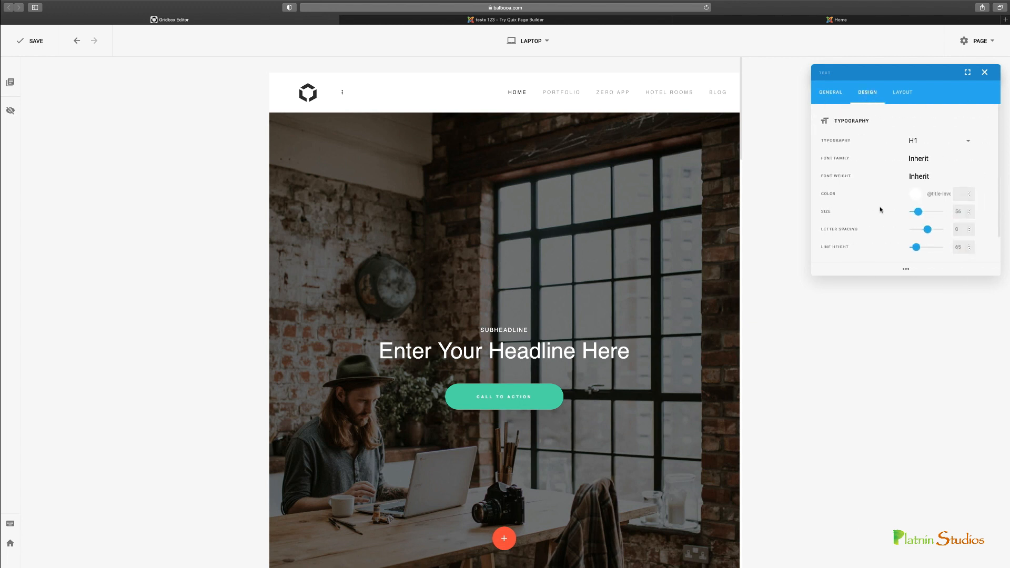
{"action": "left_click", "coordinate": [902, 92]}
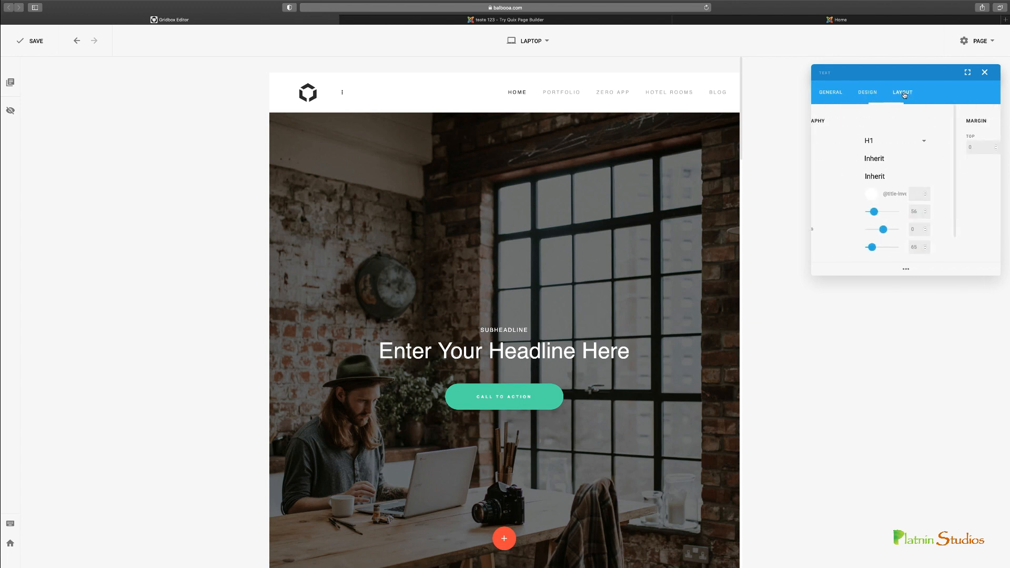
{"action": "left_click", "coordinate": [830, 92]}
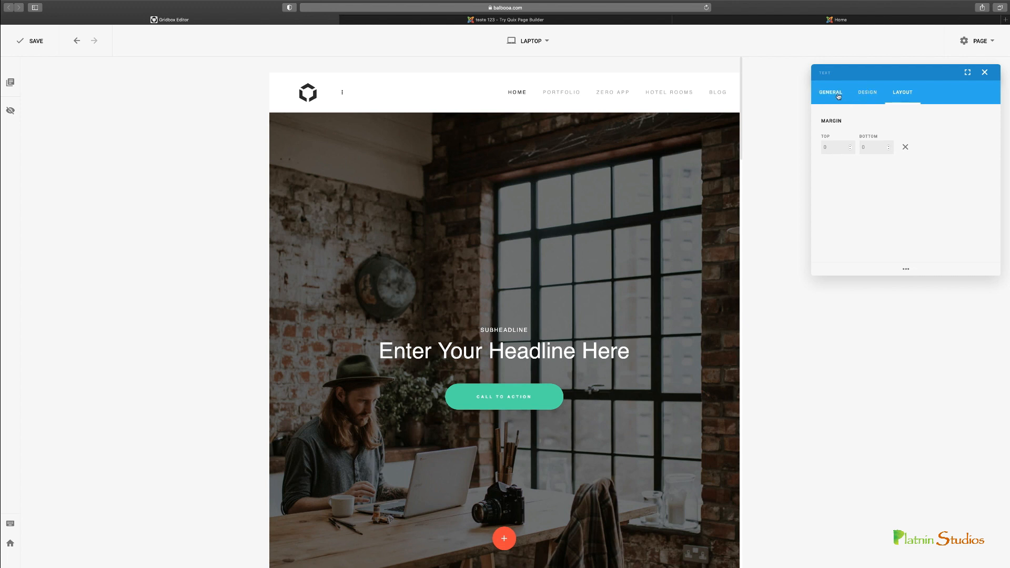
{"action": "left_click", "coordinate": [985, 72]}
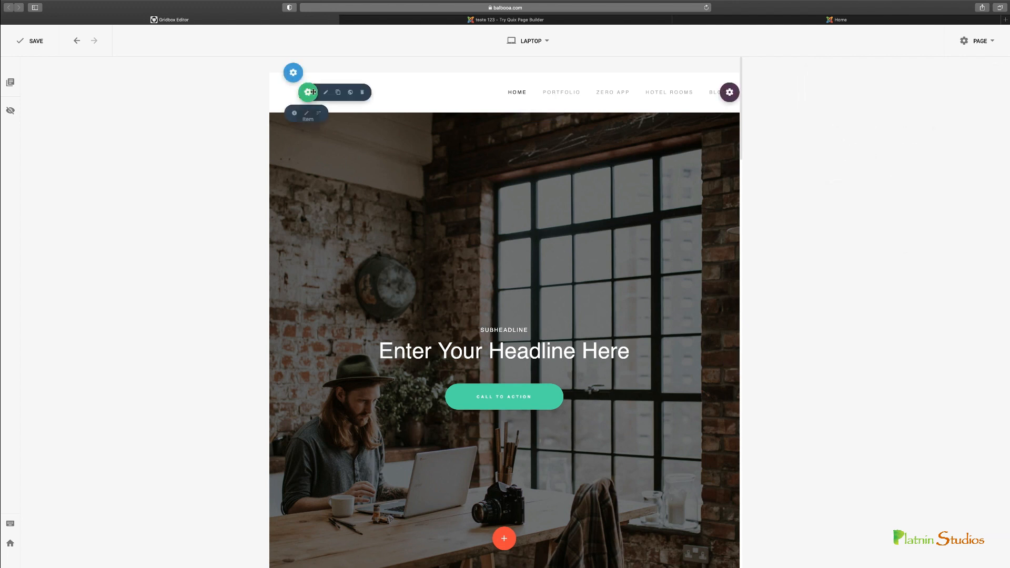
{"action": "mouse_move", "coordinate": [326, 92]}
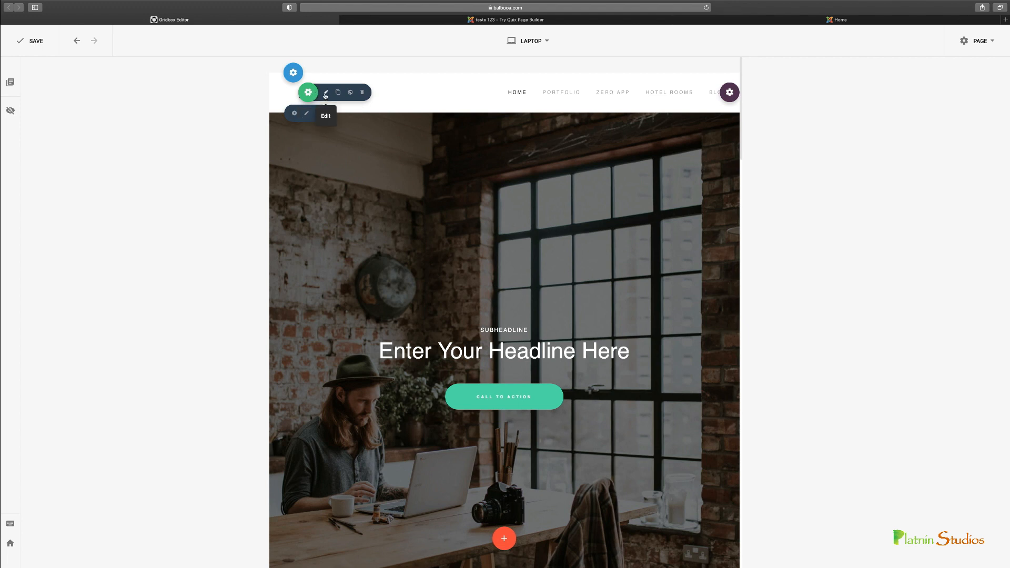
{"action": "mouse_move", "coordinate": [308, 92]}
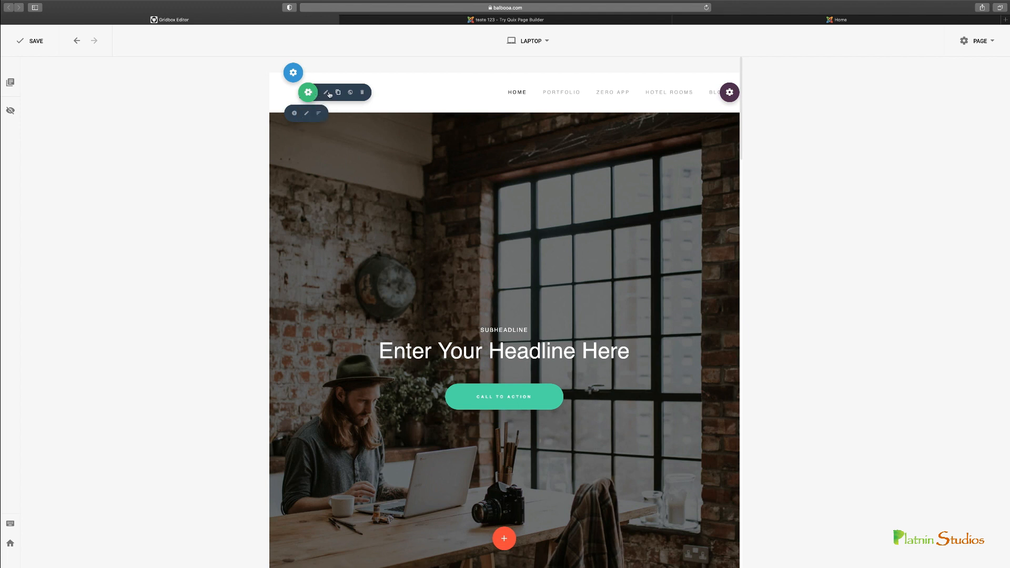
Open the logo's settings and try the Disable On Desktop checkbox.
{"action": "left_click", "coordinate": [308, 92]}
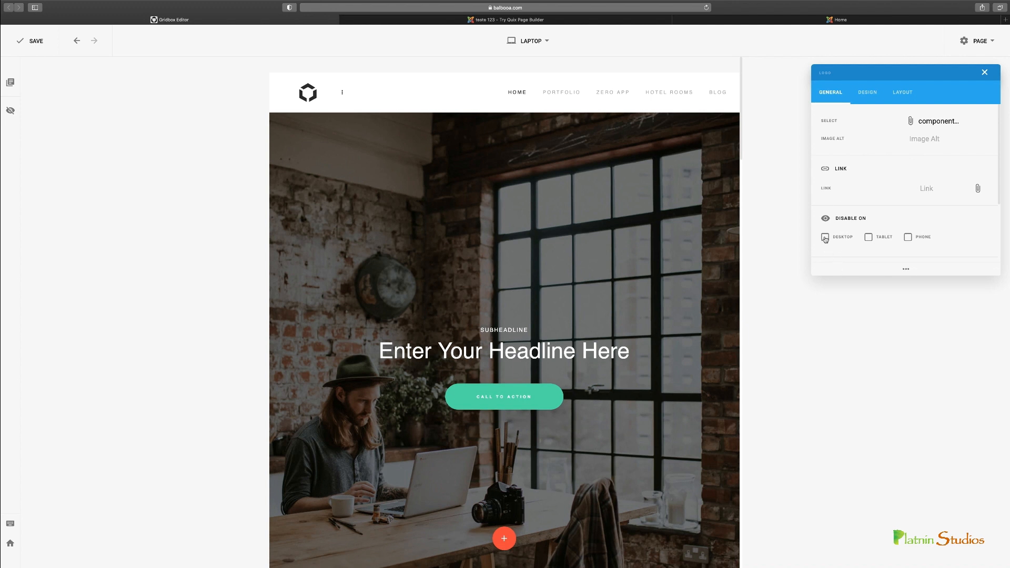
{"action": "left_click", "coordinate": [825, 237]}
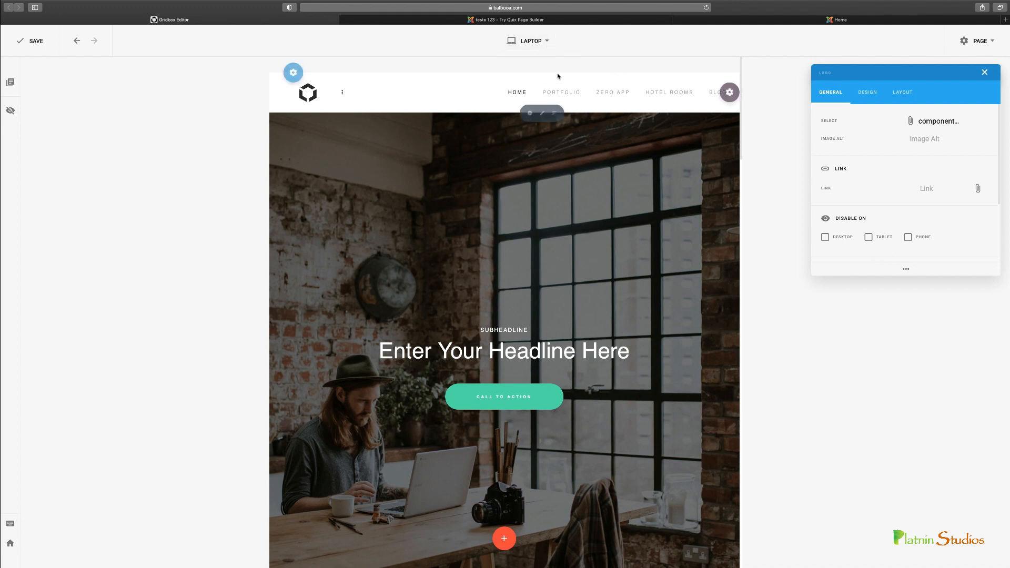
{"action": "left_click", "coordinate": [530, 41]}
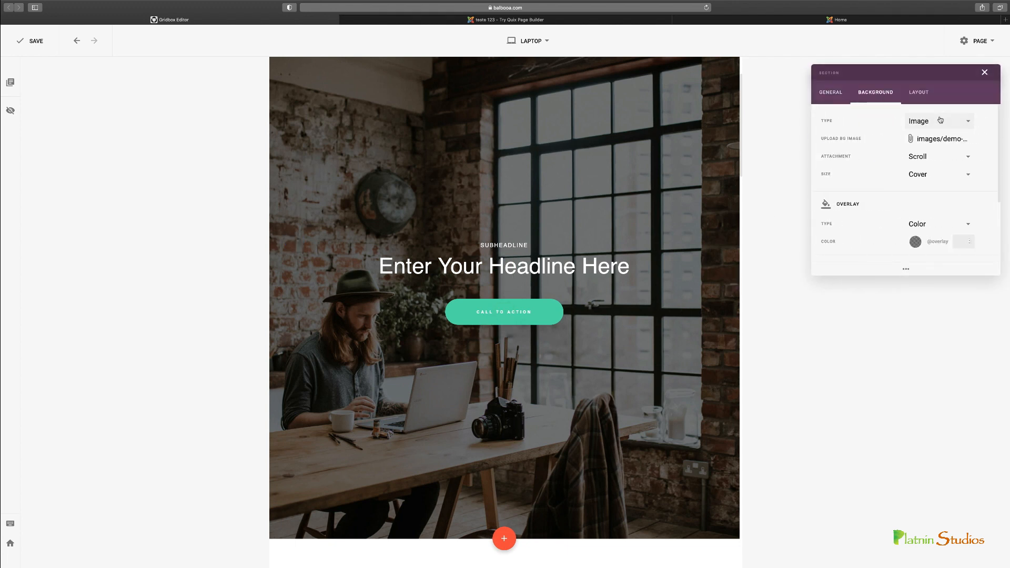
Switch the section background to Gradient and rotate its angle to about 154 degrees.
{"action": "left_click", "coordinate": [938, 120]}
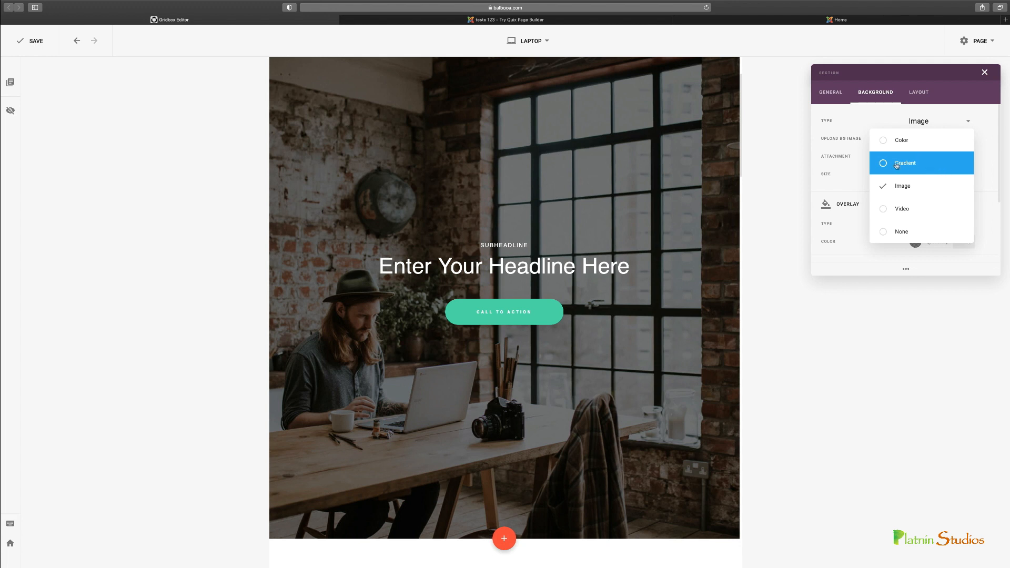
{"action": "left_click", "coordinate": [904, 163]}
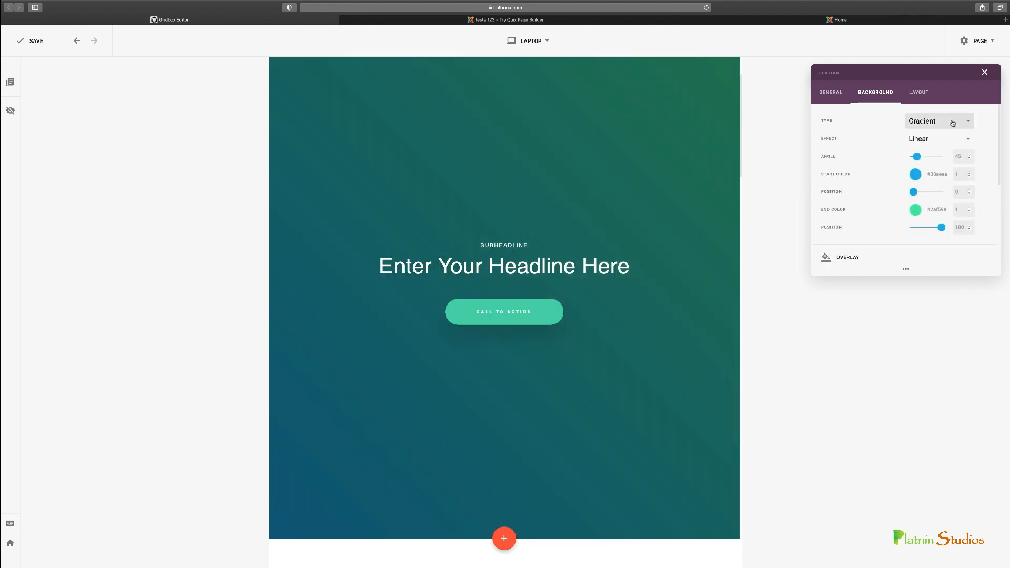
{"action": "left_click", "coordinate": [938, 121]}
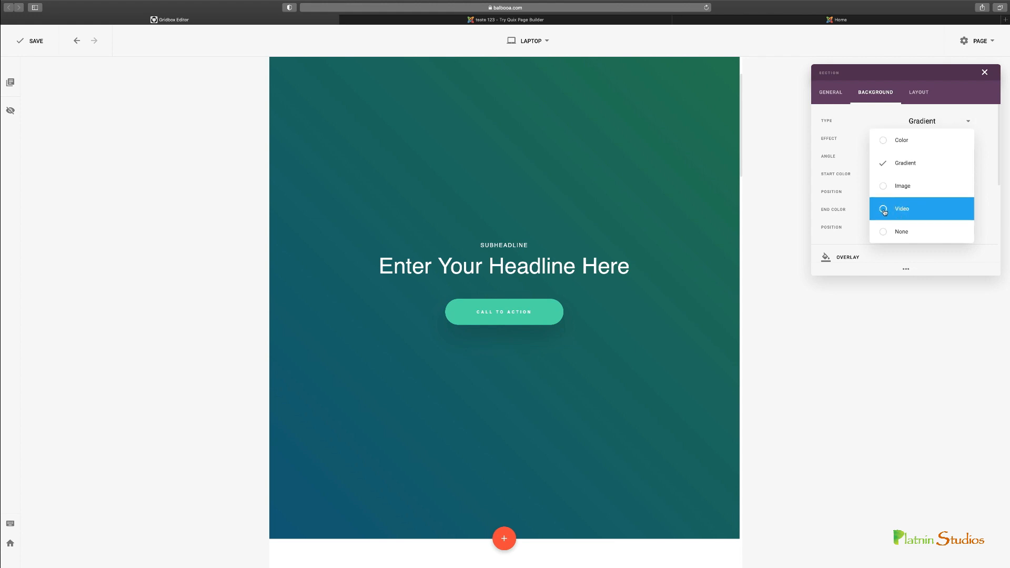
{"action": "mouse_move", "coordinate": [860, 154]}
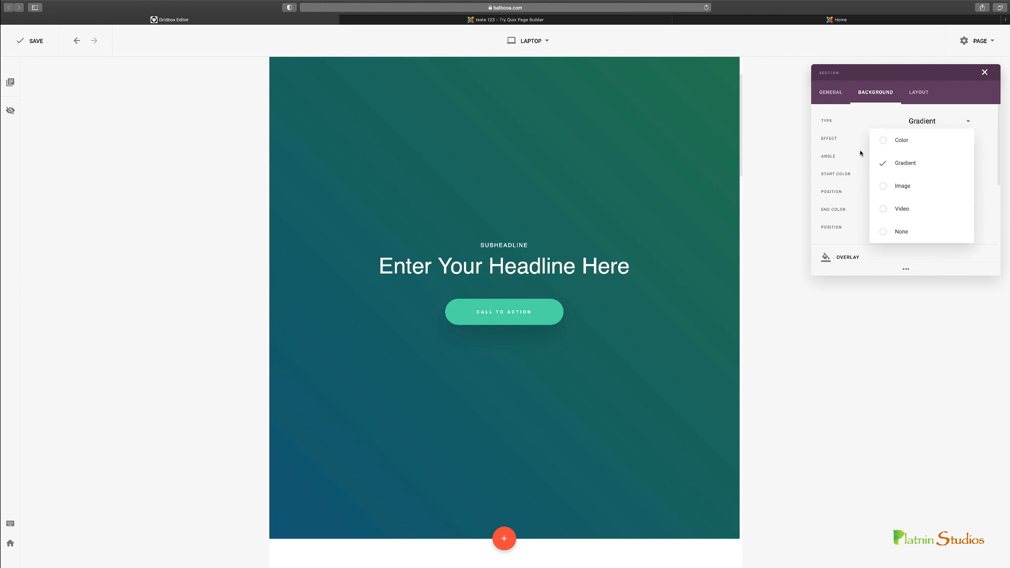
{"action": "left_click", "coordinate": [905, 164]}
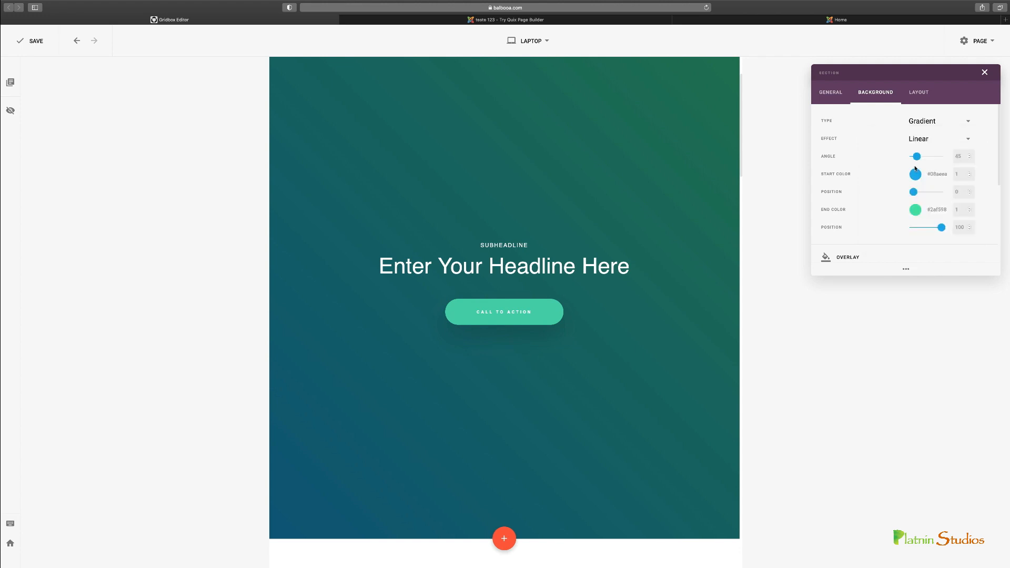
{"action": "left_click_drag", "start_coordinate": [916, 155], "coordinate": [927, 155]}
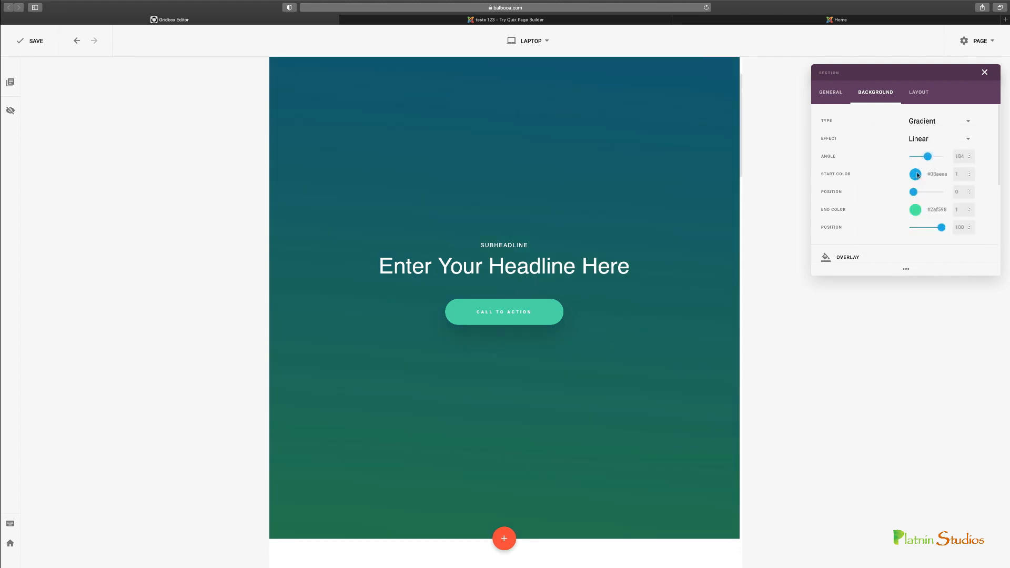
Make the gradient radial, push the blue start outward and pick a pale mint end colour.
{"action": "left_click", "coordinate": [940, 138]}
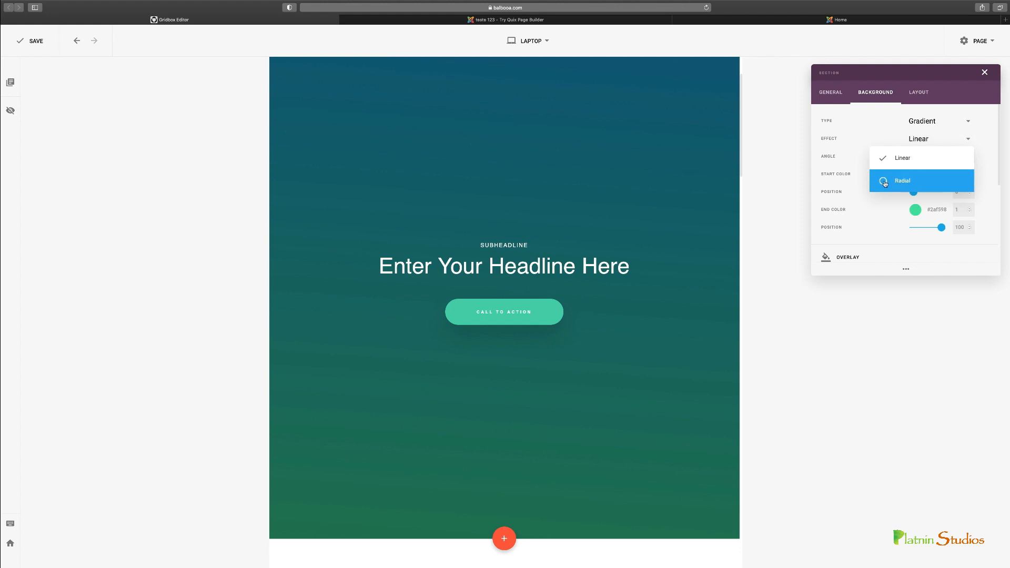
{"action": "left_click", "coordinate": [903, 181]}
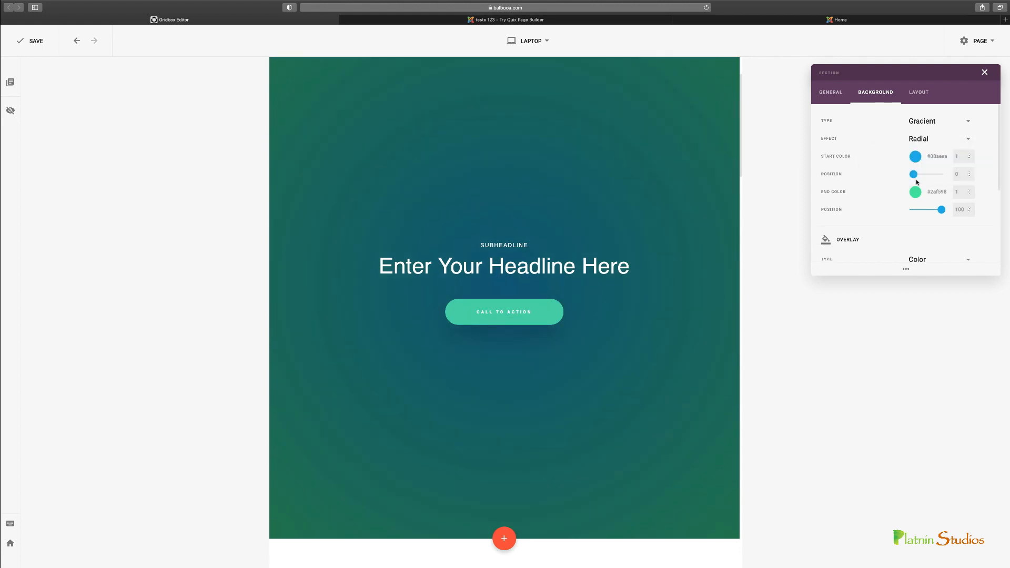
{"action": "left_click_drag", "start_coordinate": [915, 174], "coordinate": [935, 174]}
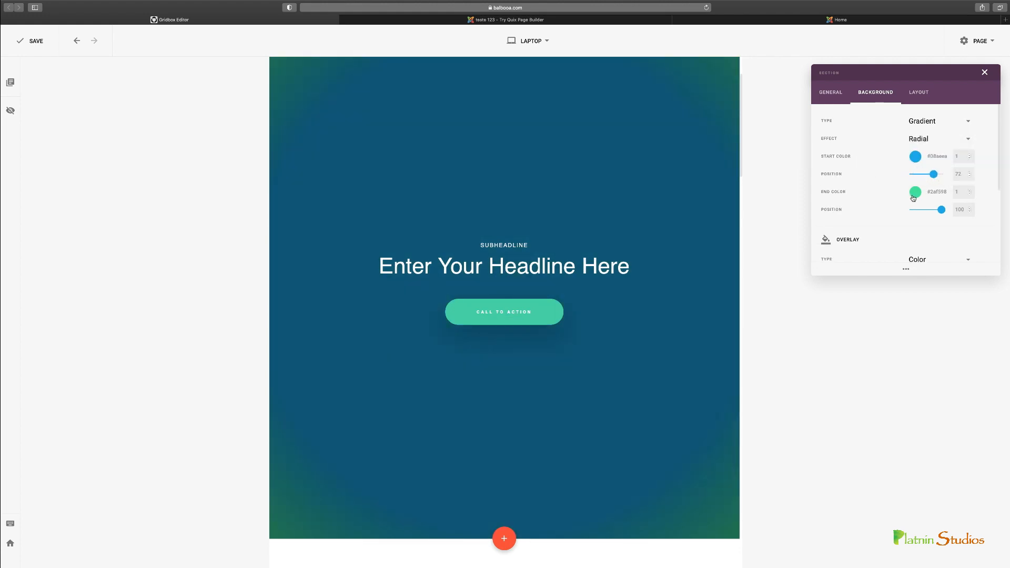
{"action": "left_click", "coordinate": [914, 192]}
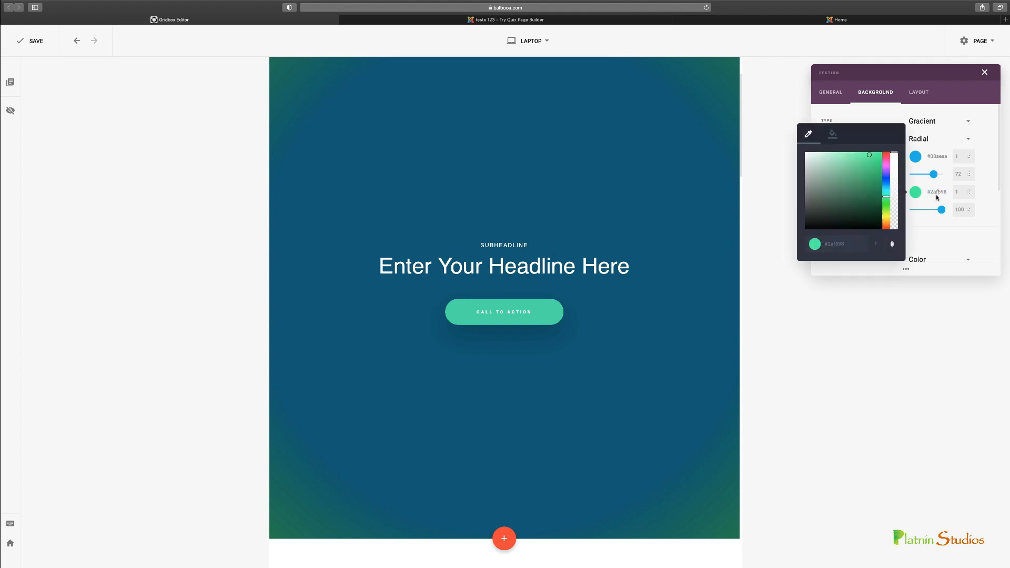
{"action": "left_click", "coordinate": [861, 192]}
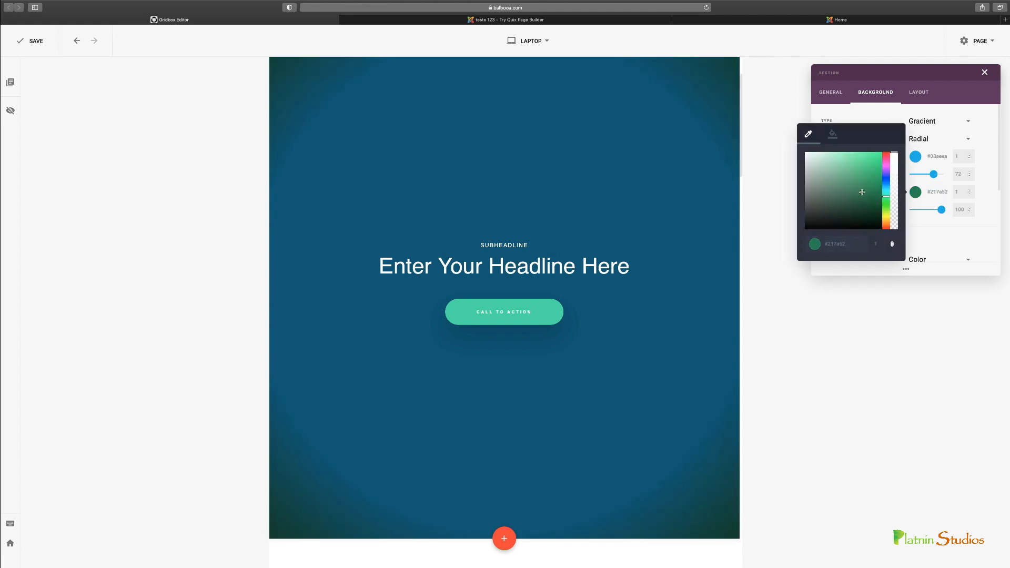
{"action": "left_click", "coordinate": [824, 162]}
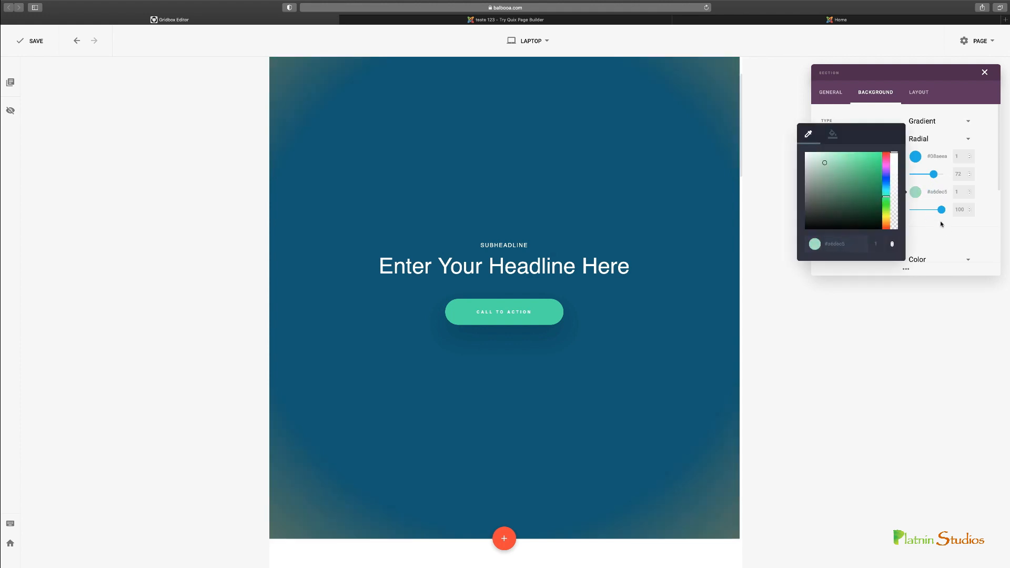
Try a plain colour background, then switch back to the radial gradient.
{"action": "left_click", "coordinate": [937, 138]}
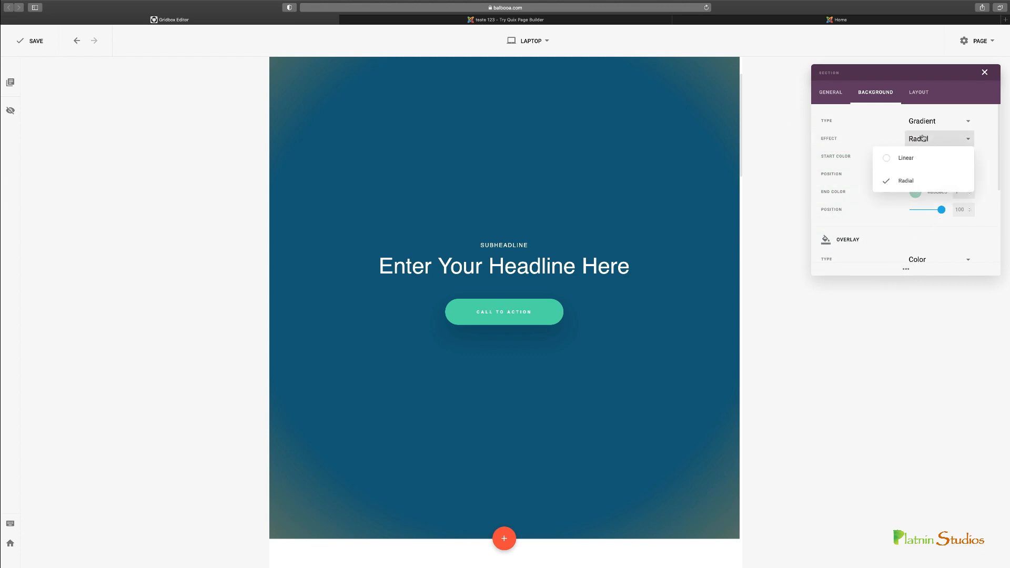
{"action": "left_click", "coordinate": [938, 120]}
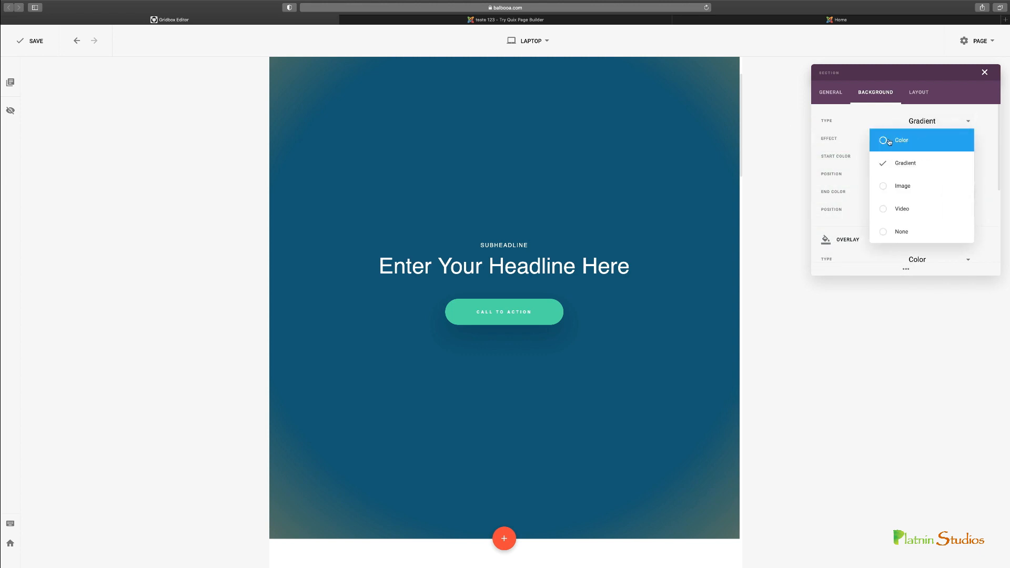
{"action": "left_click", "coordinate": [901, 140]}
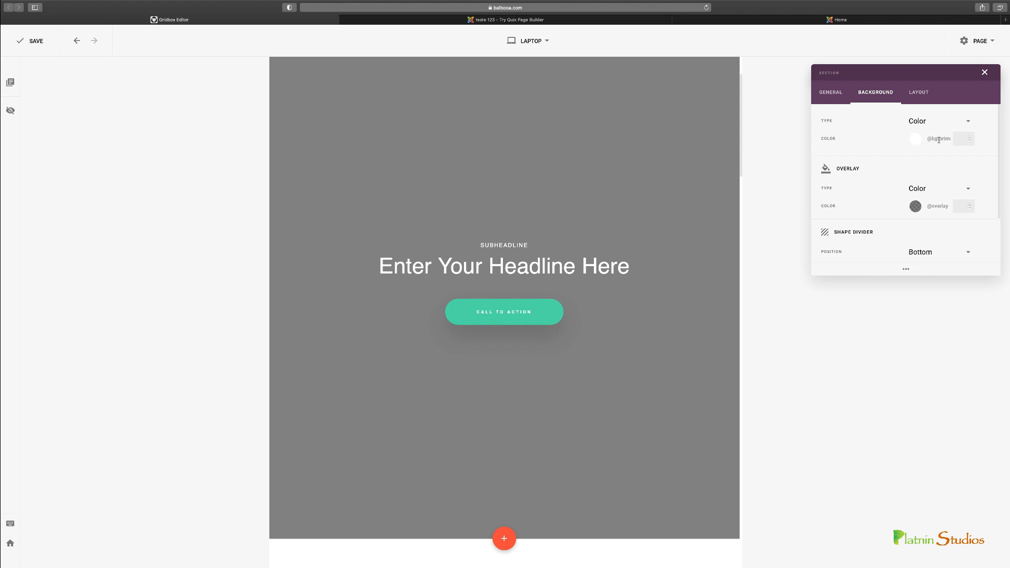
{"action": "left_click", "coordinate": [938, 121]}
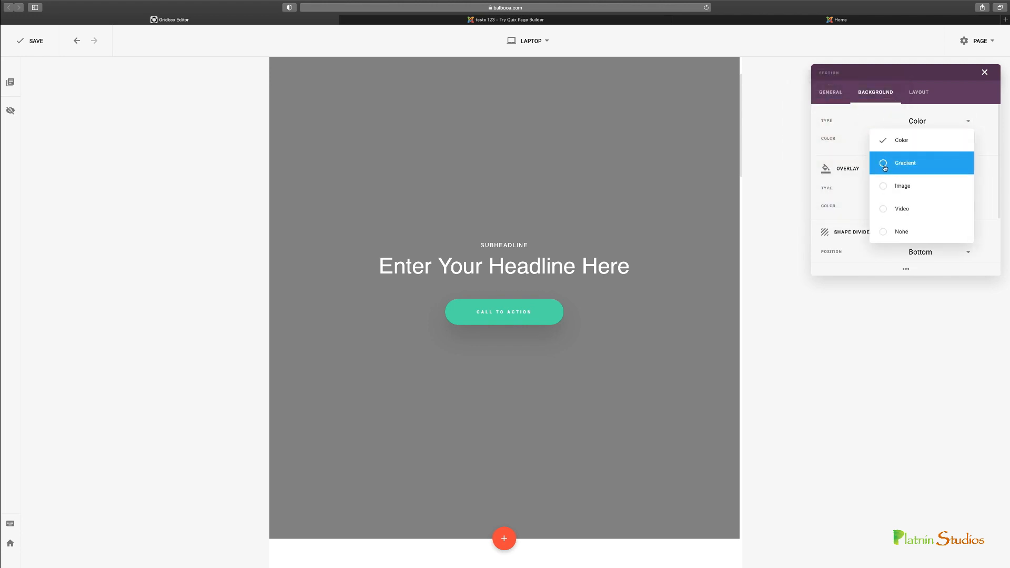
{"action": "left_click", "coordinate": [904, 163]}
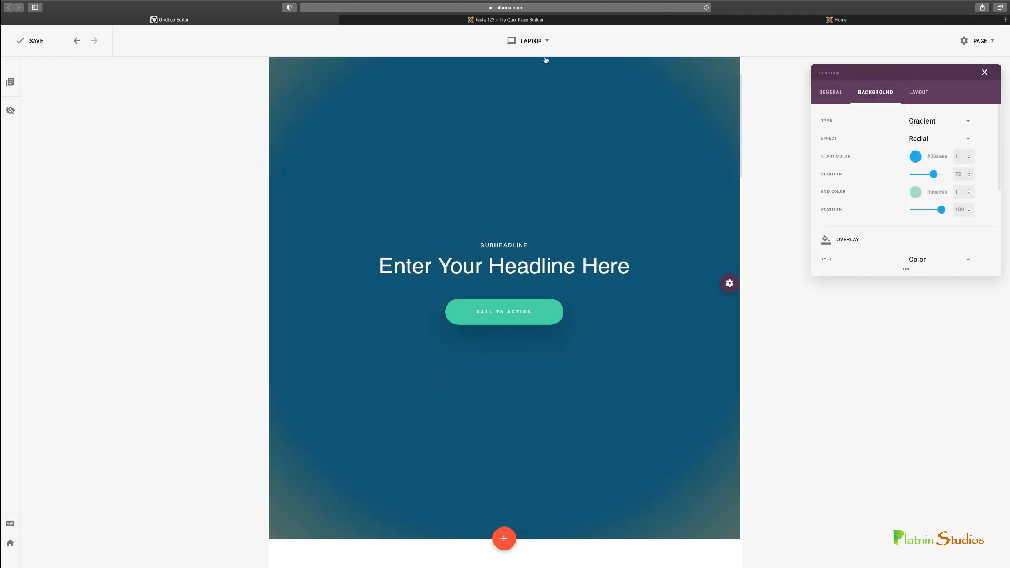
{"action": "left_click", "coordinate": [530, 41]}
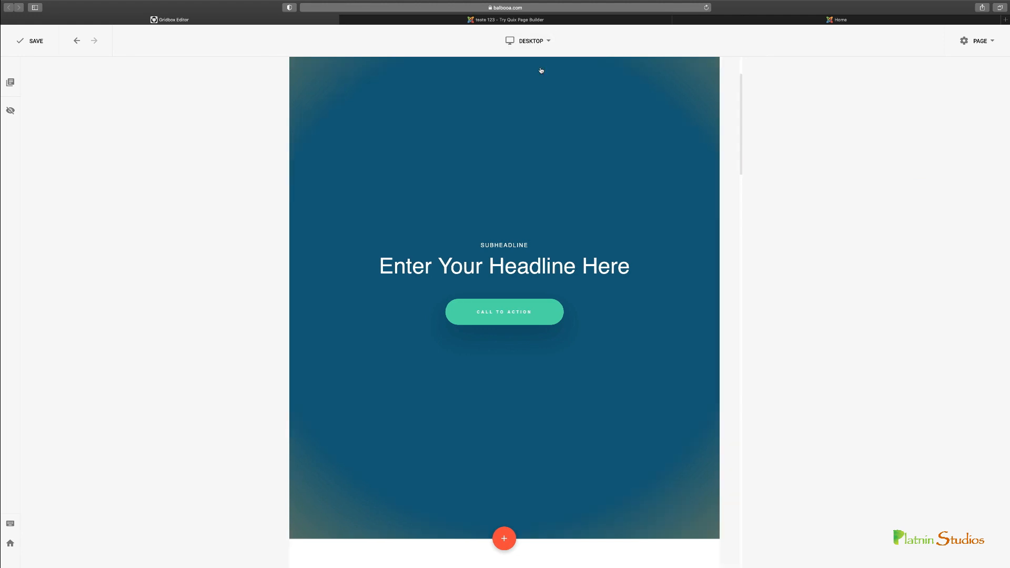
{"action": "scroll", "scroll_direction": "down", "scroll_amount": 3}
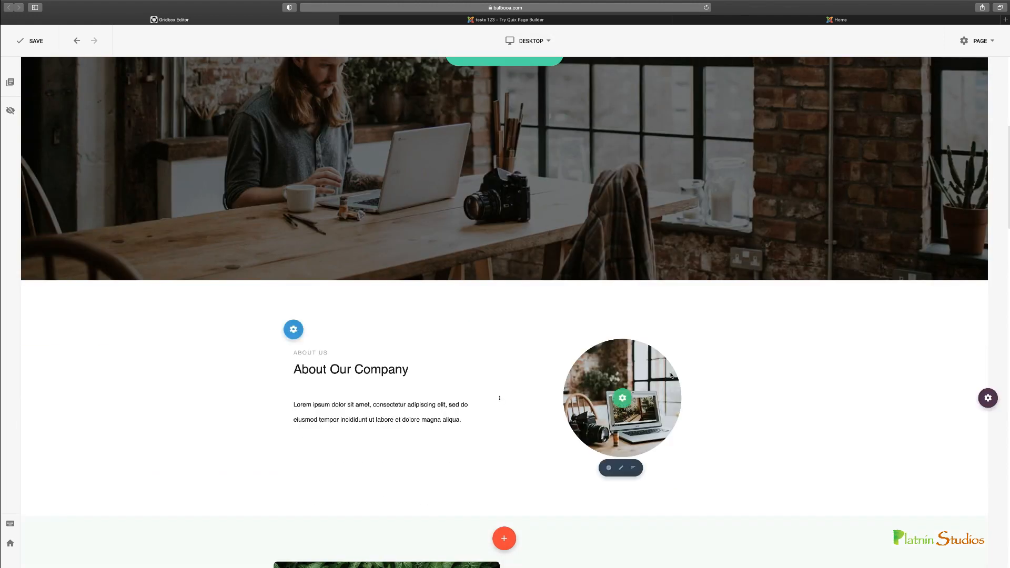
{"action": "scroll", "scroll_direction": "down", "scroll_amount": 3}
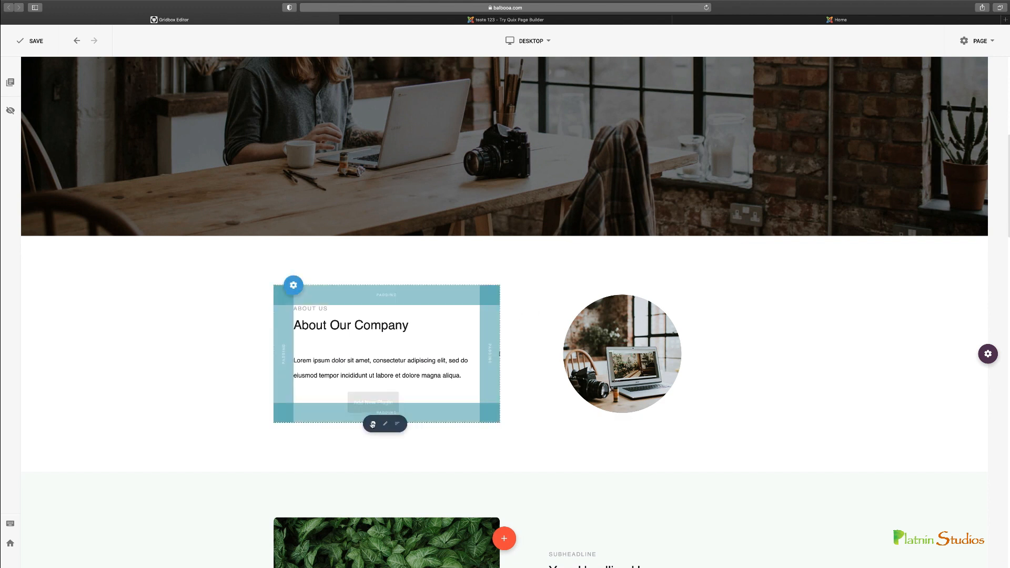
{"action": "mouse_move", "coordinate": [373, 424]}
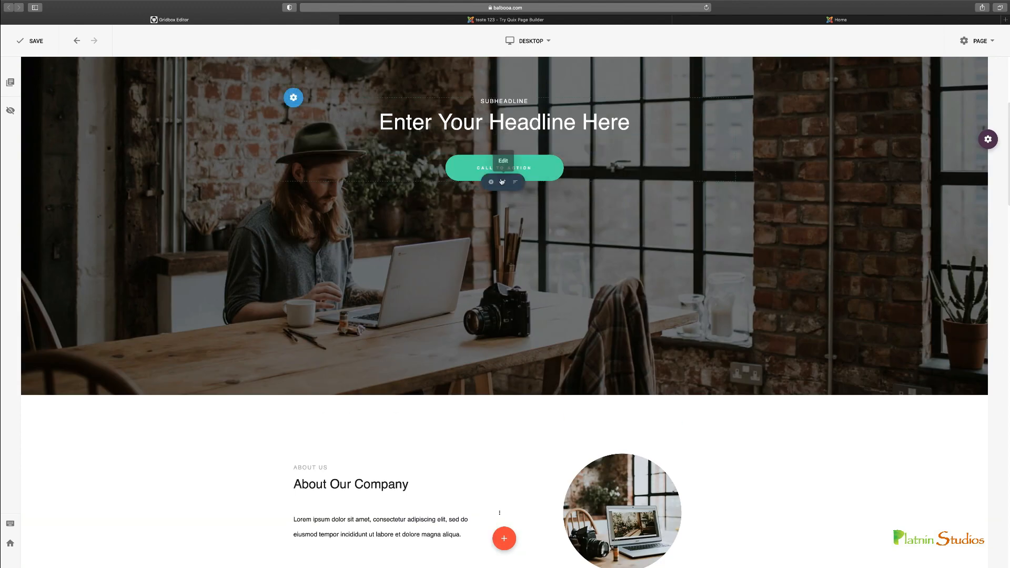
{"action": "mouse_move", "coordinate": [490, 183]}
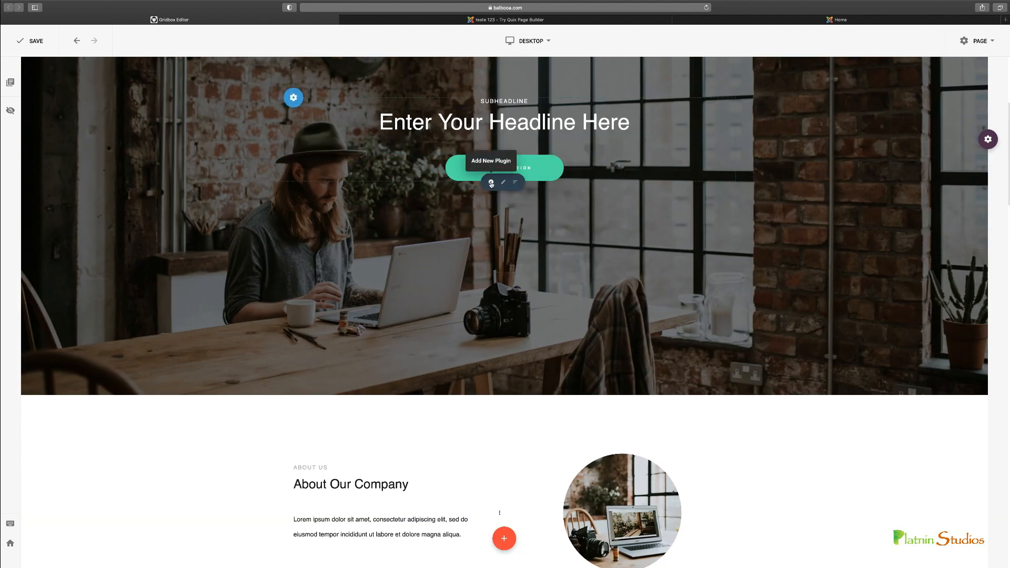
Open the Add New Plugin library and scroll through its content, navigation and other categories.
{"action": "left_click", "coordinate": [491, 183]}
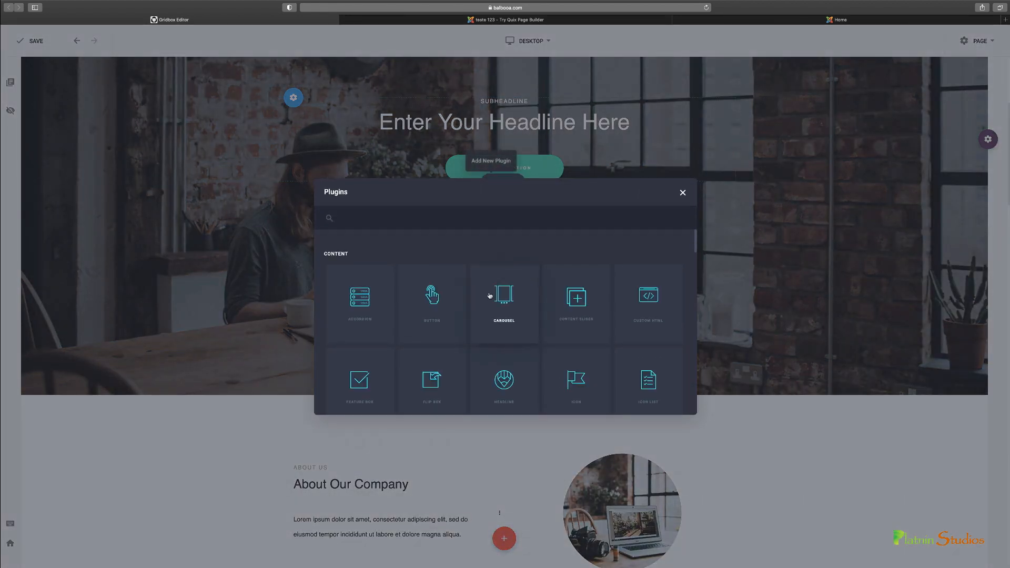
{"action": "mouse_move", "coordinate": [431, 296]}
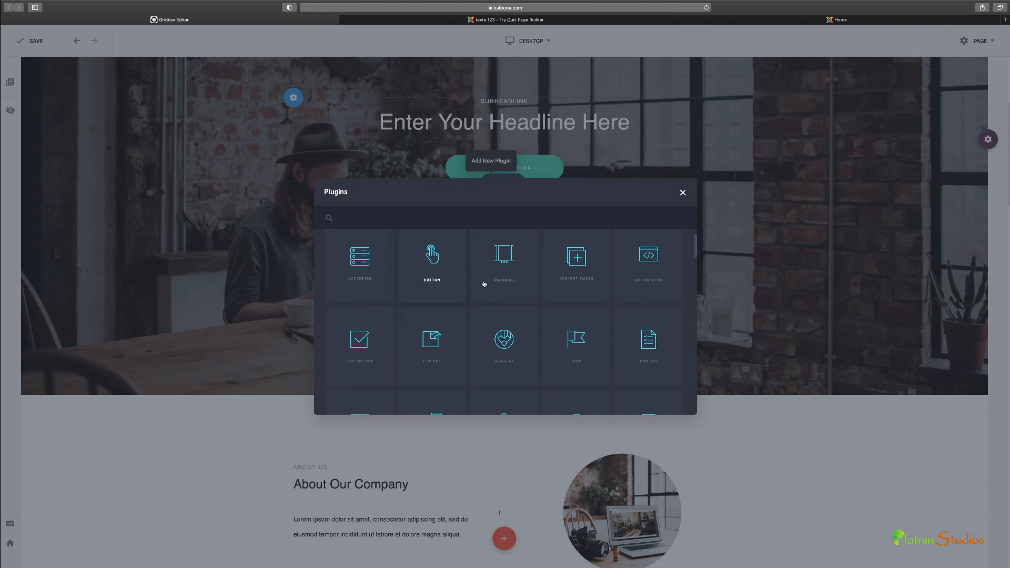
{"action": "scroll", "scroll_direction": "down", "scroll_amount": 3}
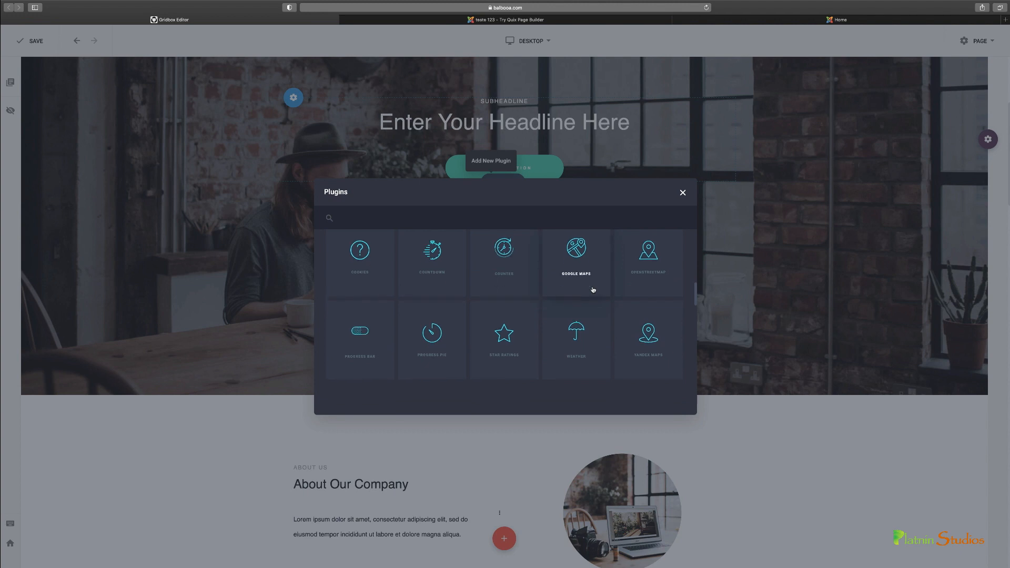
{"action": "scroll", "scroll_direction": "down", "scroll_amount": 3}
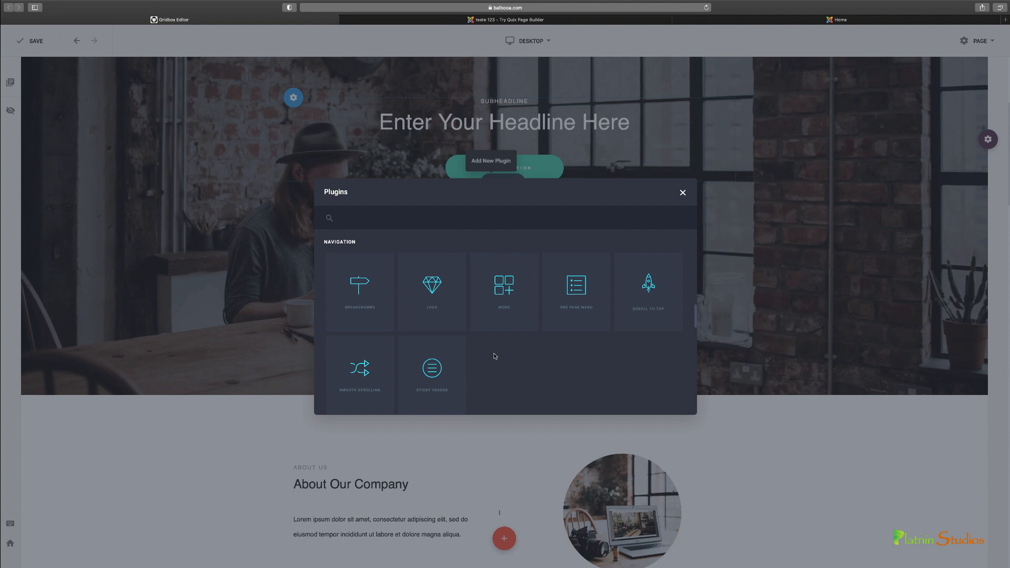
{"action": "scroll", "scroll_direction": "down", "scroll_amount": 3}
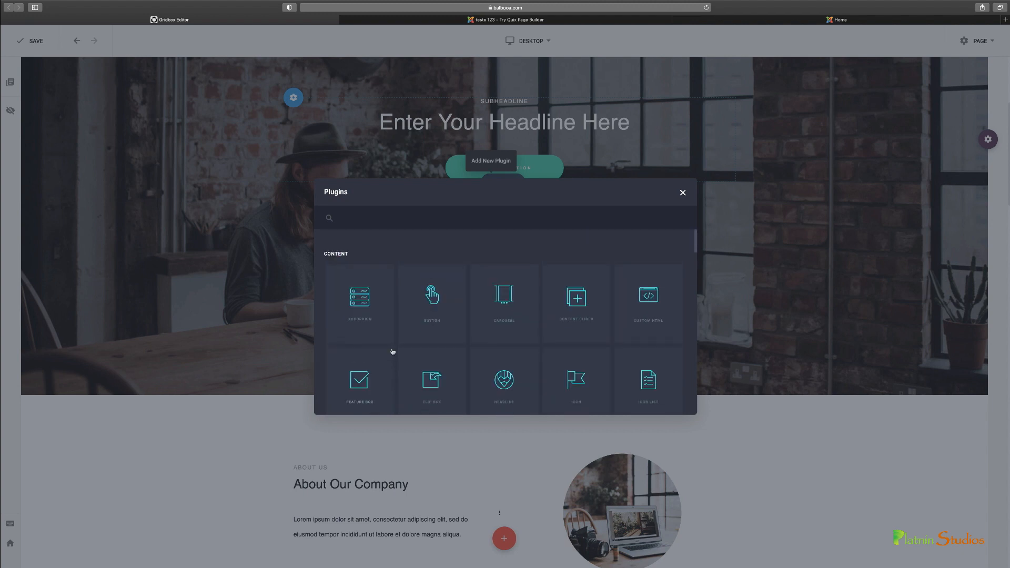
{"action": "mouse_move", "coordinate": [364, 309]}
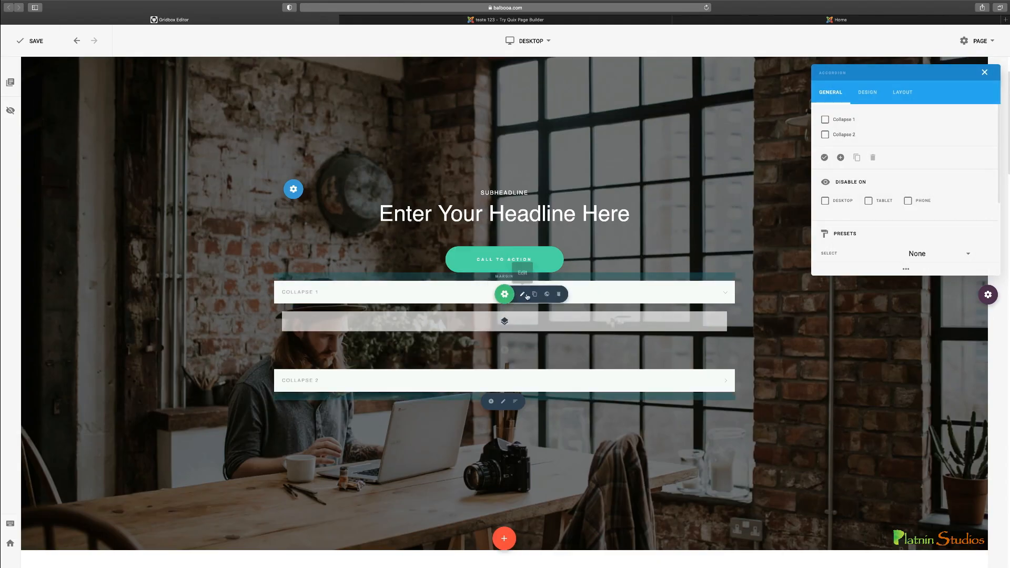
Delete the Collapse 1/Collapse 2 accordion and confirm in the dialog.
{"action": "left_click", "coordinate": [558, 295]}
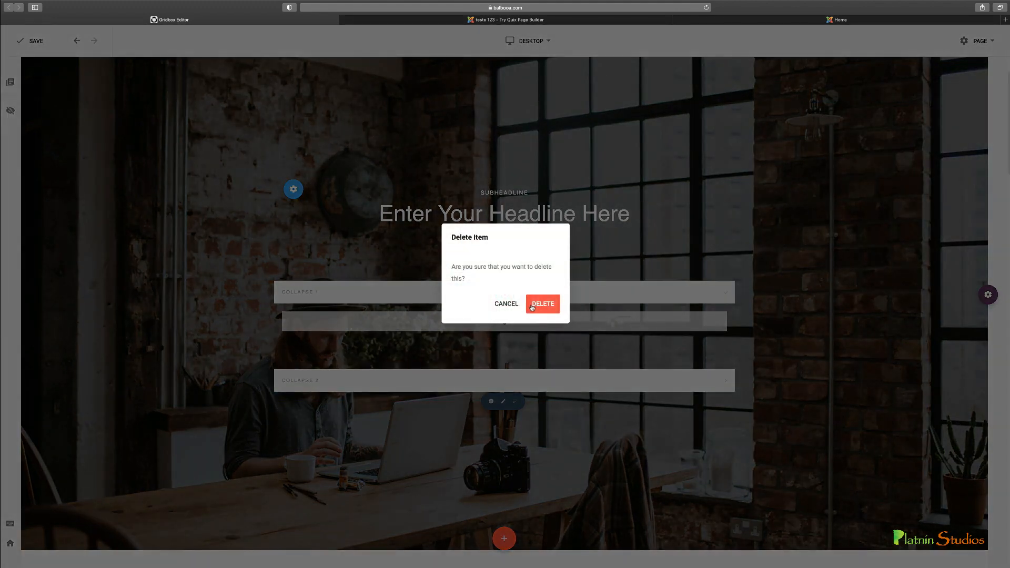
{"action": "left_click", "coordinate": [543, 304]}
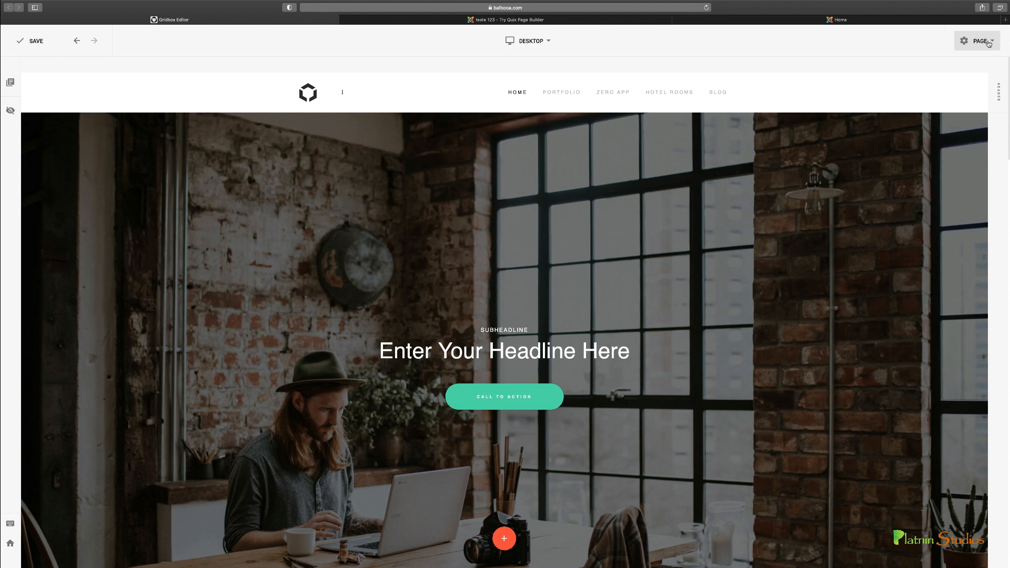
Open Page Settings from the Page menu and focus the 'Home' title field.
{"action": "left_click", "coordinate": [978, 40]}
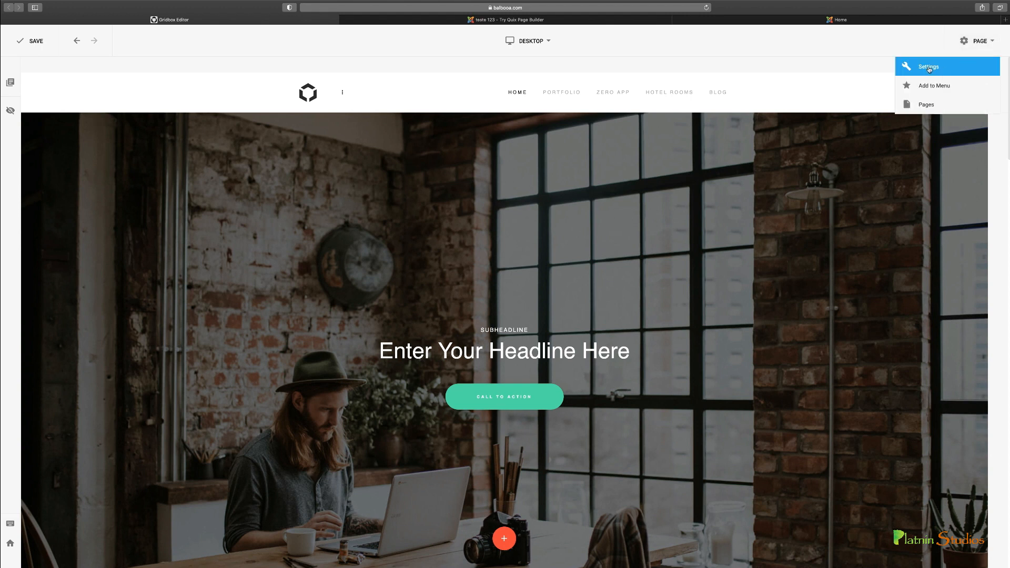
{"action": "left_click", "coordinate": [926, 67]}
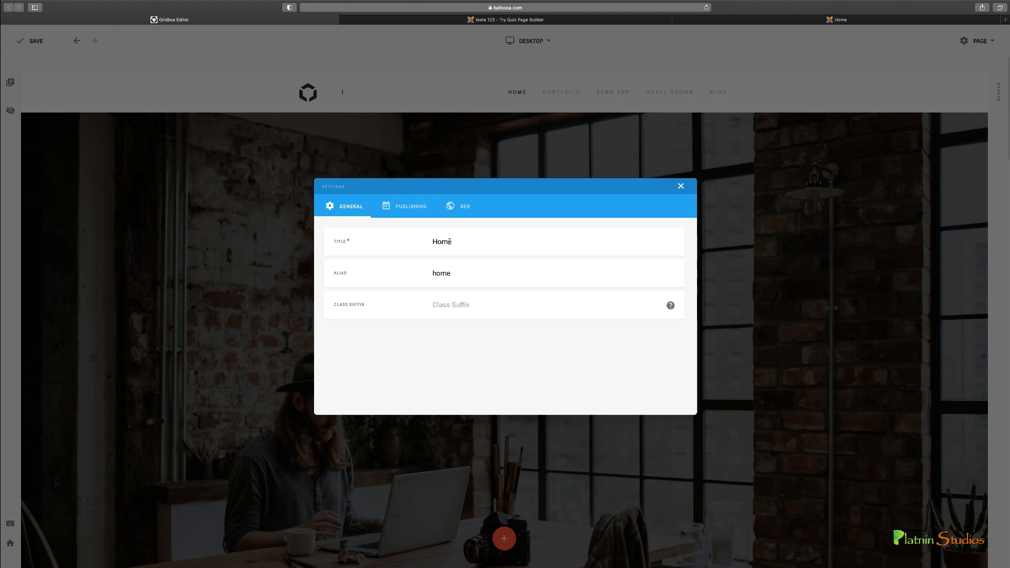
{"action": "mouse_move", "coordinate": [342, 273]}
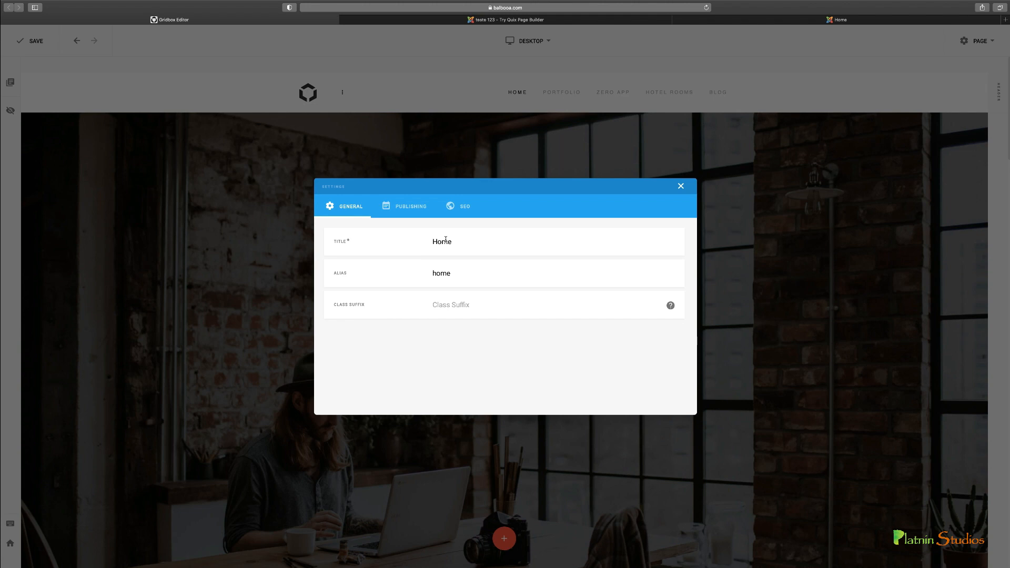
{"action": "left_click", "coordinate": [441, 273]}
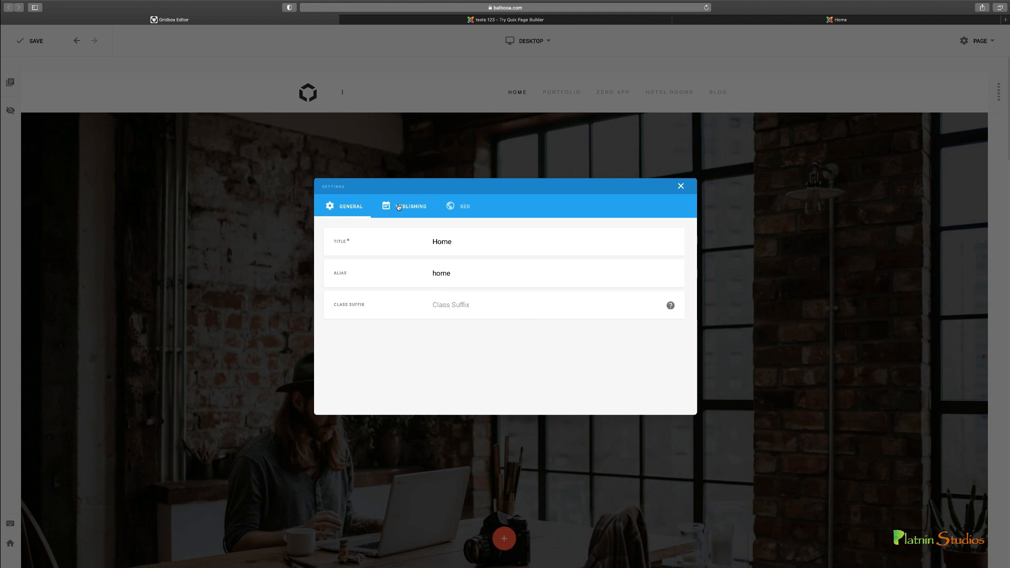
Open the Publishing tab and check the language choices, keeping Public access and All languages.
{"action": "left_click", "coordinate": [411, 206]}
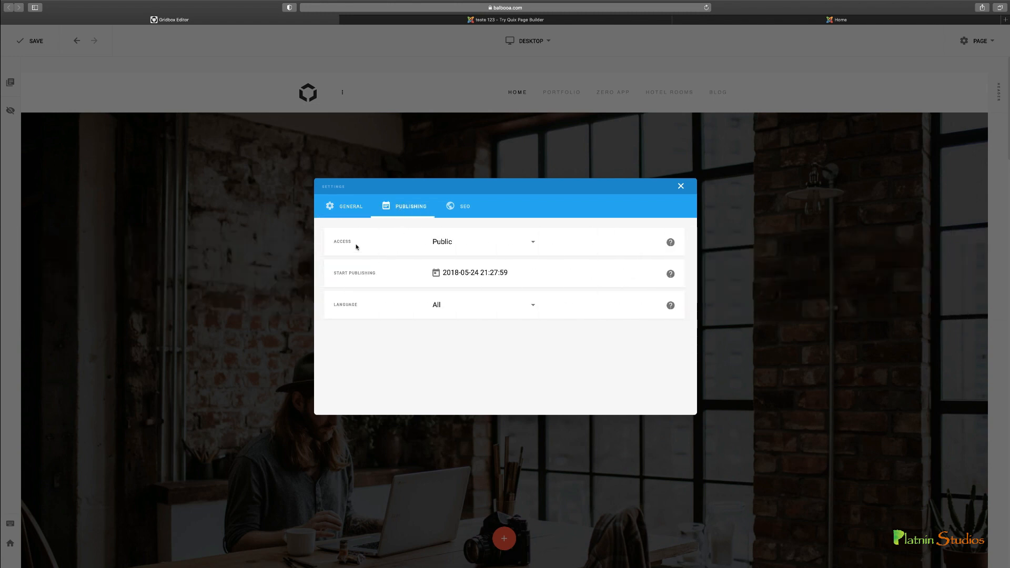
{"action": "mouse_move", "coordinate": [530, 245]}
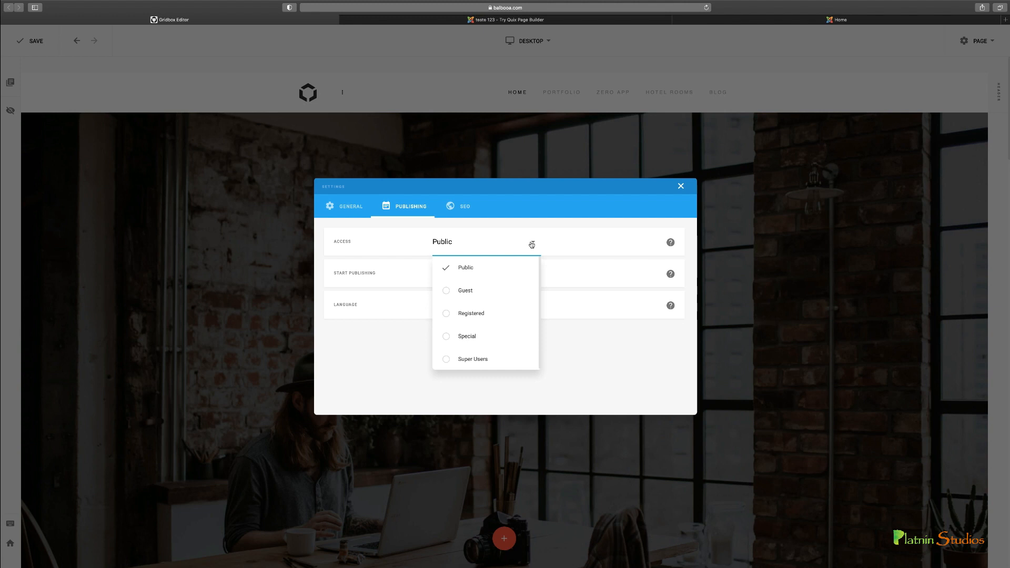
{"action": "mouse_move", "coordinate": [471, 313]}
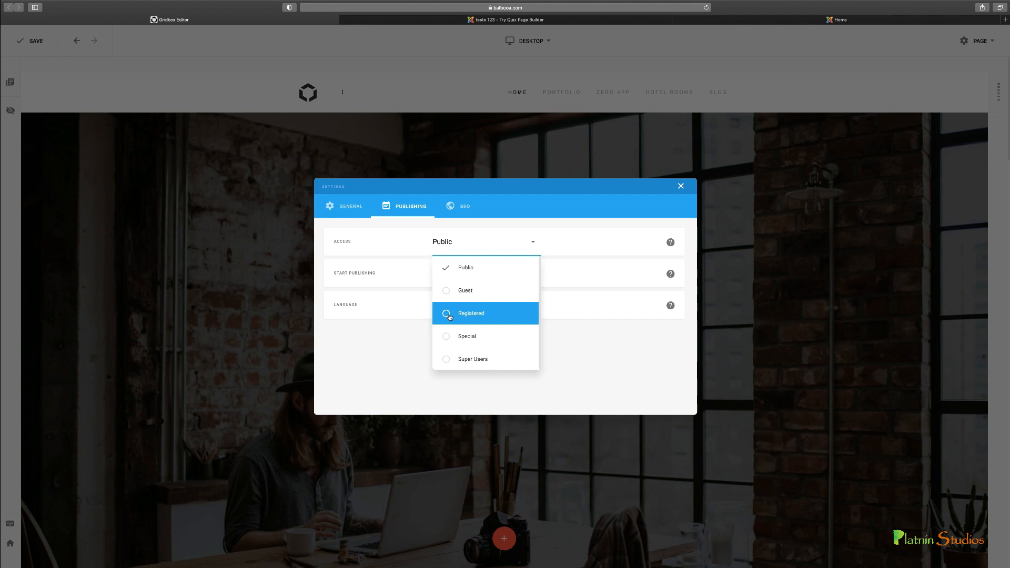
{"action": "mouse_move", "coordinate": [387, 348]}
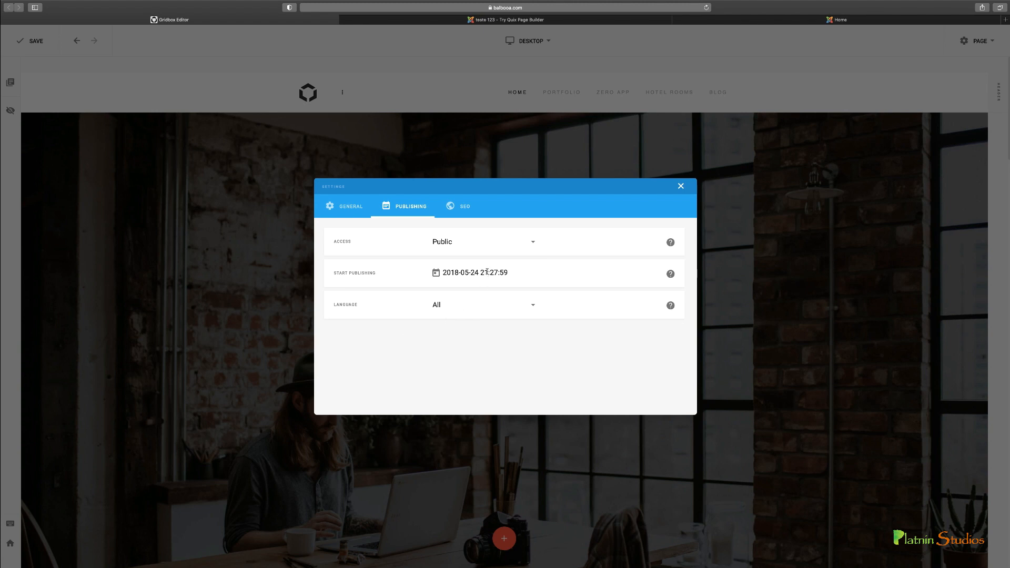
{"action": "mouse_move", "coordinate": [519, 313]}
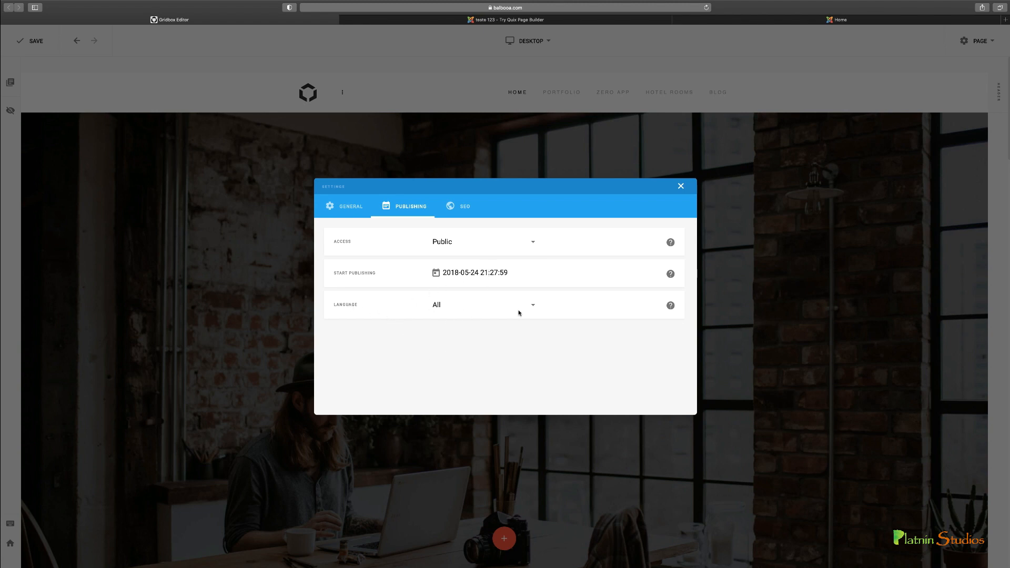
{"action": "left_click", "coordinate": [483, 304]}
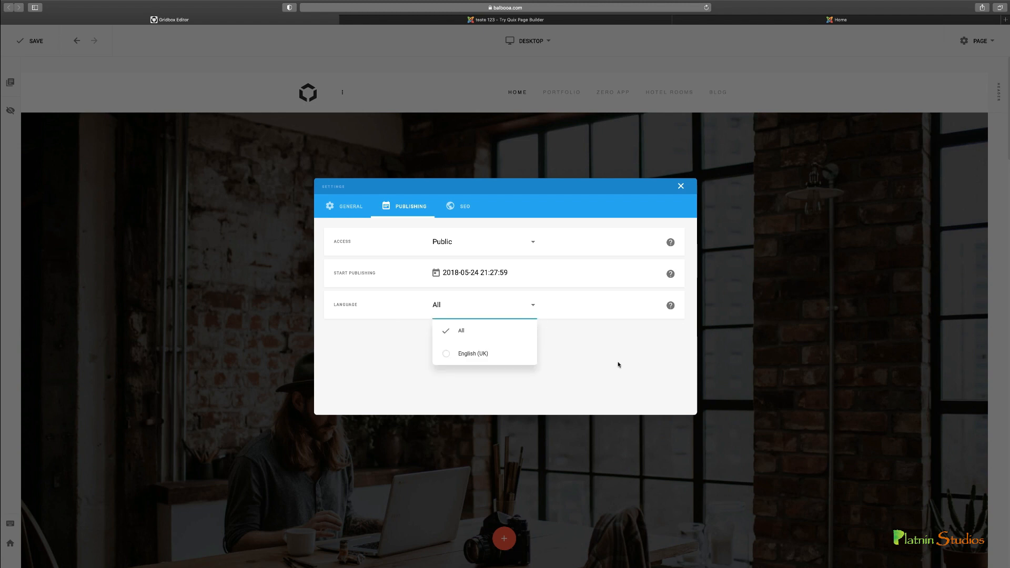
{"action": "left_click", "coordinate": [464, 206]}
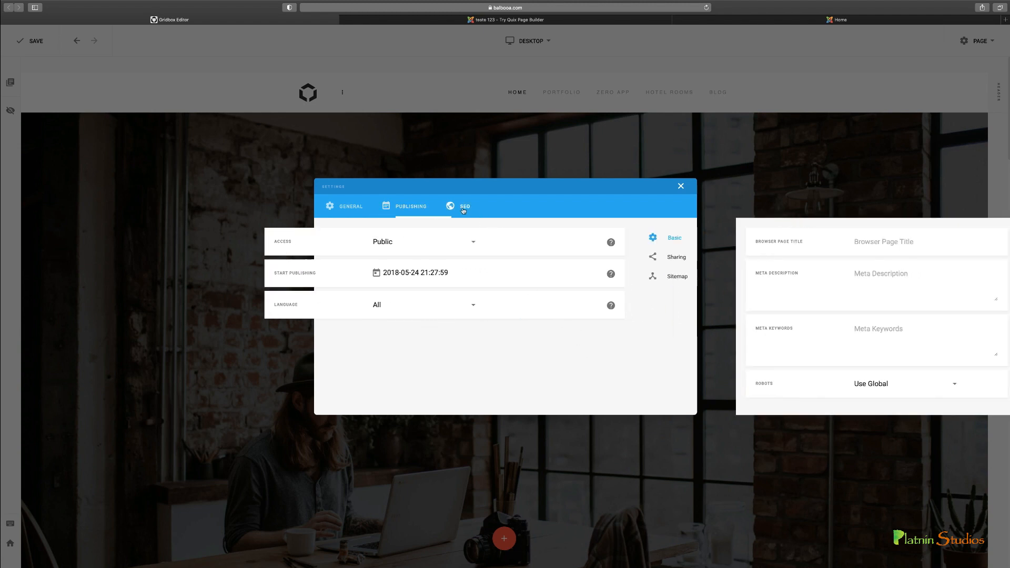
Open the SEO tab and view the Robots choices, leaving Use Global selected.
{"action": "left_click", "coordinate": [464, 207]}
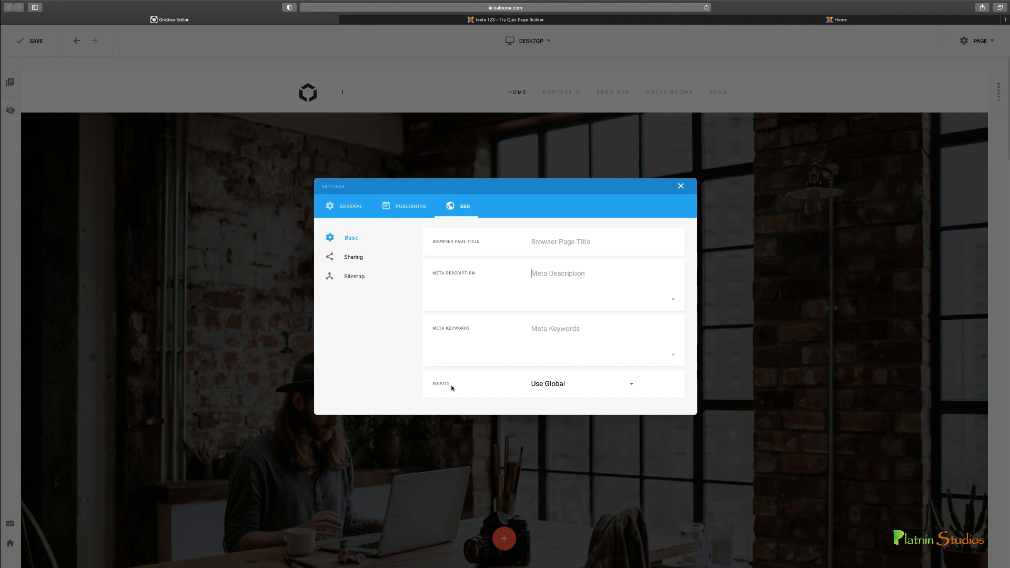
{"action": "left_click", "coordinate": [580, 384]}
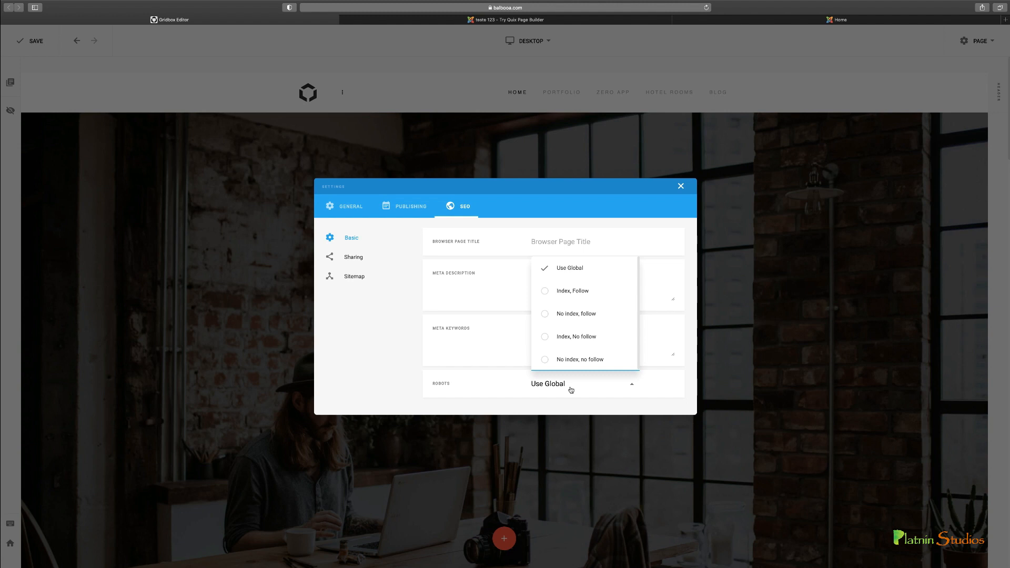
{"action": "mouse_move", "coordinate": [572, 290]}
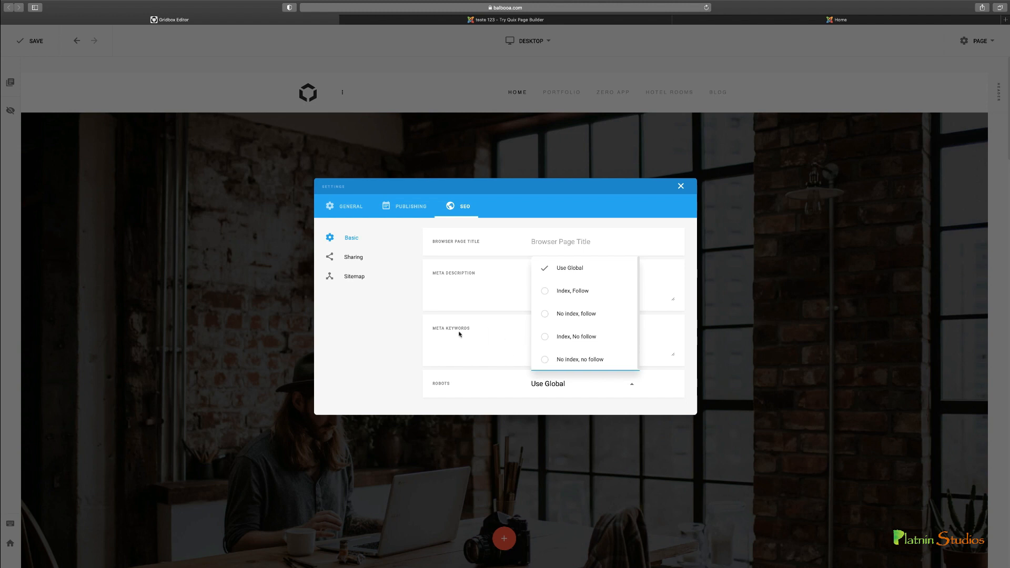
Show the SEO Sharing section with its empty image, title and description fields.
{"action": "left_click", "coordinate": [353, 257]}
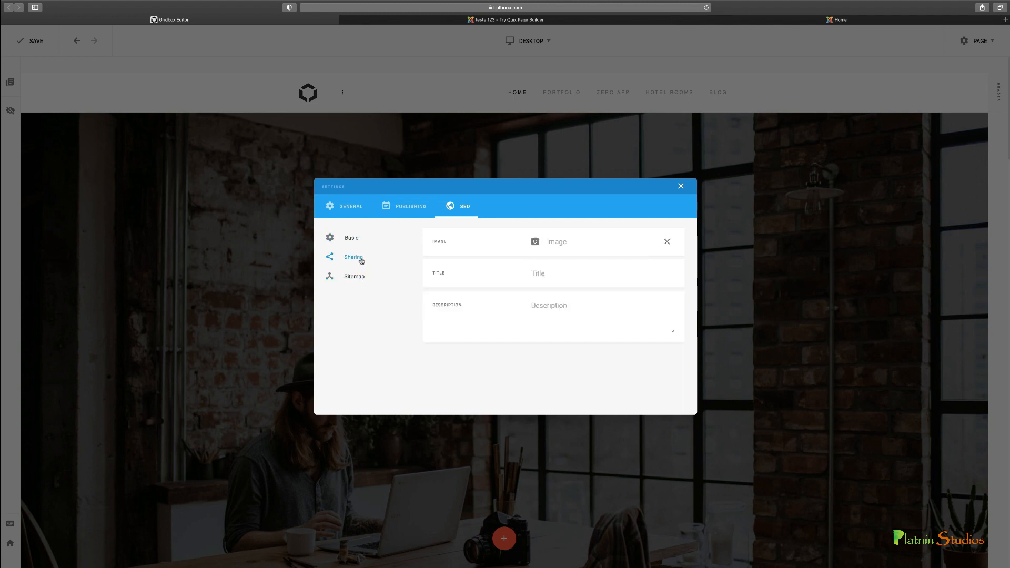
{"action": "mouse_move", "coordinate": [557, 245]}
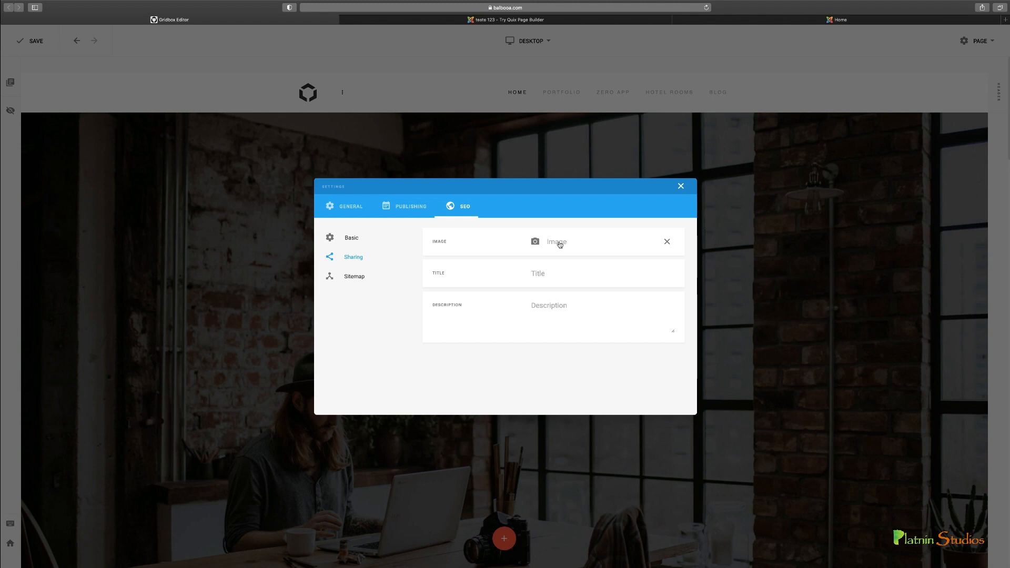
{"action": "mouse_move", "coordinate": [571, 244]}
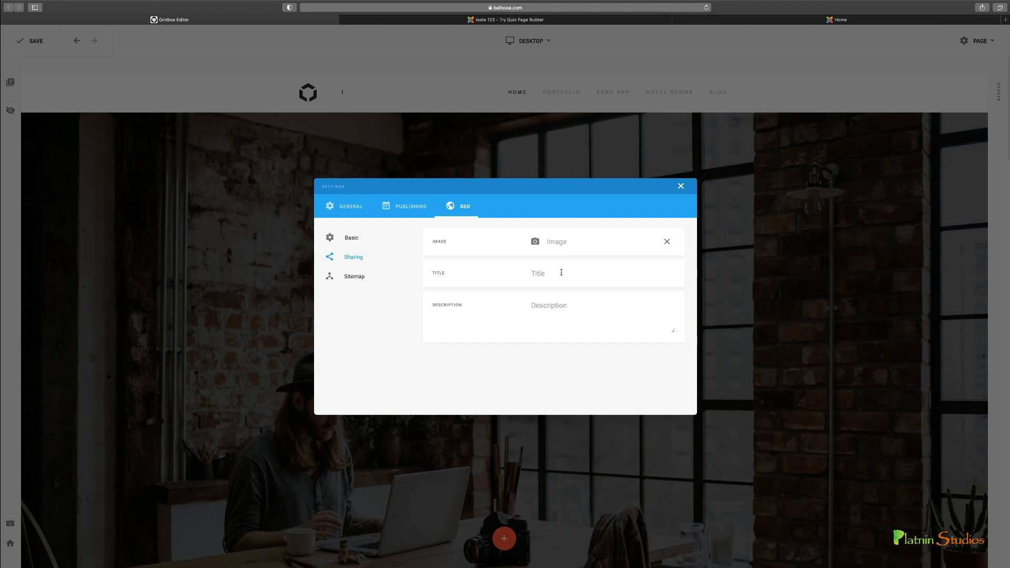
Keep Include Item on with Monthly changefreq and priority 0.8, then close Settings.
{"action": "left_click", "coordinate": [353, 276]}
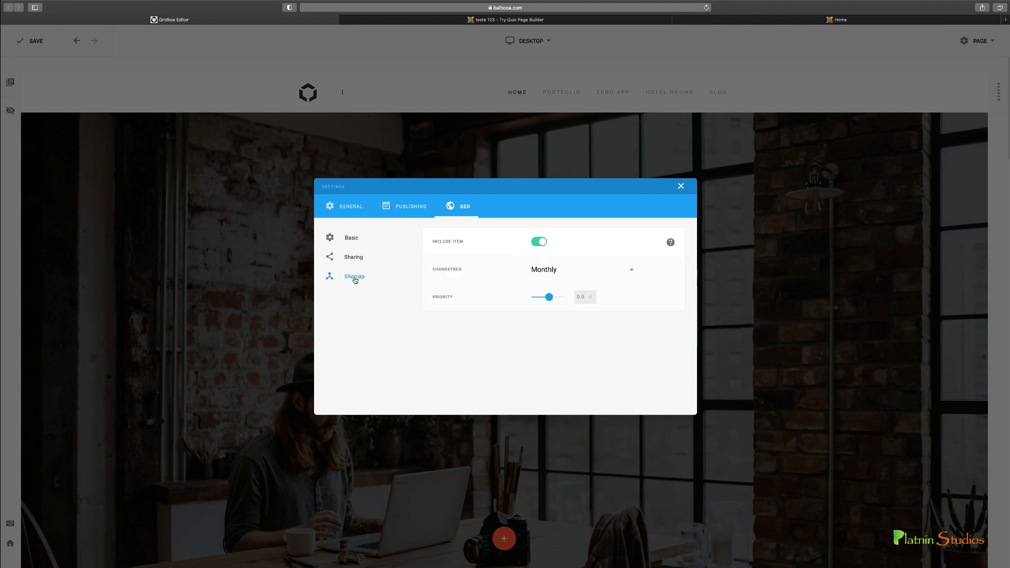
{"action": "mouse_move", "coordinate": [504, 321]}
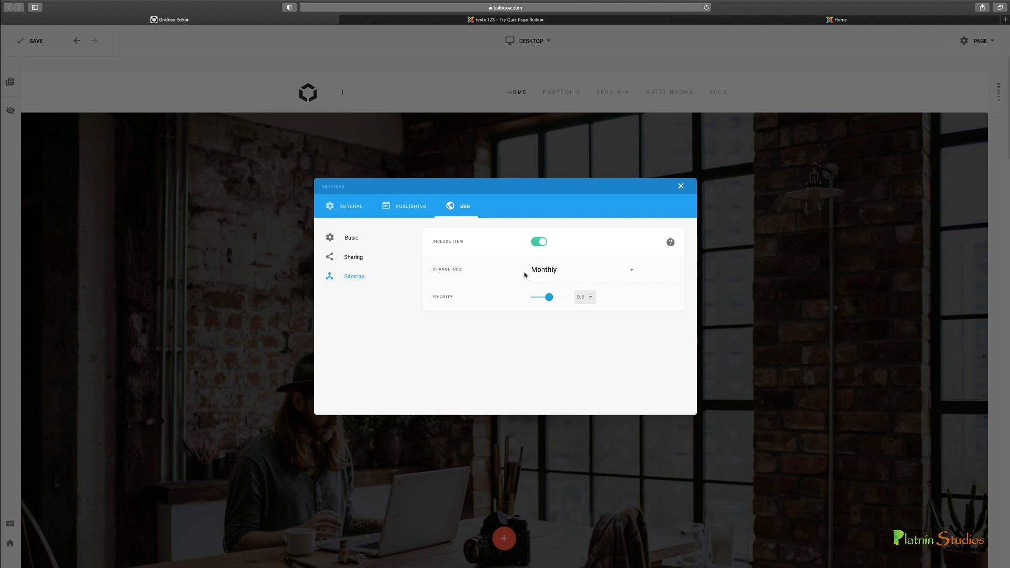
{"action": "mouse_move", "coordinate": [451, 246]}
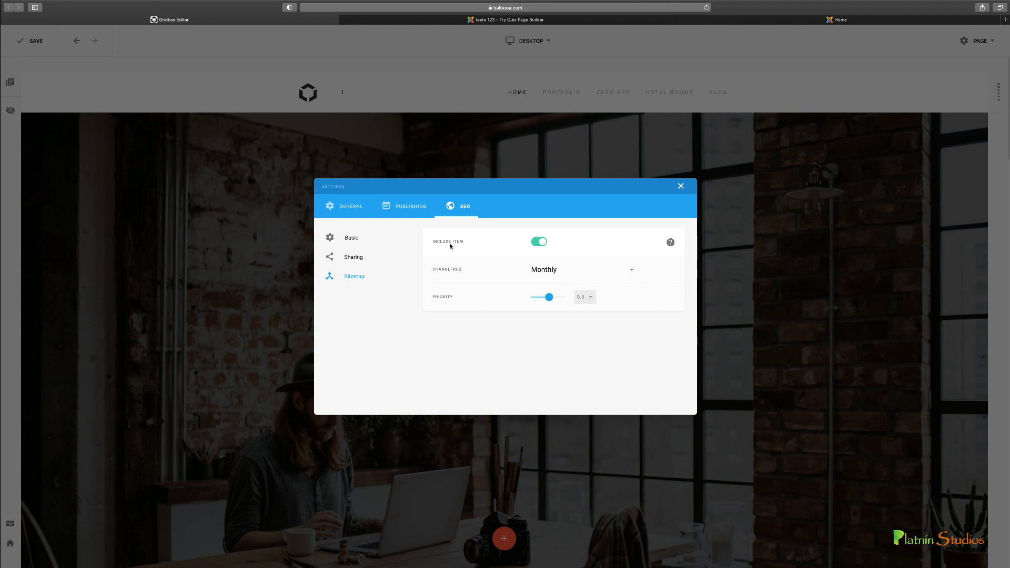
{"action": "left_click", "coordinate": [539, 241]}
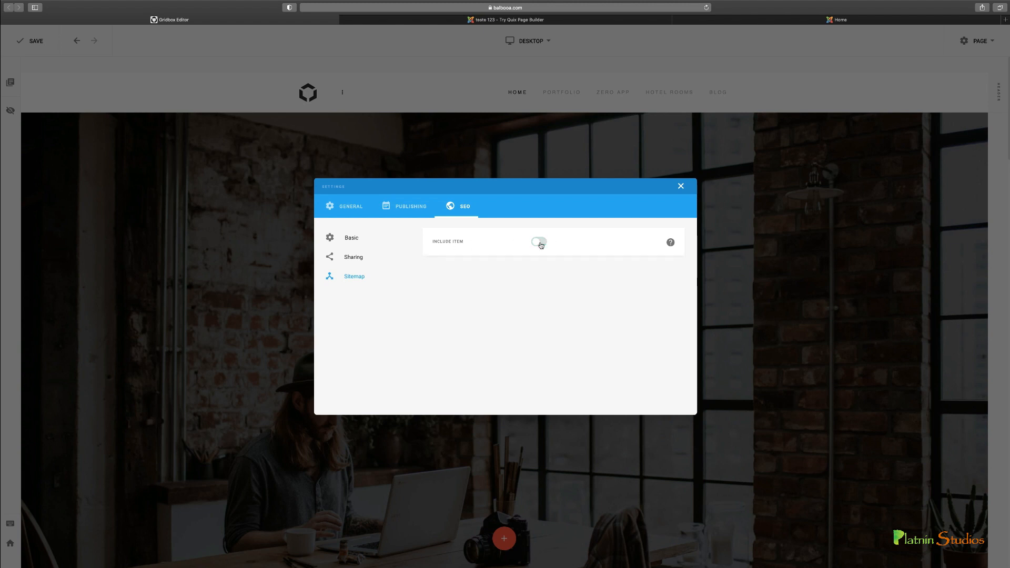
{"action": "left_click", "coordinate": [539, 241]}
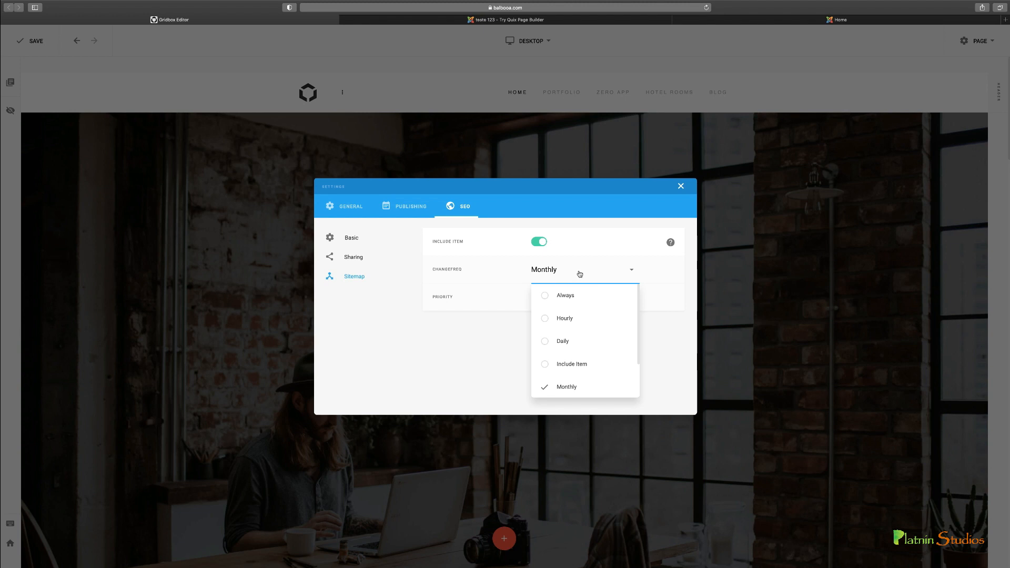
{"action": "mouse_move", "coordinate": [562, 341]}
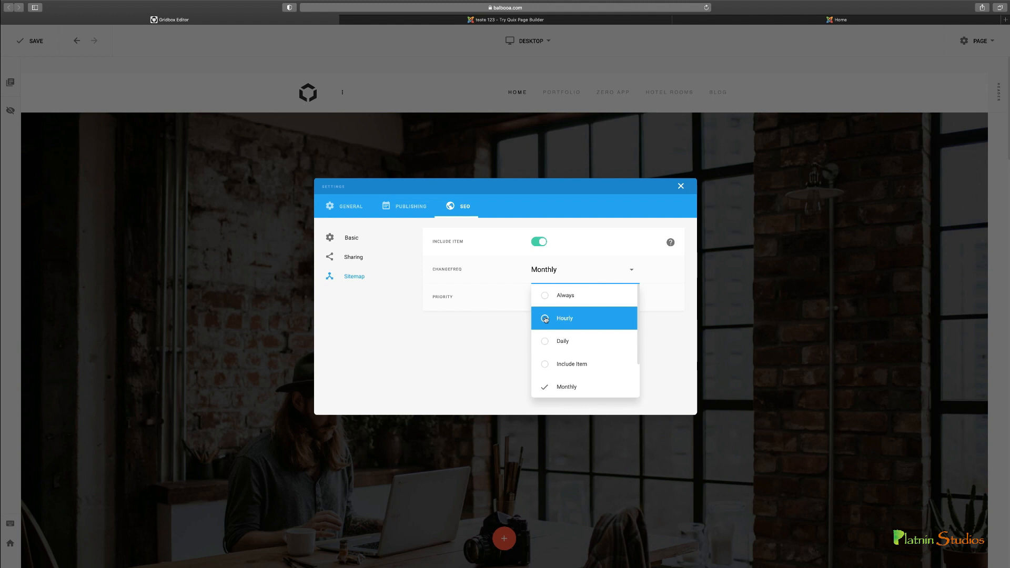
{"action": "mouse_move", "coordinate": [675, 331]}
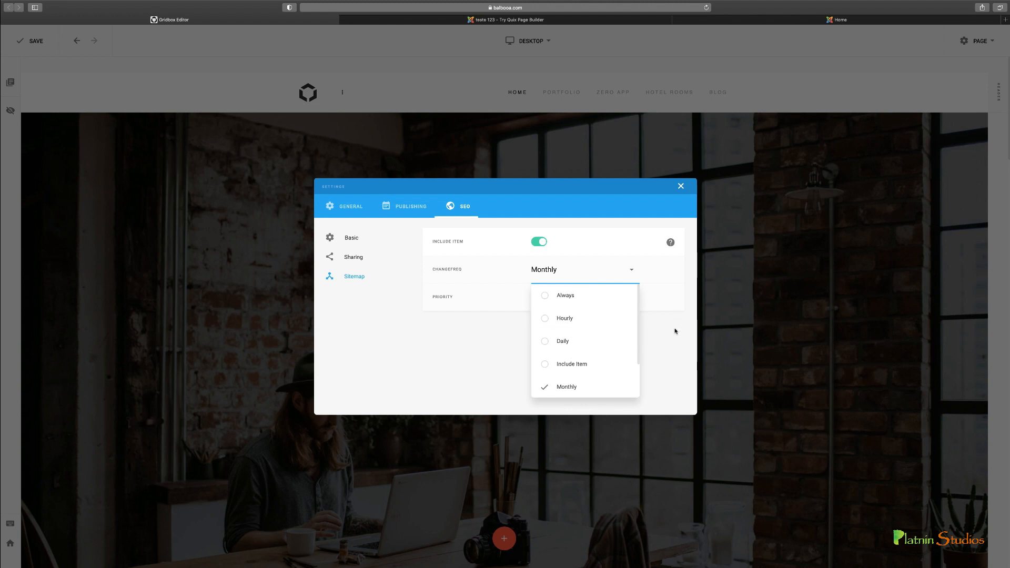
{"action": "mouse_move", "coordinate": [566, 387]}
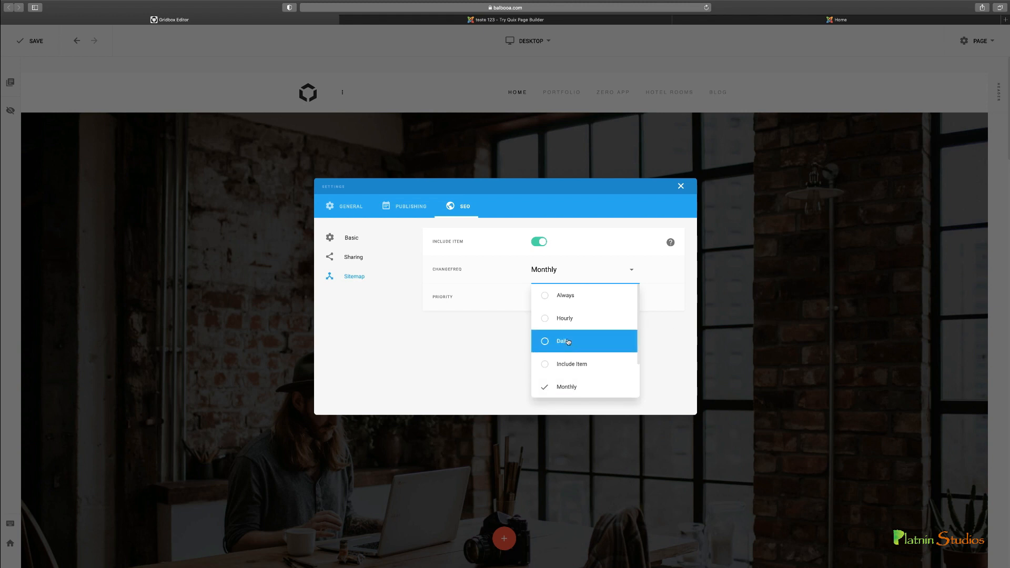
{"action": "left_click", "coordinate": [571, 364]}
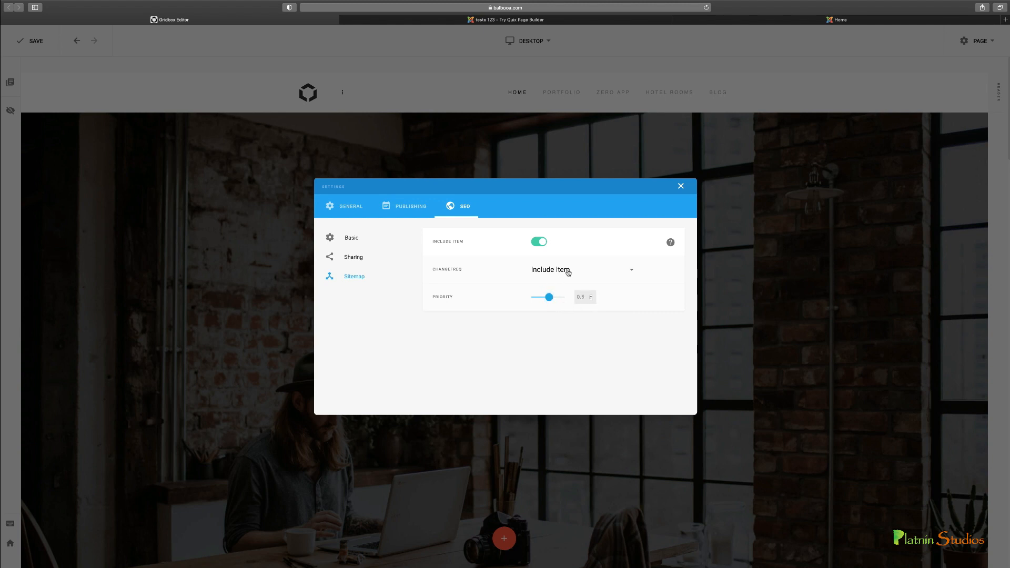
{"action": "mouse_move", "coordinate": [591, 298]}
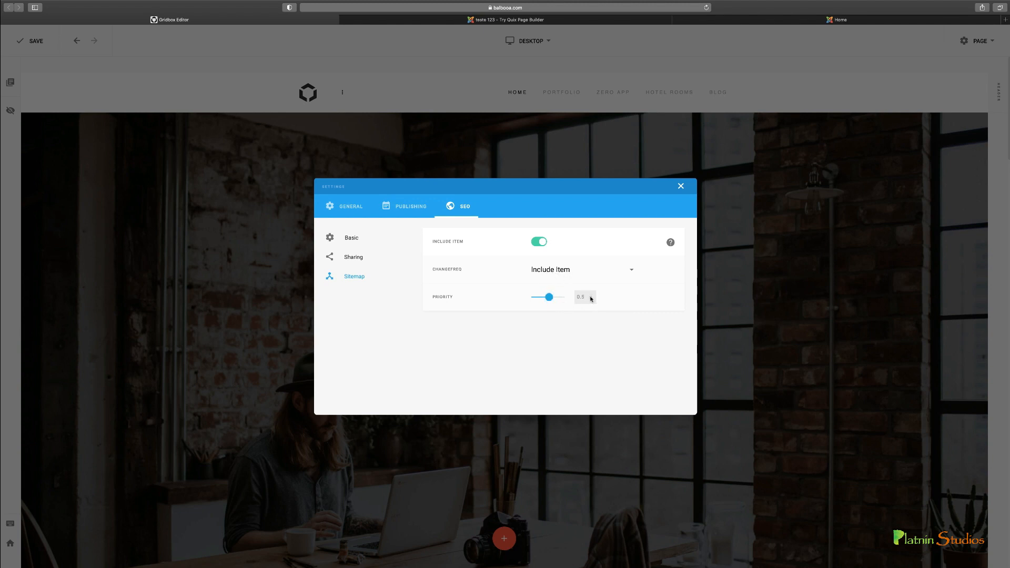
{"action": "left_click_drag", "start_coordinate": [548, 296], "coordinate": [557, 297]}
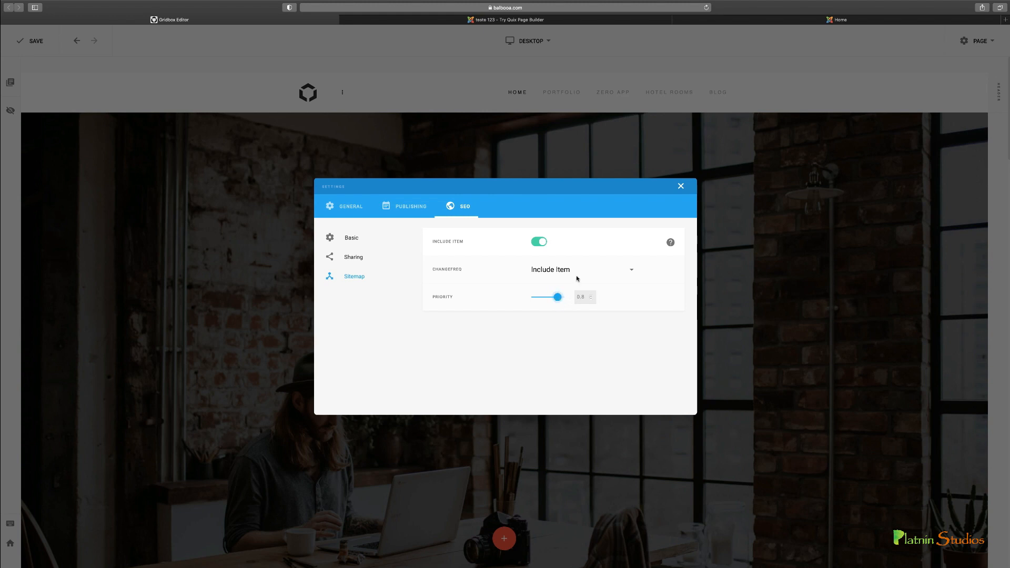
{"action": "left_click", "coordinate": [580, 269]}
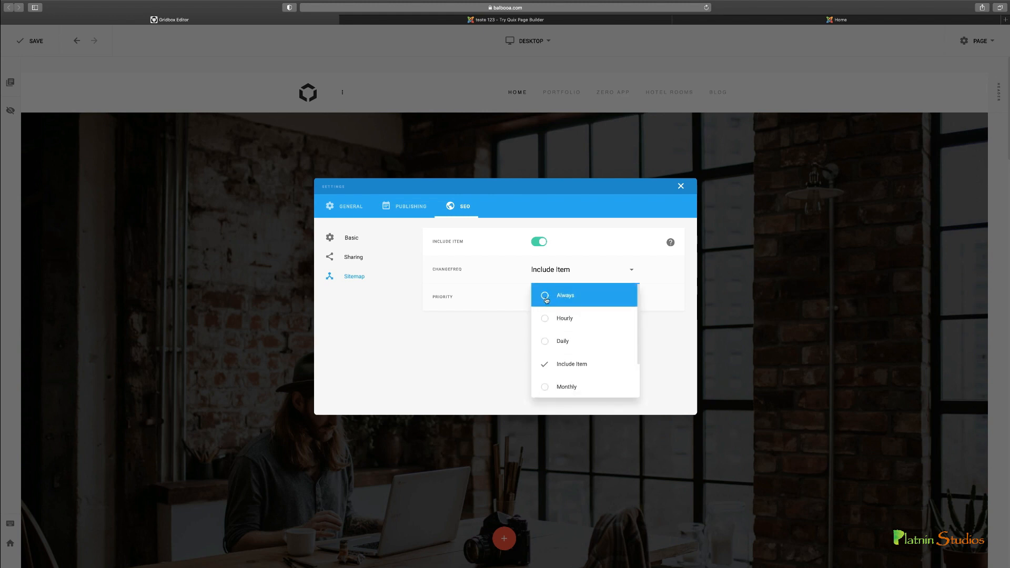
{"action": "left_click", "coordinate": [565, 386]}
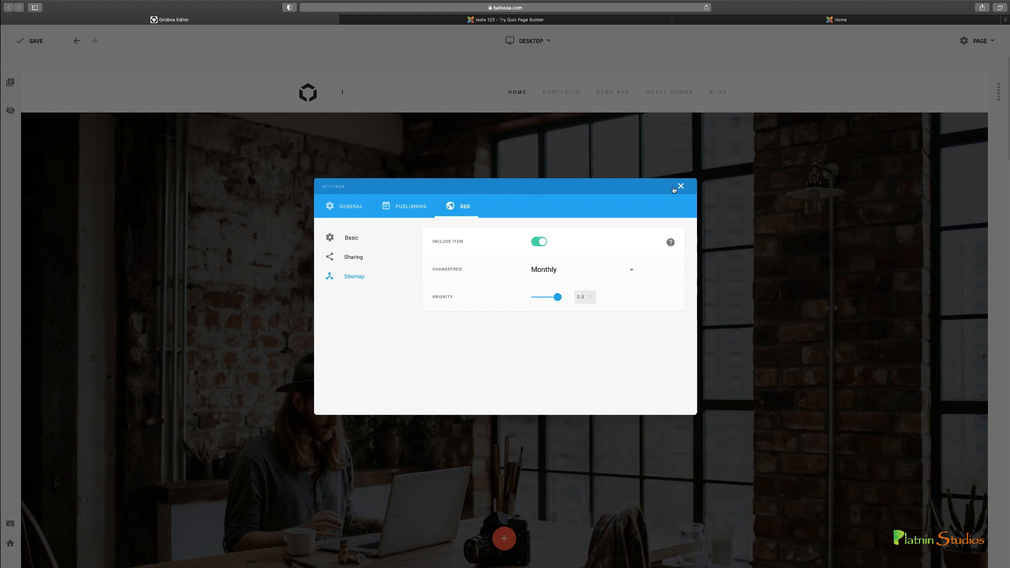
{"action": "left_click", "coordinate": [680, 187]}
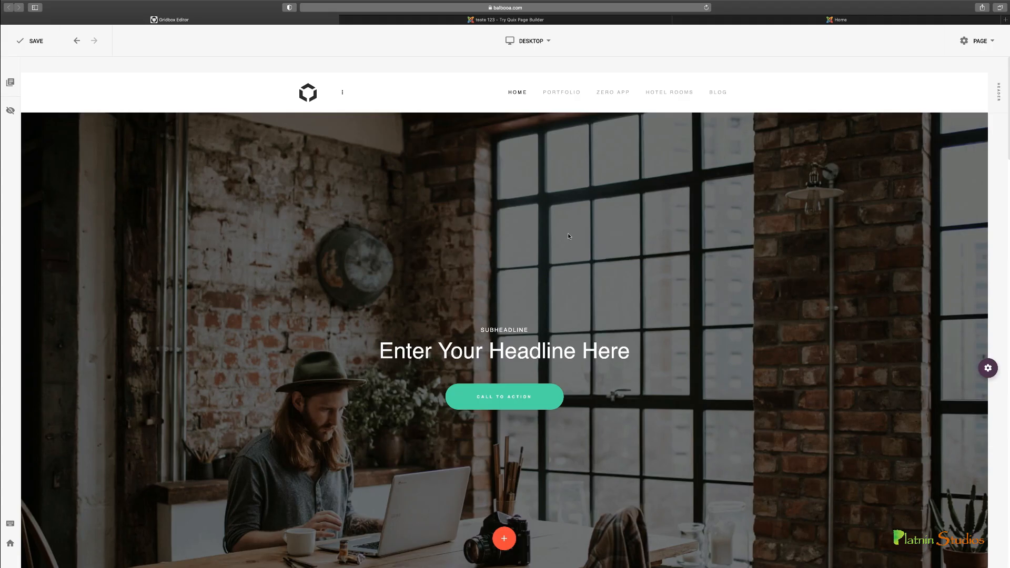
{"action": "mouse_move", "coordinate": [570, 232]}
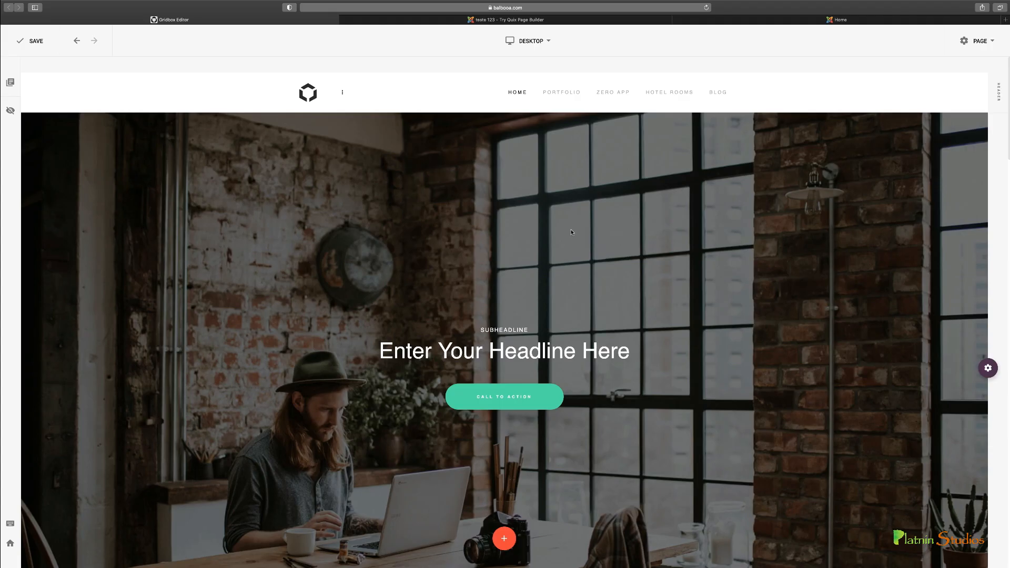
Scroll the canvas down to the About Our Company section below the hero.
{"action": "scroll", "scroll_direction": "down", "scroll_amount": 3}
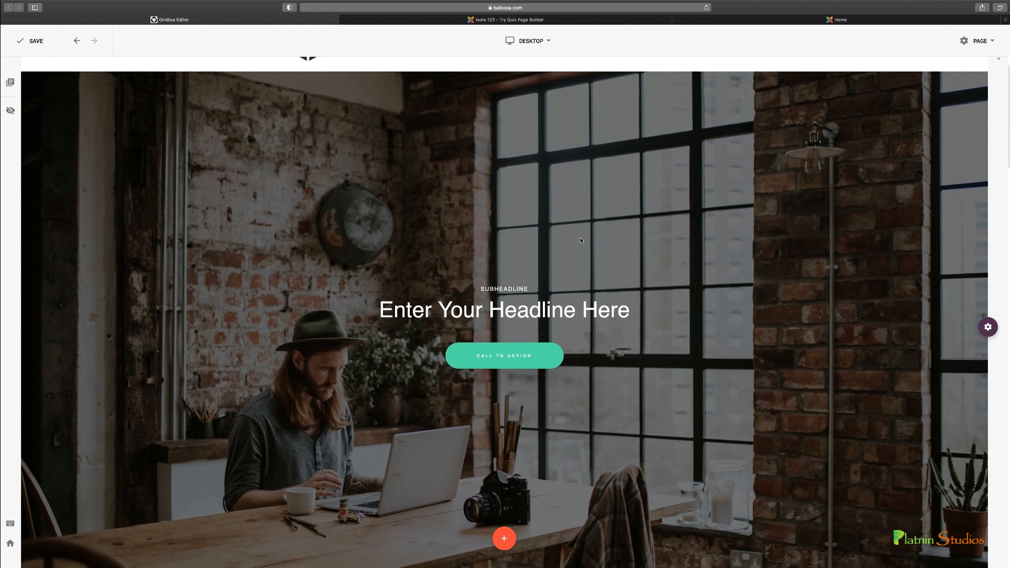
{"action": "scroll", "scroll_direction": "down", "scroll_amount": 3}
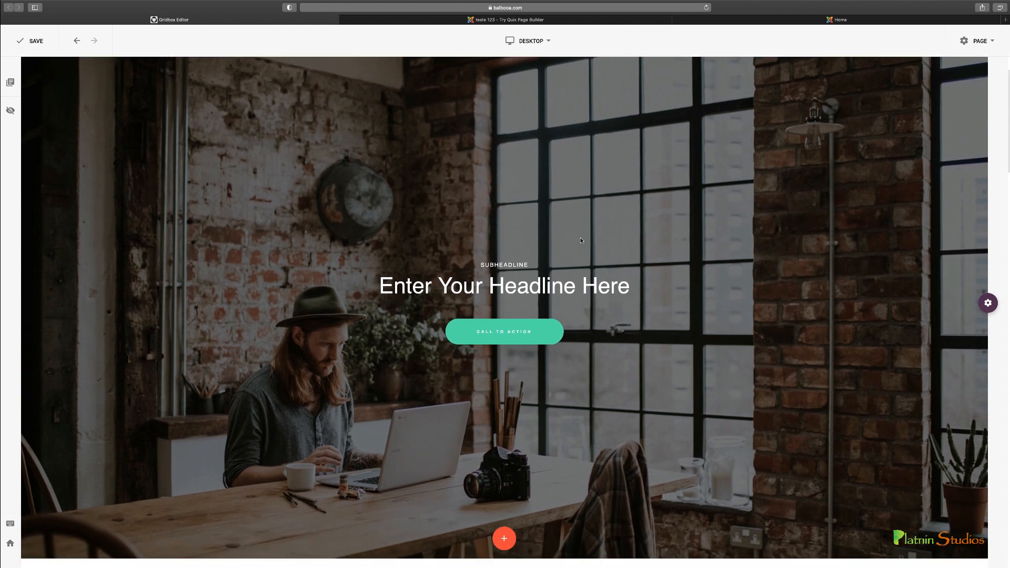
{"action": "scroll", "scroll_direction": "down", "scroll_amount": 3}
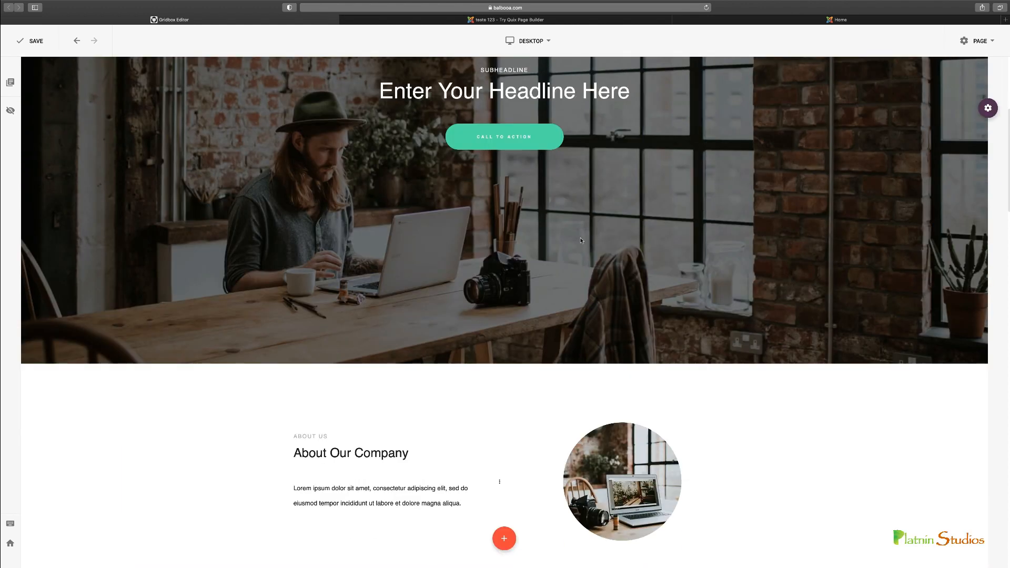
{"action": "scroll", "scroll_direction": "down", "scroll_amount": 3}
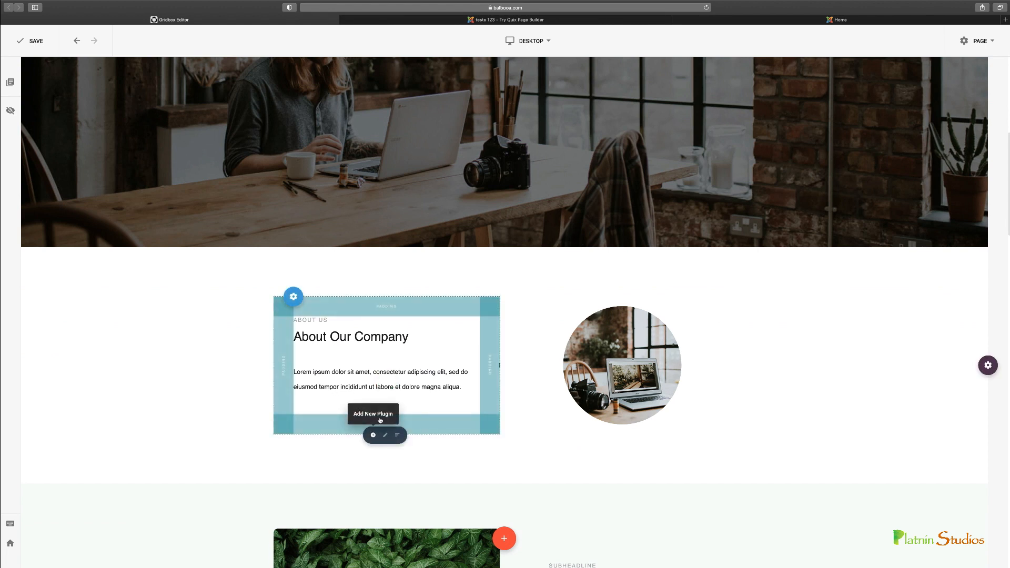
Open the About Us column's plugin library, scroll through its categories, and close it.
{"action": "left_click", "coordinate": [373, 414]}
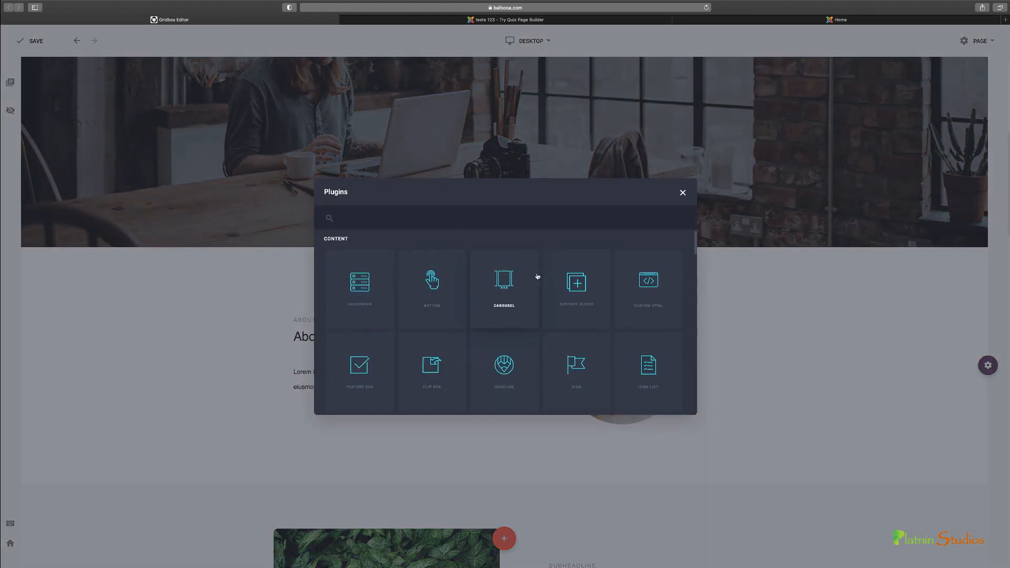
{"action": "scroll", "scroll_direction": "down", "scroll_amount": 3}
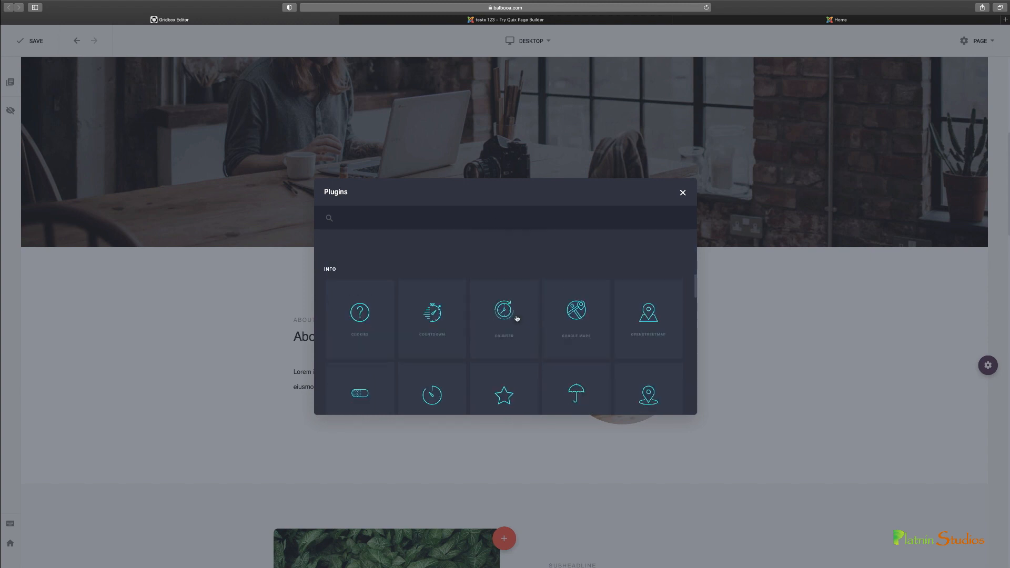
{"action": "scroll", "scroll_direction": "down", "scroll_amount": 3}
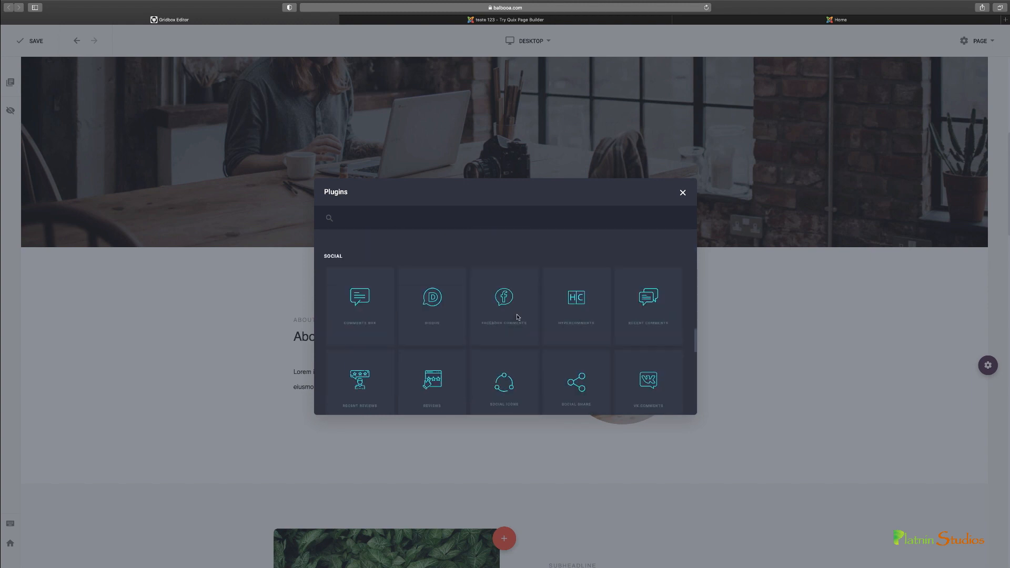
{"action": "scroll", "scroll_direction": "down", "scroll_amount": 3}
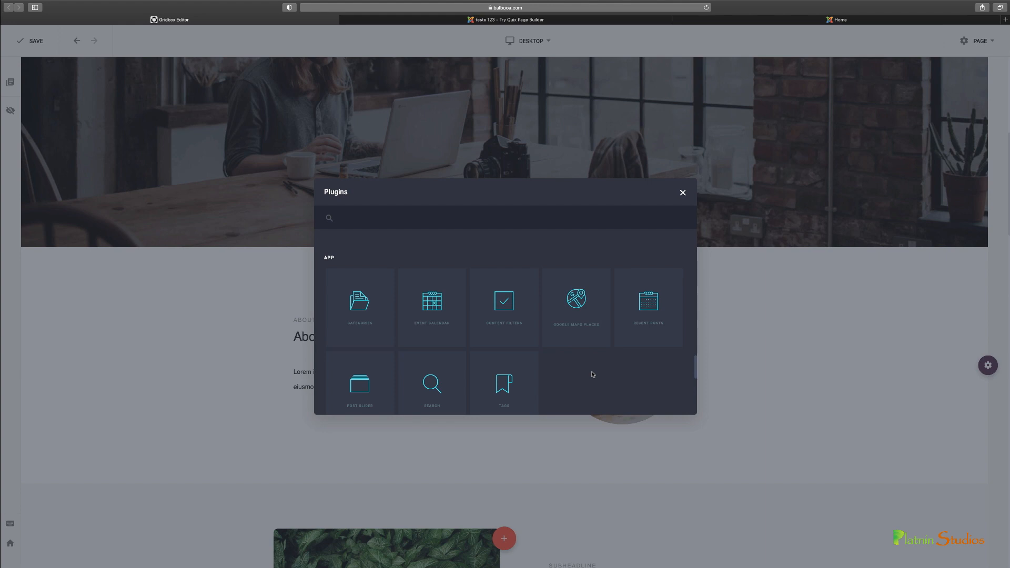
{"action": "mouse_move", "coordinate": [595, 371]}
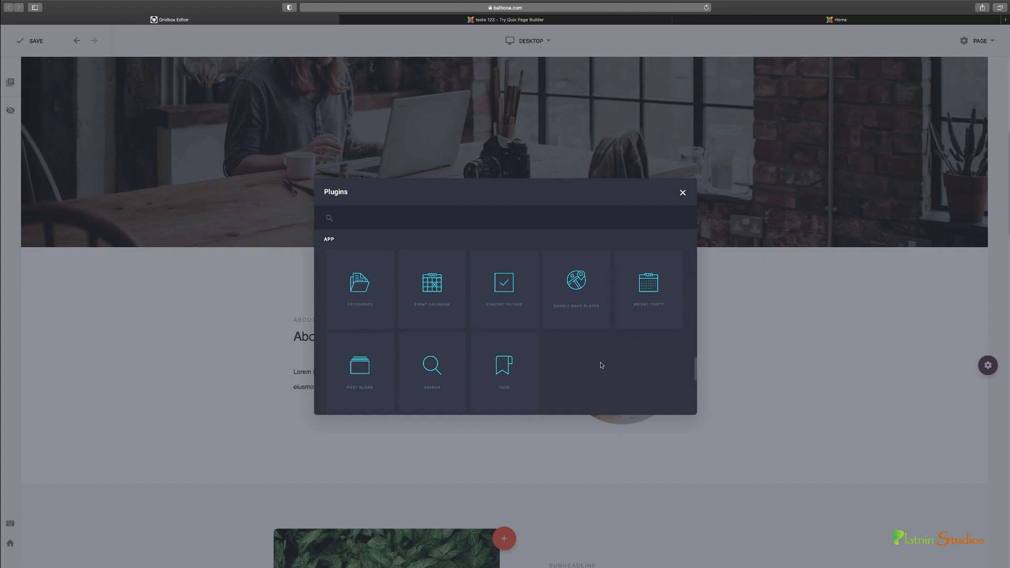
{"action": "scroll", "scroll_direction": "down", "scroll_amount": 3}
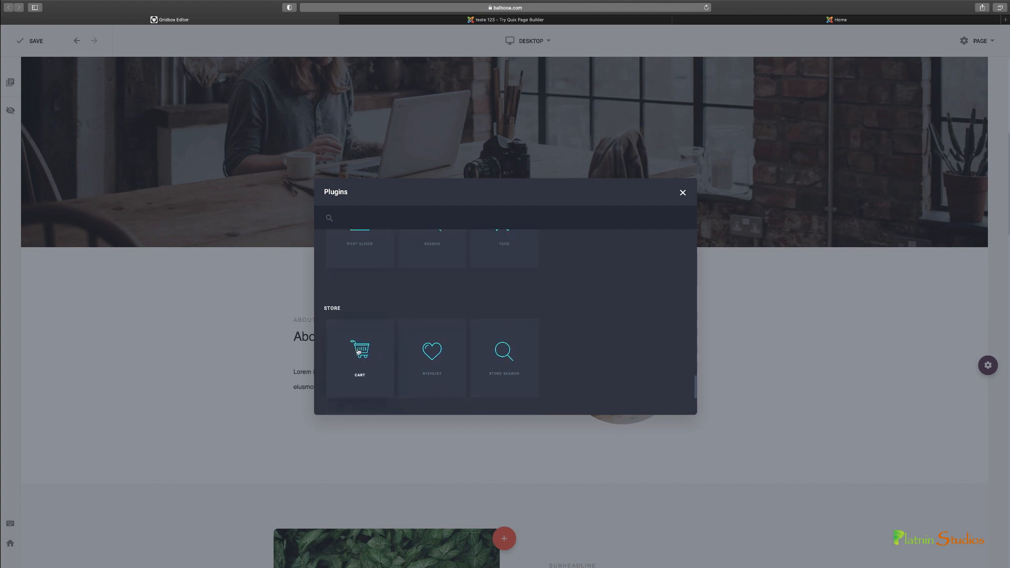
{"action": "mouse_move", "coordinate": [359, 350]}
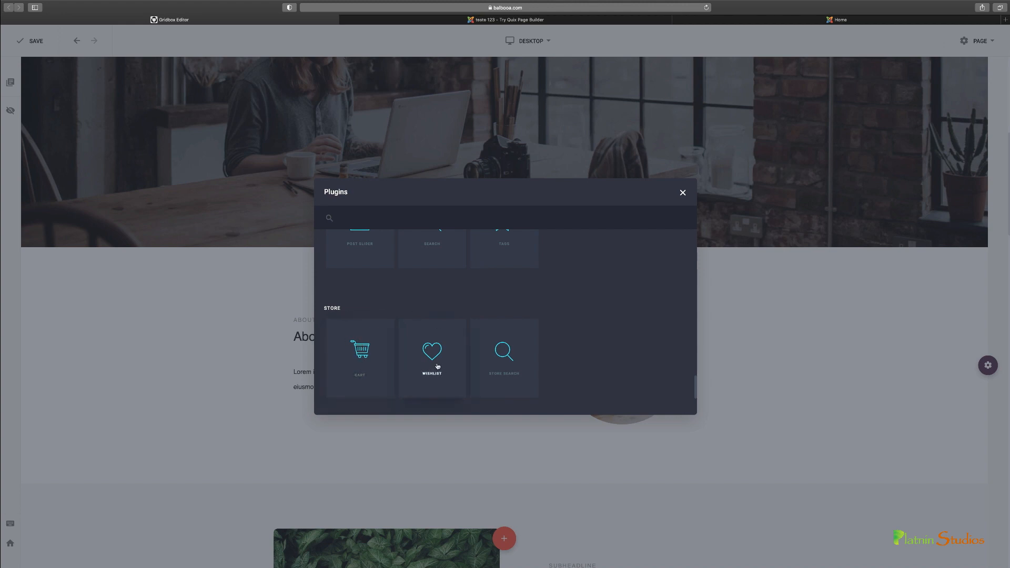
{"action": "scroll", "scroll_direction": "down", "scroll_amount": 3}
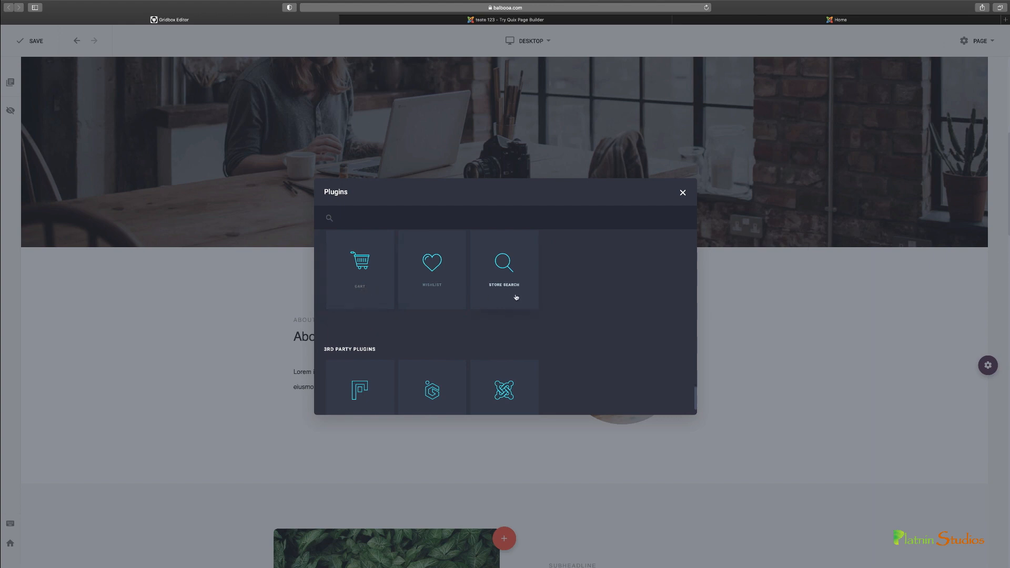
{"action": "scroll", "scroll_direction": "down", "scroll_amount": 3}
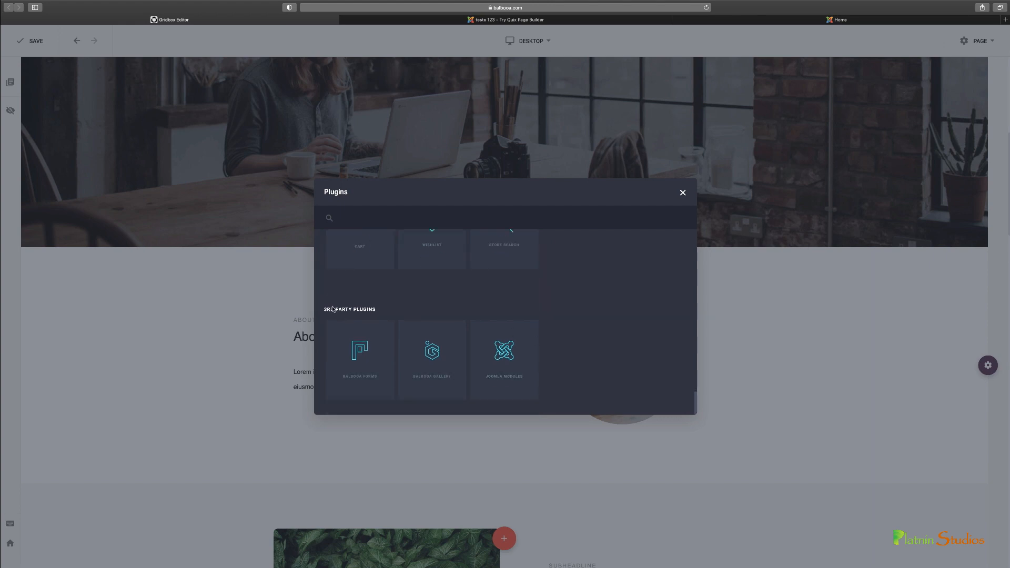
{"action": "mouse_move", "coordinate": [358, 314]}
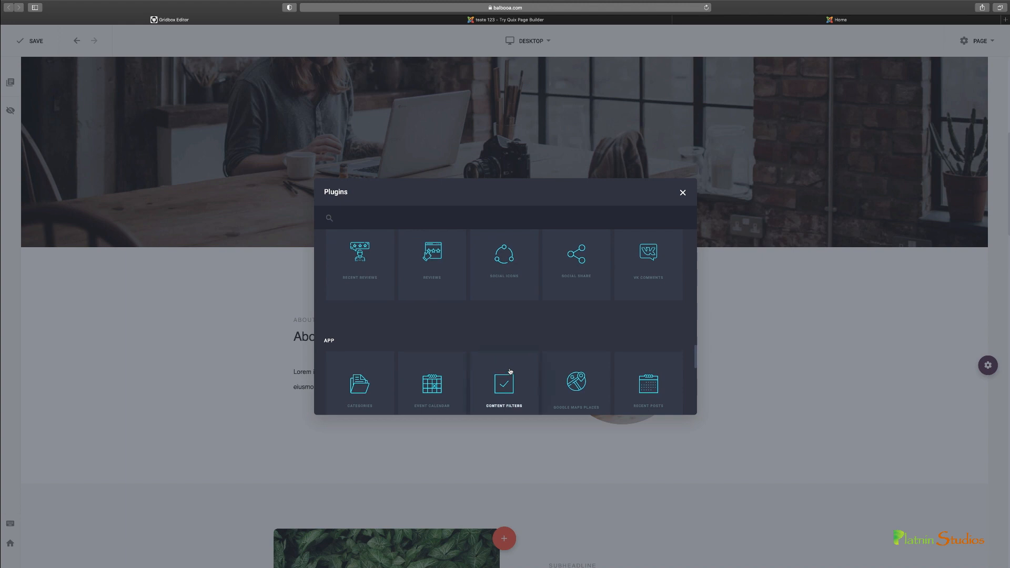
{"action": "scroll", "scroll_direction": "down", "scroll_amount": 3}
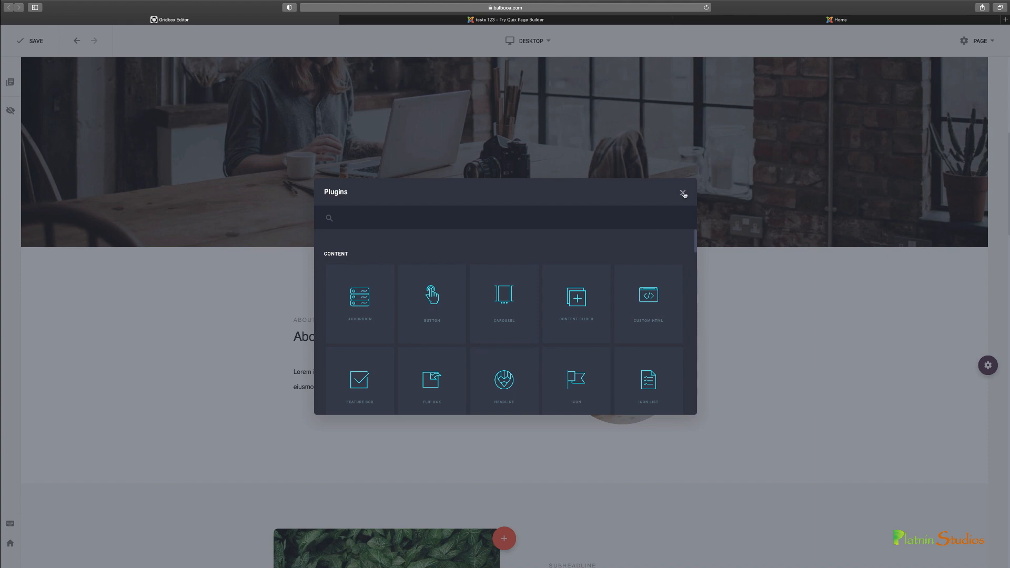
{"action": "left_click", "coordinate": [684, 193]}
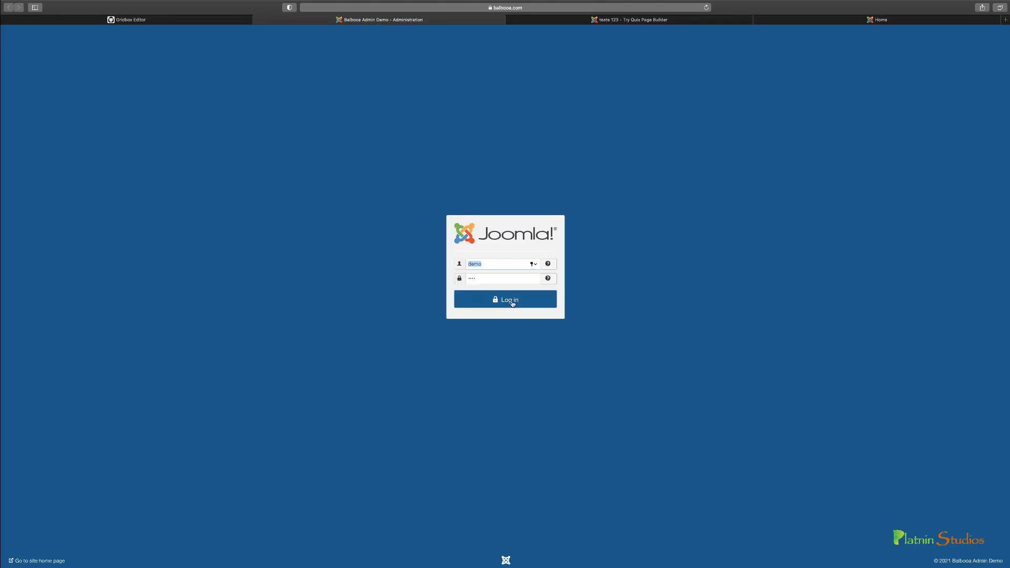
Log in to Joomla Administrator, decline saving the password, and return to Administration.
{"action": "left_click", "coordinate": [505, 300]}
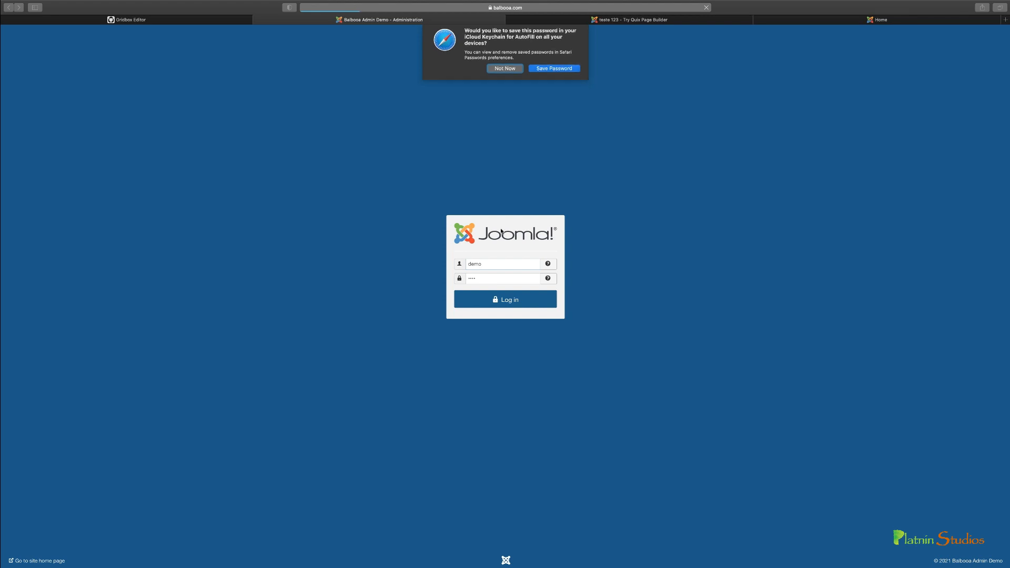
{"action": "left_click", "coordinate": [505, 299]}
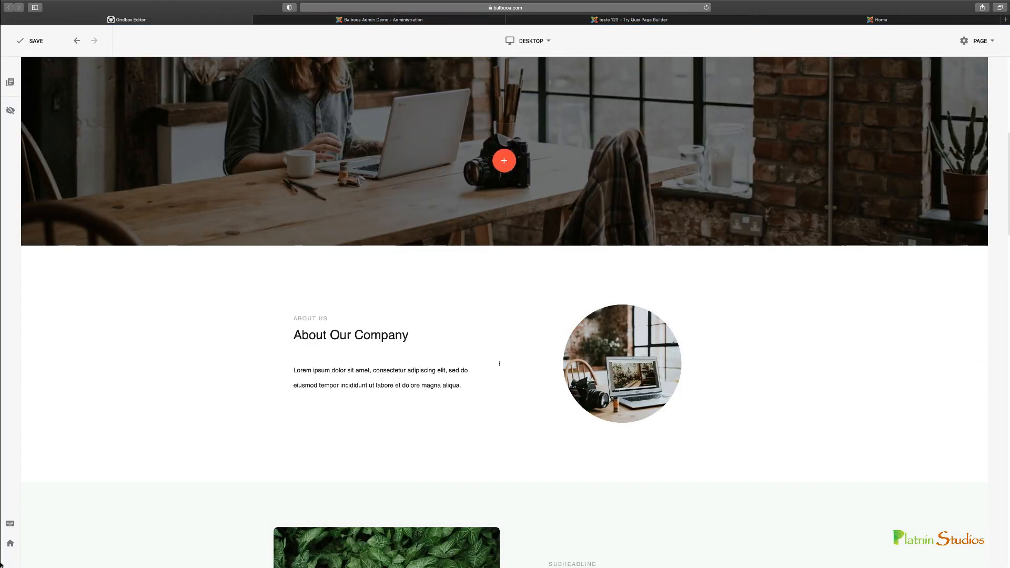
{"action": "left_click", "coordinate": [380, 20]}
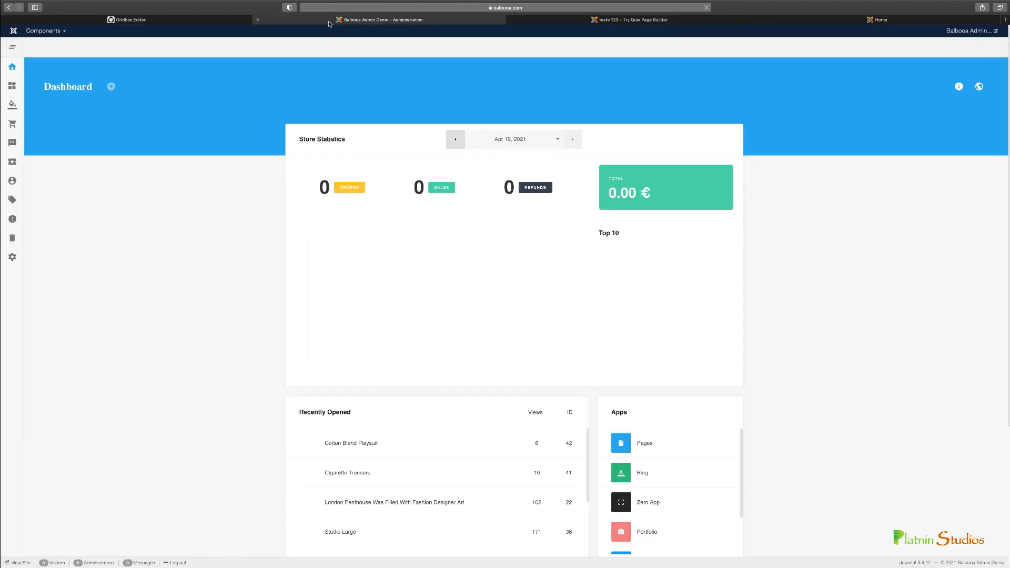
Explore the dashboard sidebar and open the Gridbox Themes list.
{"action": "left_click", "coordinate": [12, 86]}
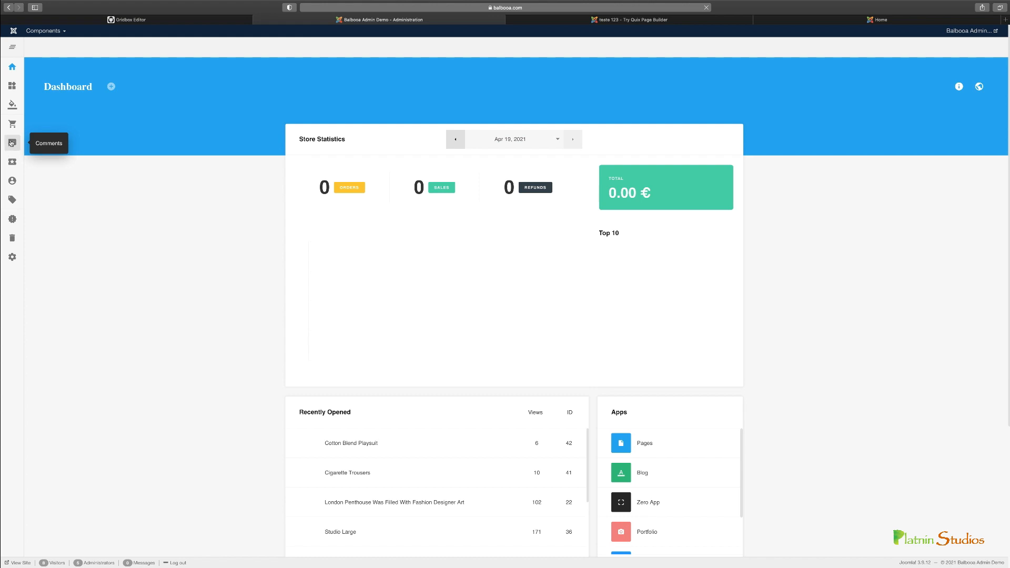
{"action": "scroll", "scroll_direction": "down", "scroll_amount": 3}
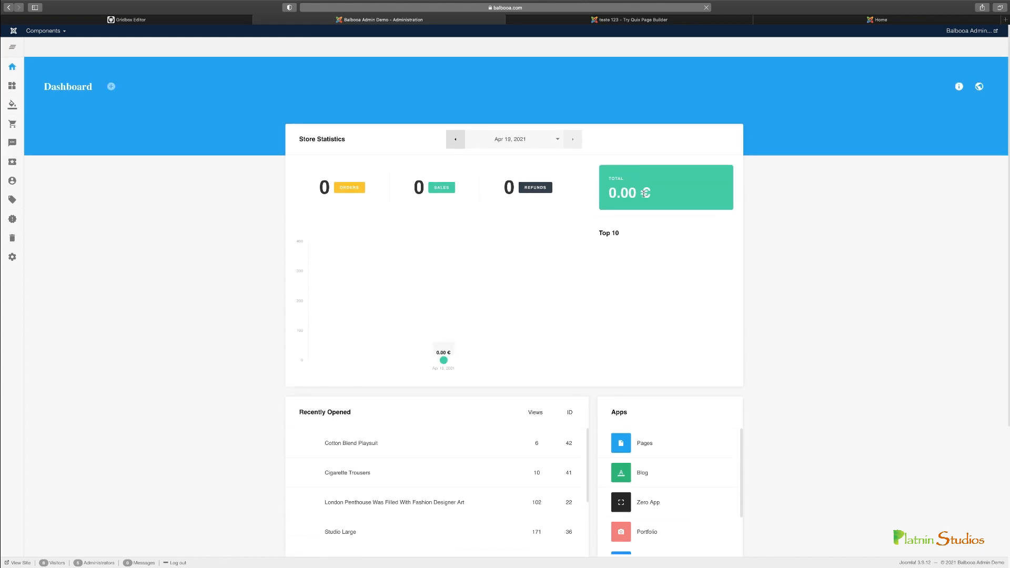
{"action": "scroll", "scroll_direction": "down", "scroll_amount": 3}
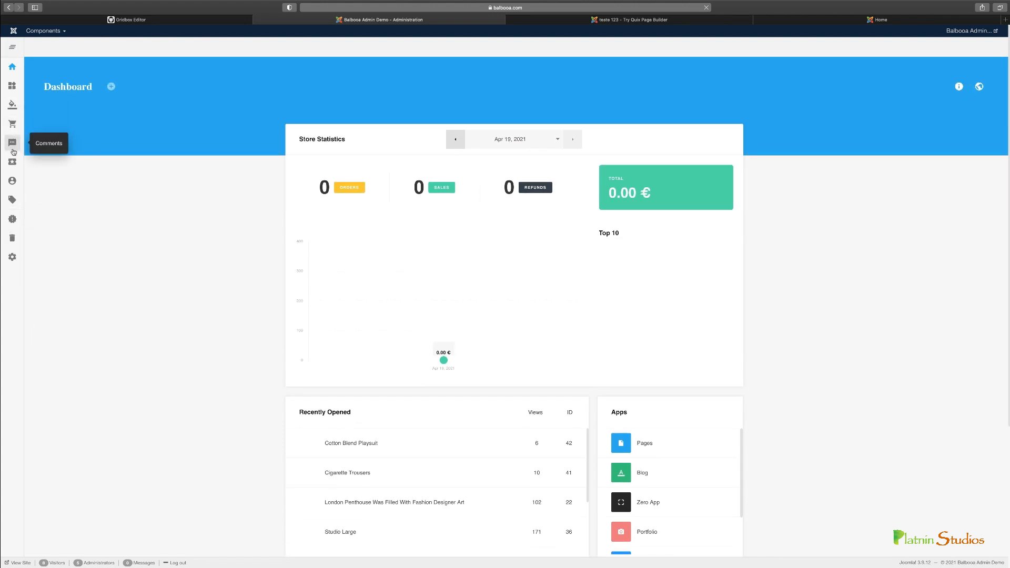
{"action": "mouse_move", "coordinate": [12, 105]}
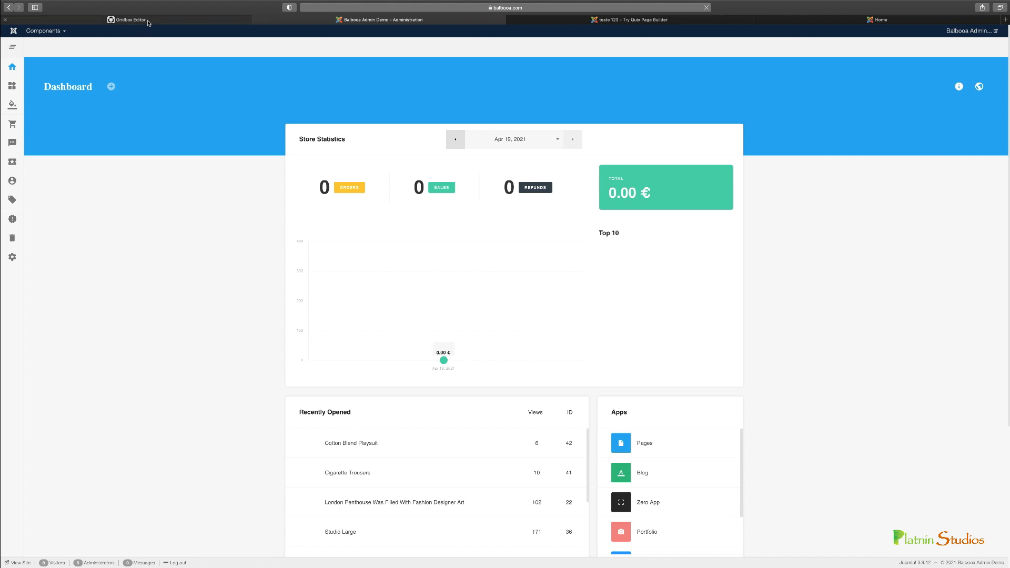
{"action": "mouse_move", "coordinate": [12, 143]}
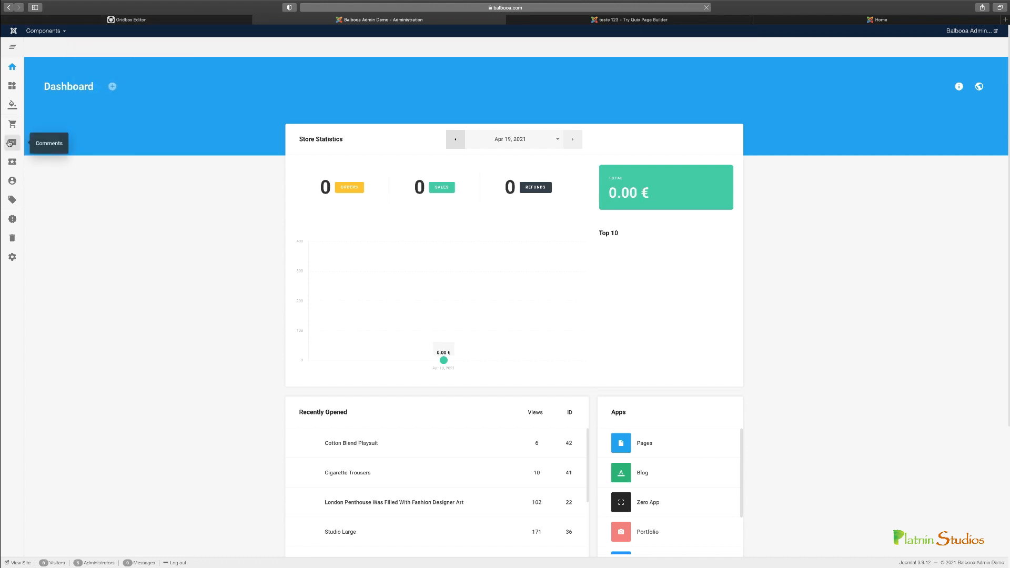
{"action": "mouse_move", "coordinate": [12, 104]}
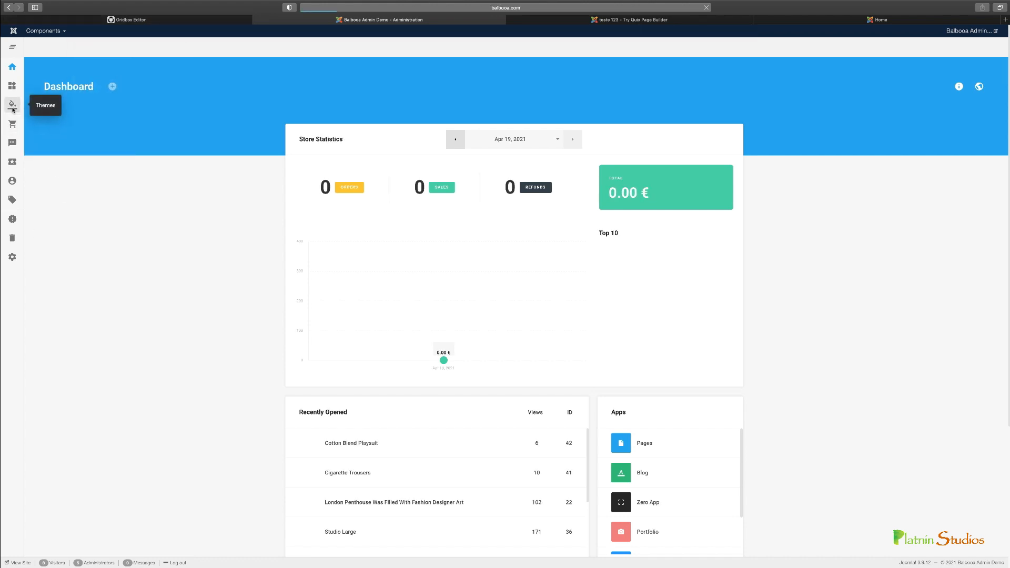
{"action": "left_click", "coordinate": [12, 105]}
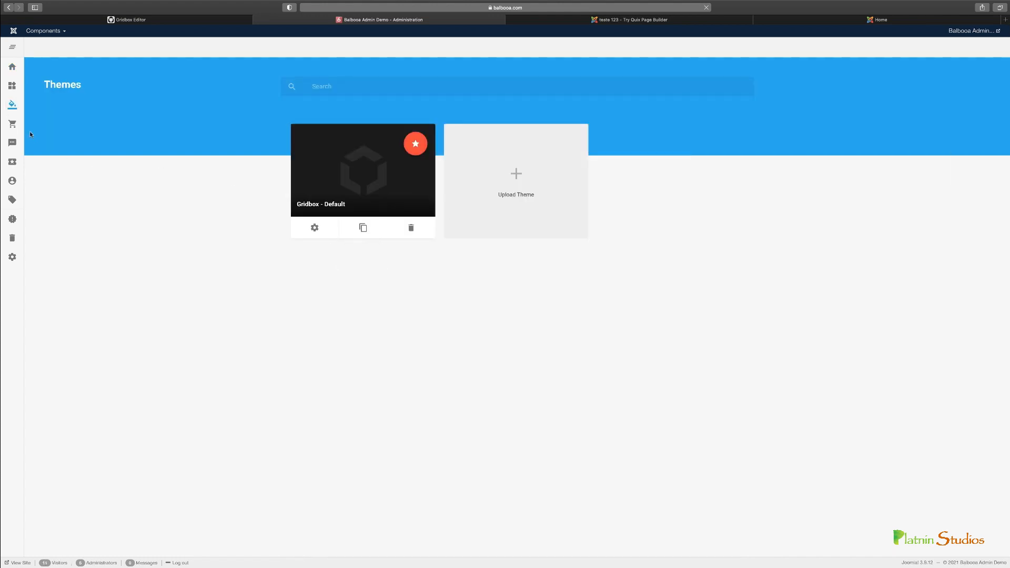
Open the Store submenu and go to the Promo Codes section.
{"action": "left_click", "coordinate": [11, 124]}
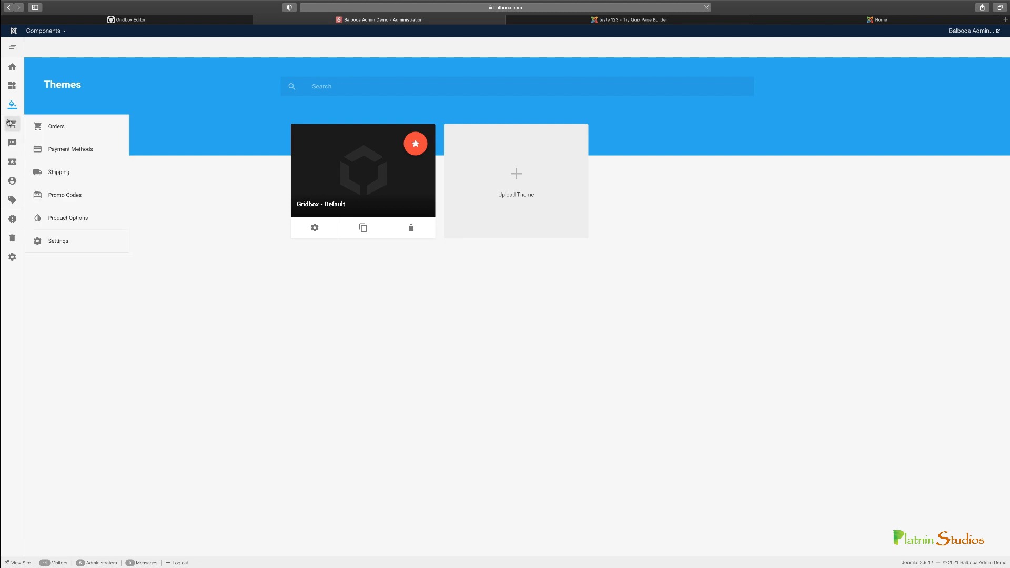
{"action": "mouse_move", "coordinate": [11, 123]}
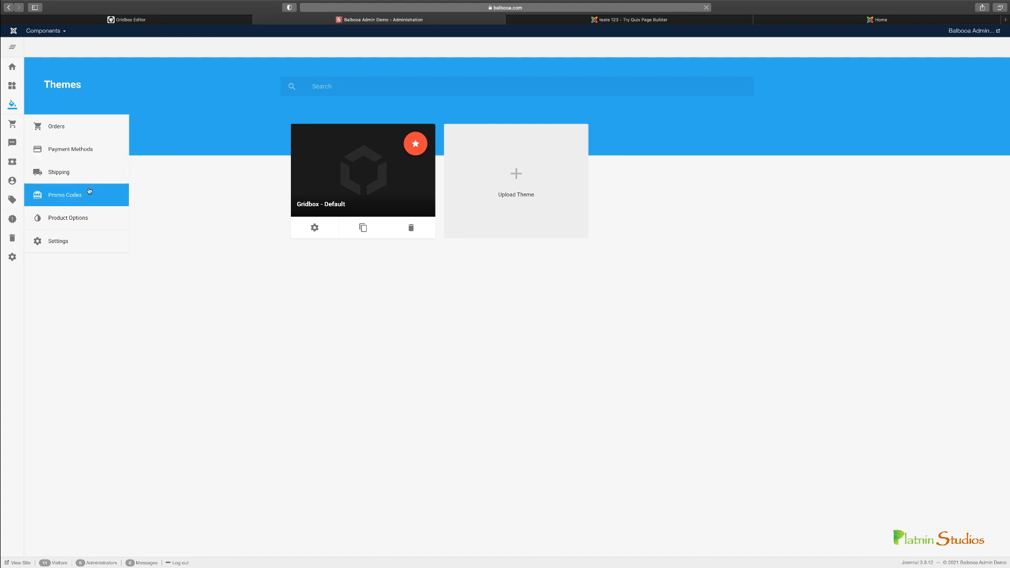
{"action": "left_click", "coordinate": [127, 19]}
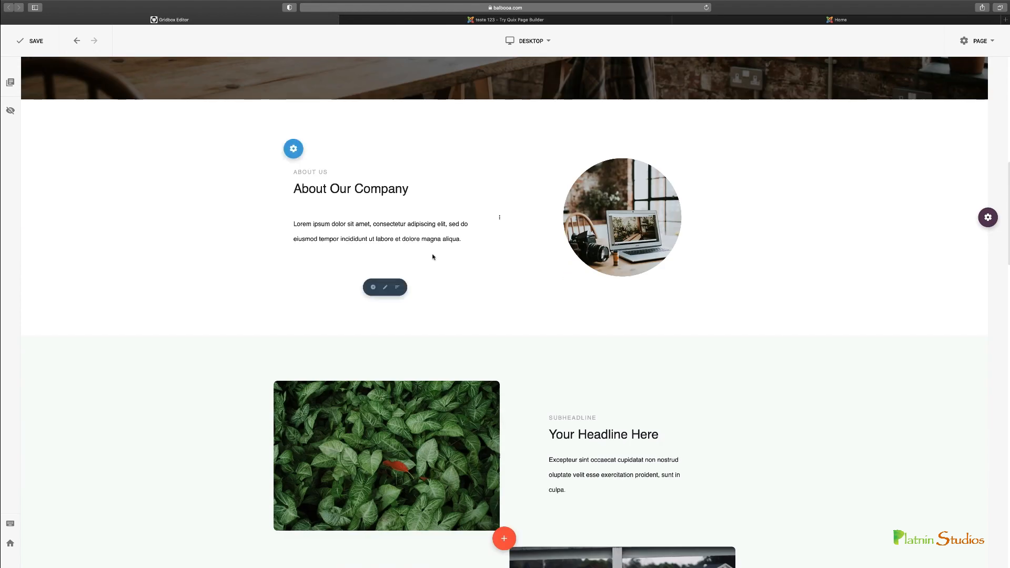
{"action": "scroll", "scroll_direction": "down", "scroll_amount": 3}
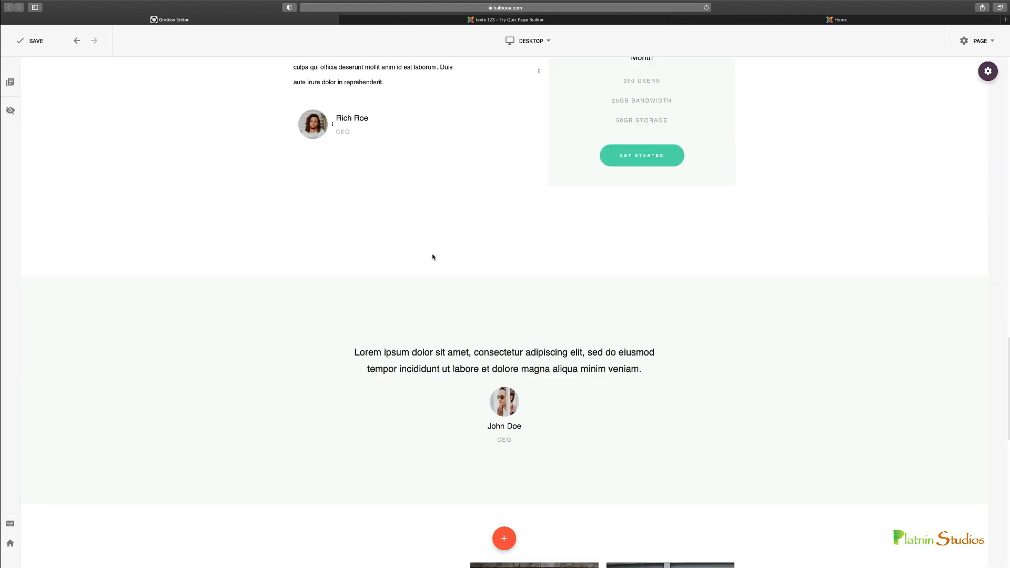
{"action": "scroll", "scroll_direction": "down", "scroll_amount": 3}
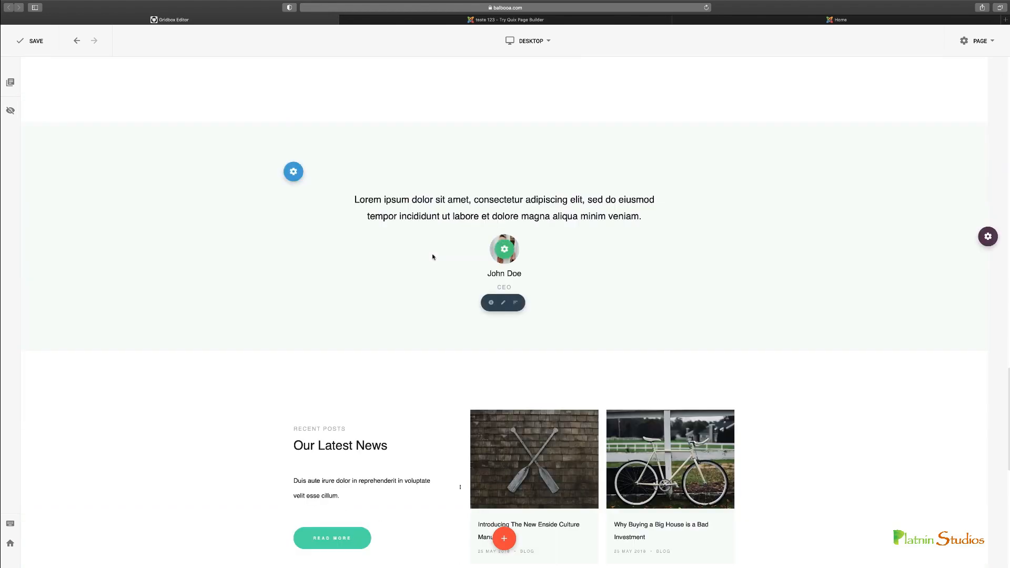
{"action": "scroll", "scroll_direction": "down", "scroll_amount": 3}
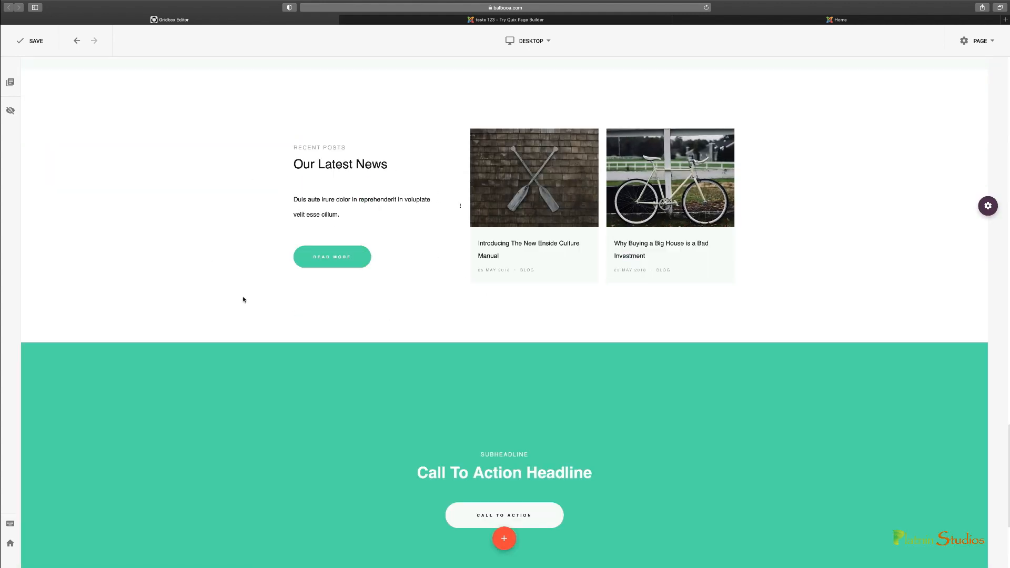
{"action": "scroll", "scroll_direction": "down", "scroll_amount": 3}
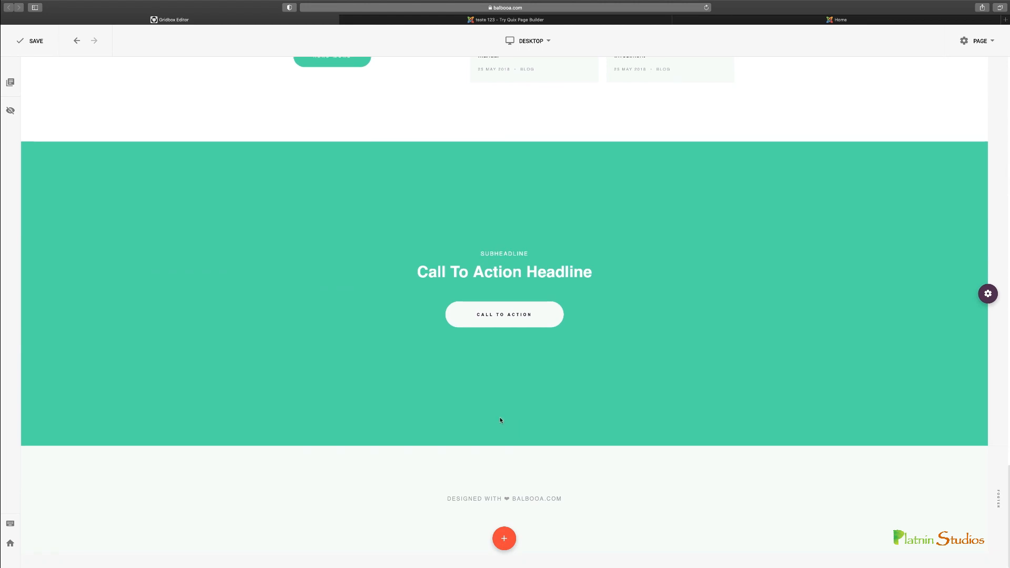
{"action": "scroll", "scroll_direction": "down", "scroll_amount": 3}
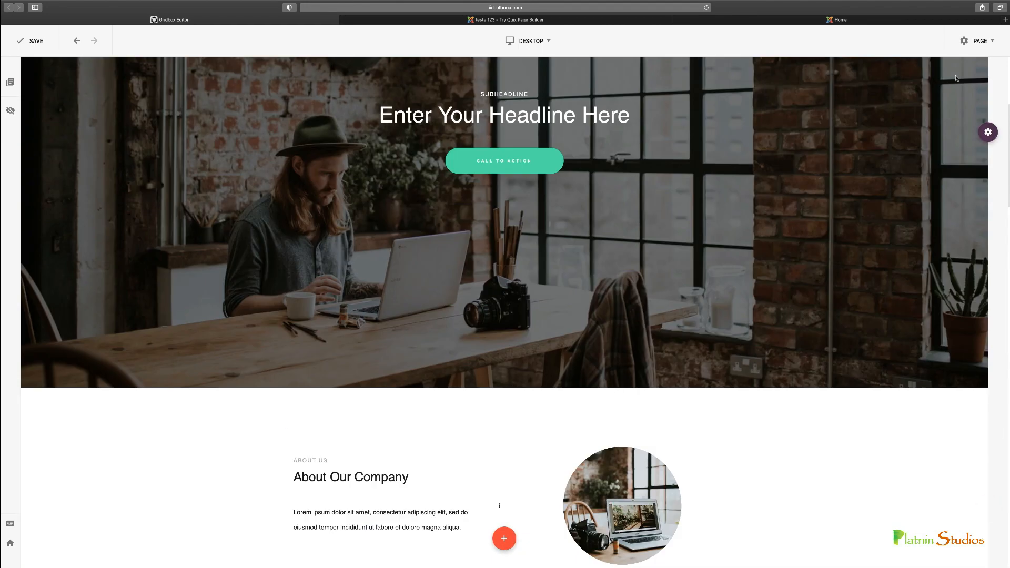
Open the Page dropdown listing settings, Add to Menu and Pages.
{"action": "left_click", "coordinate": [978, 40]}
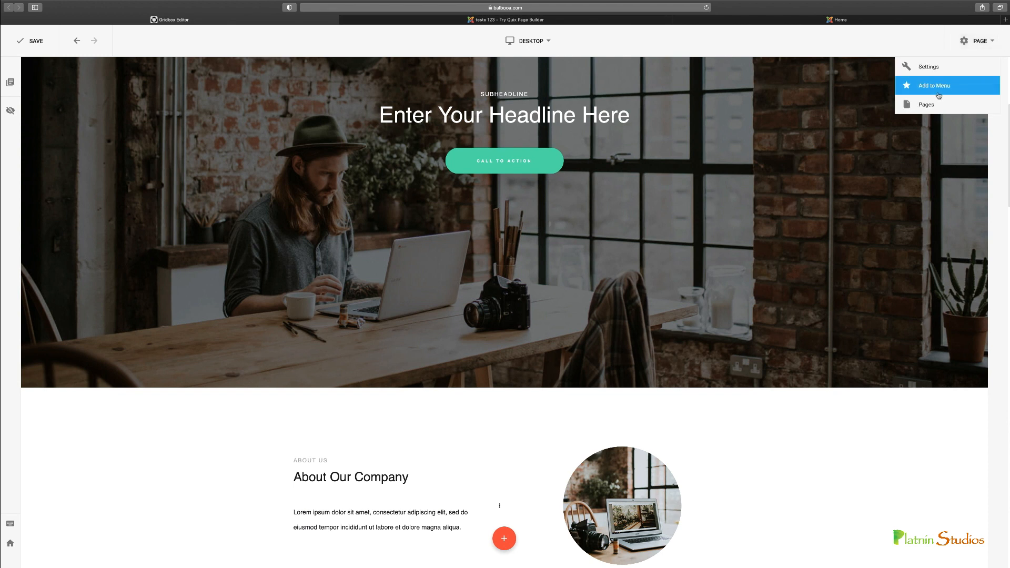
{"action": "mouse_move", "coordinate": [940, 86]}
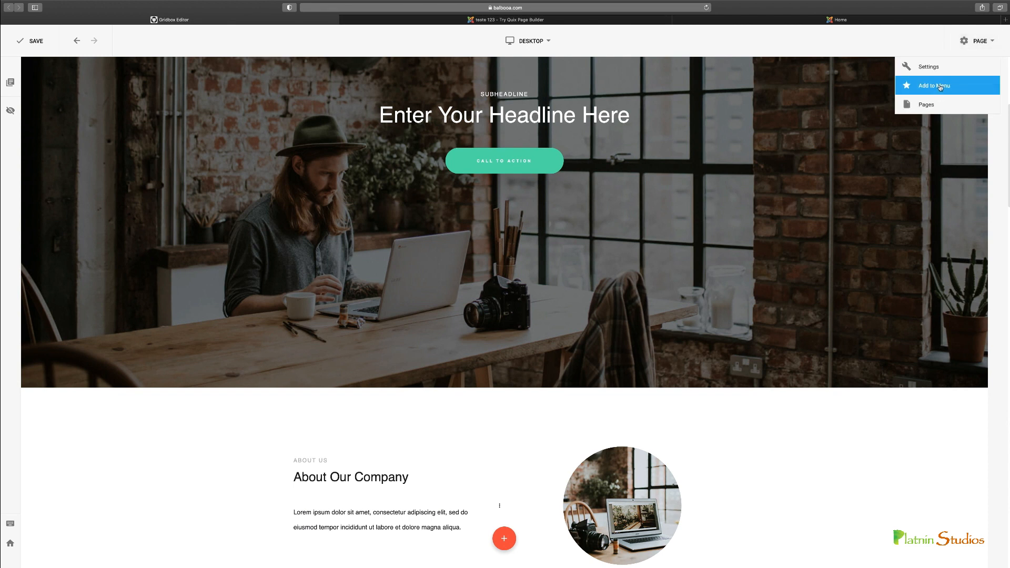
{"action": "mouse_move", "coordinate": [926, 104]}
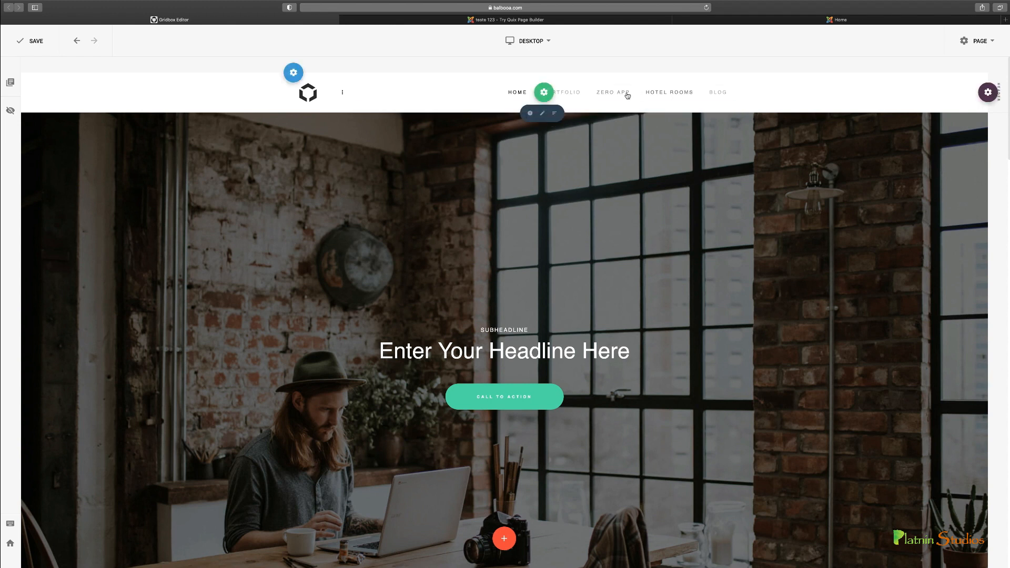
{"action": "mouse_move", "coordinate": [669, 93]}
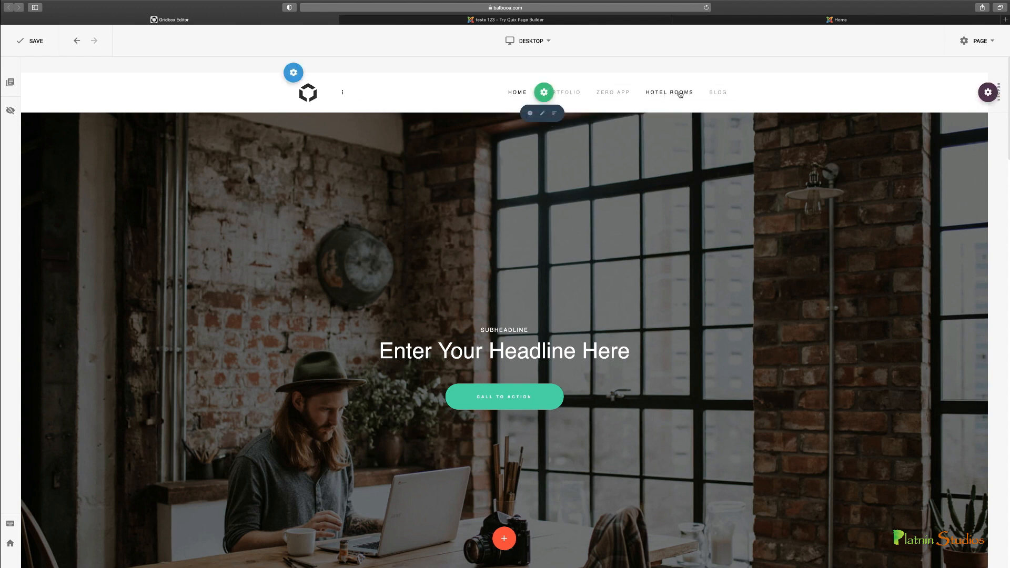